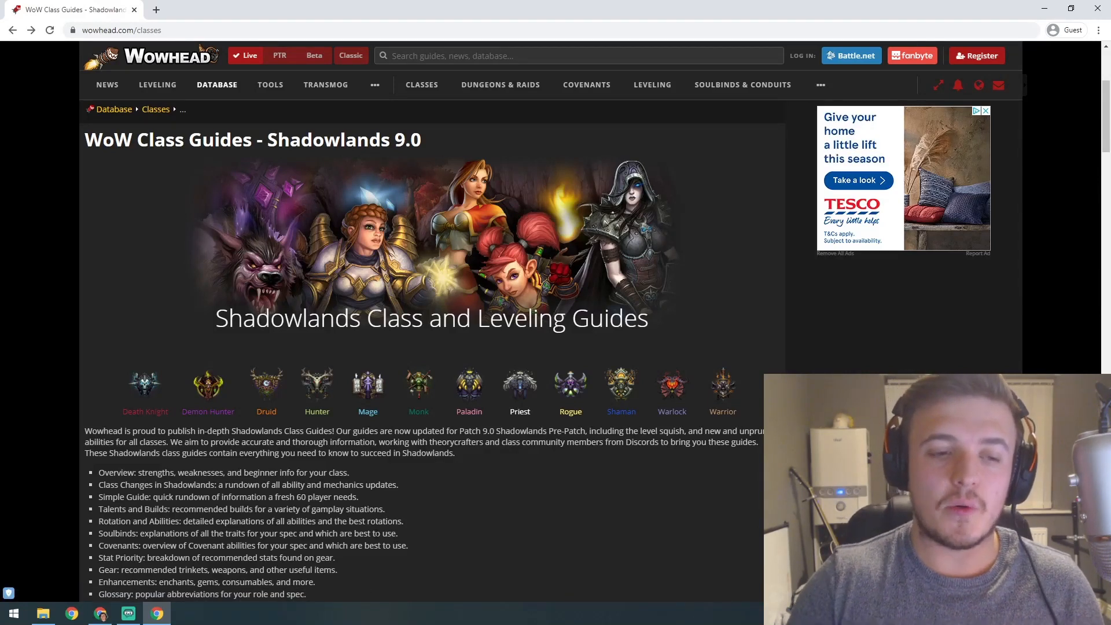
pyautogui.moveTo(266, 388)
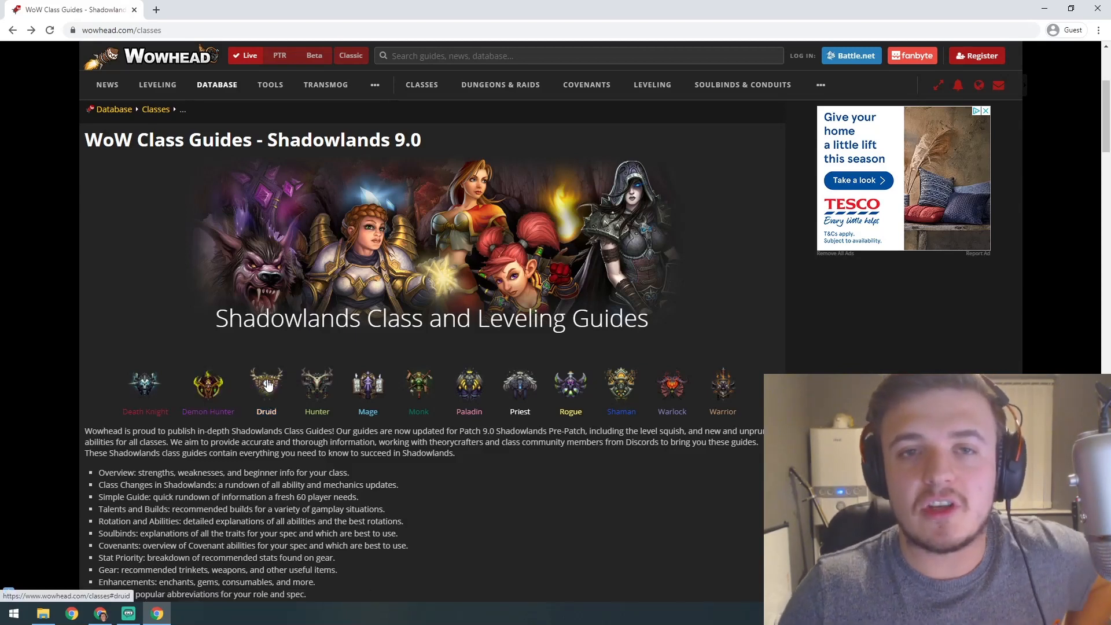
pyautogui.moveTo(395, 399)
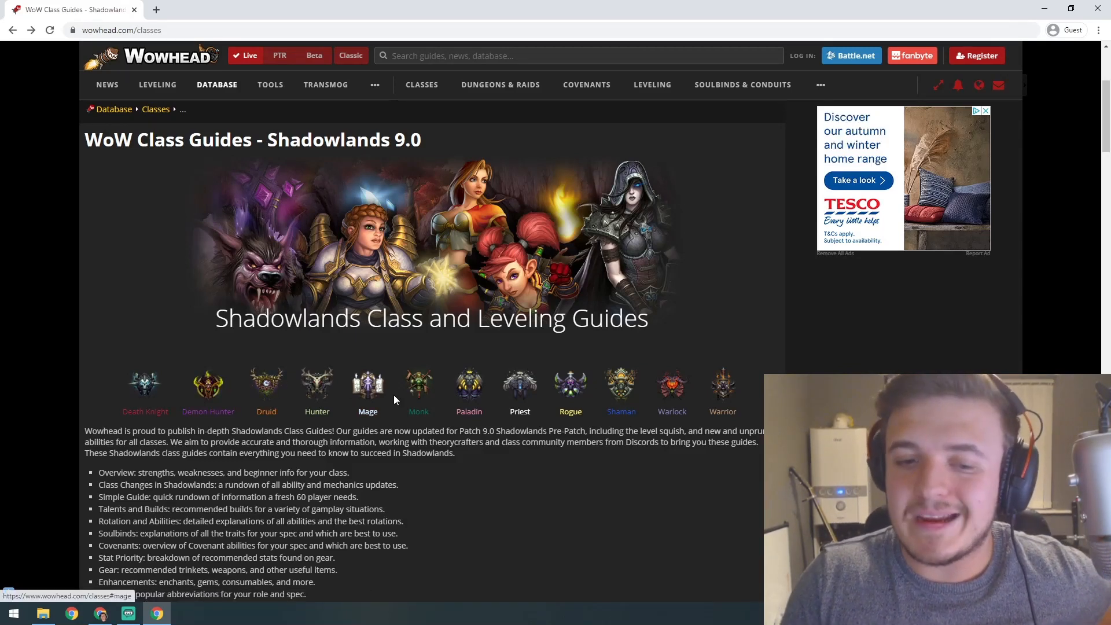
pyautogui.moveTo(519, 389)
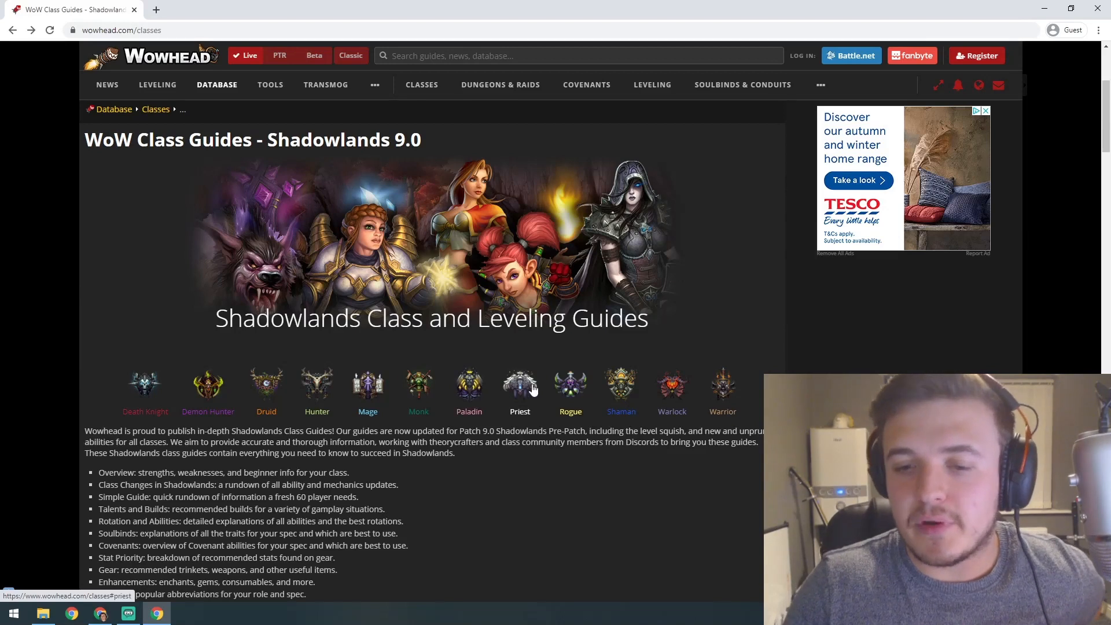
pyautogui.moveTo(684, 385)
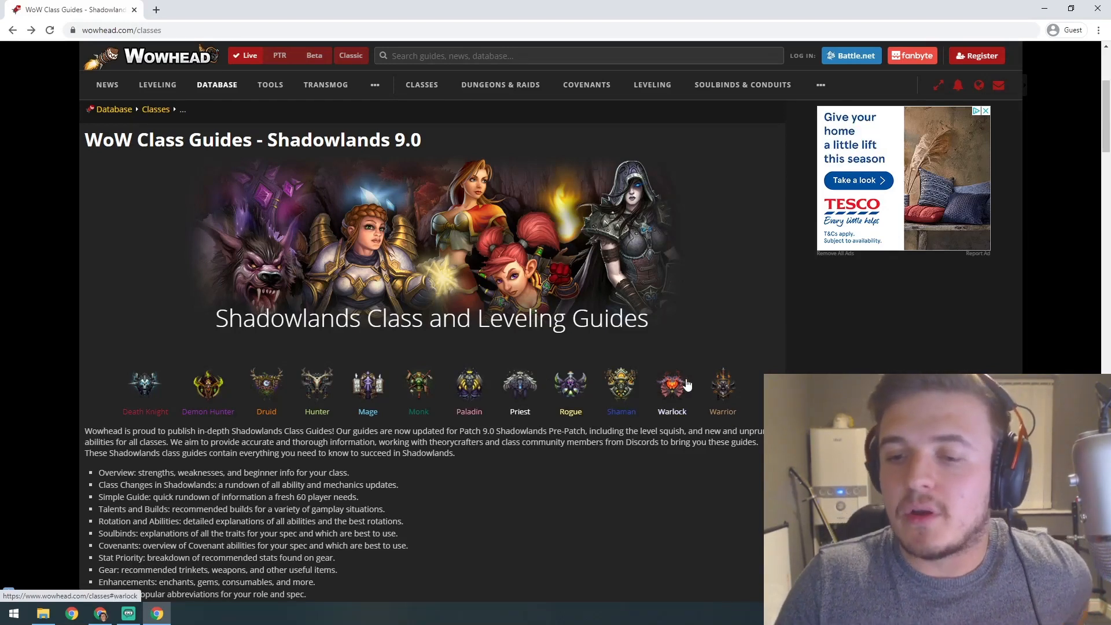
pyautogui.moveTo(744, 393)
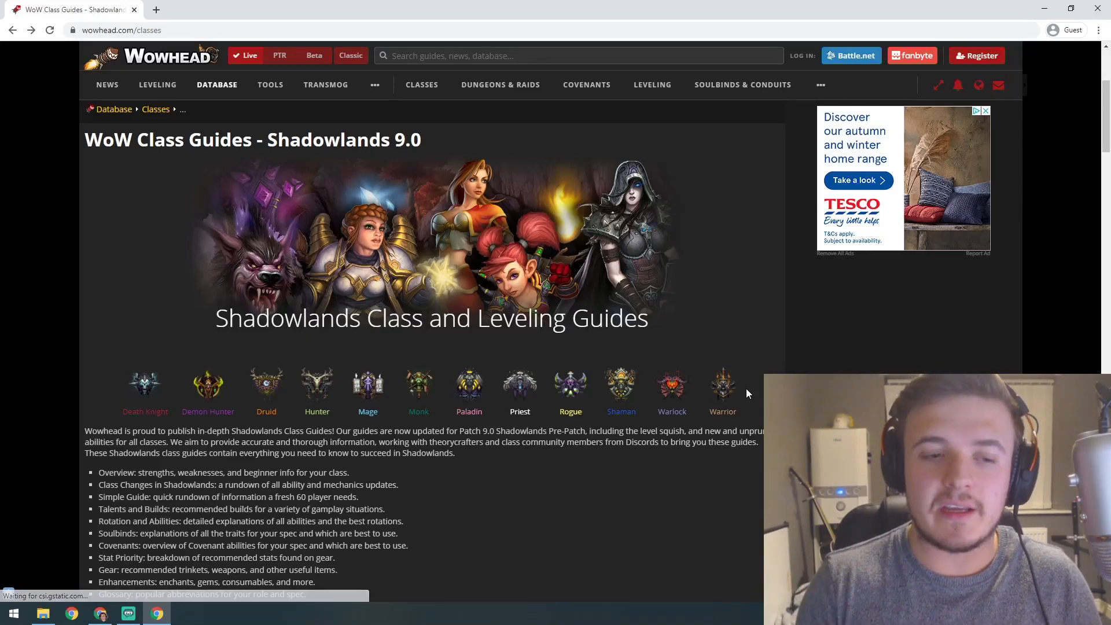
pyautogui.moveTo(322, 354)
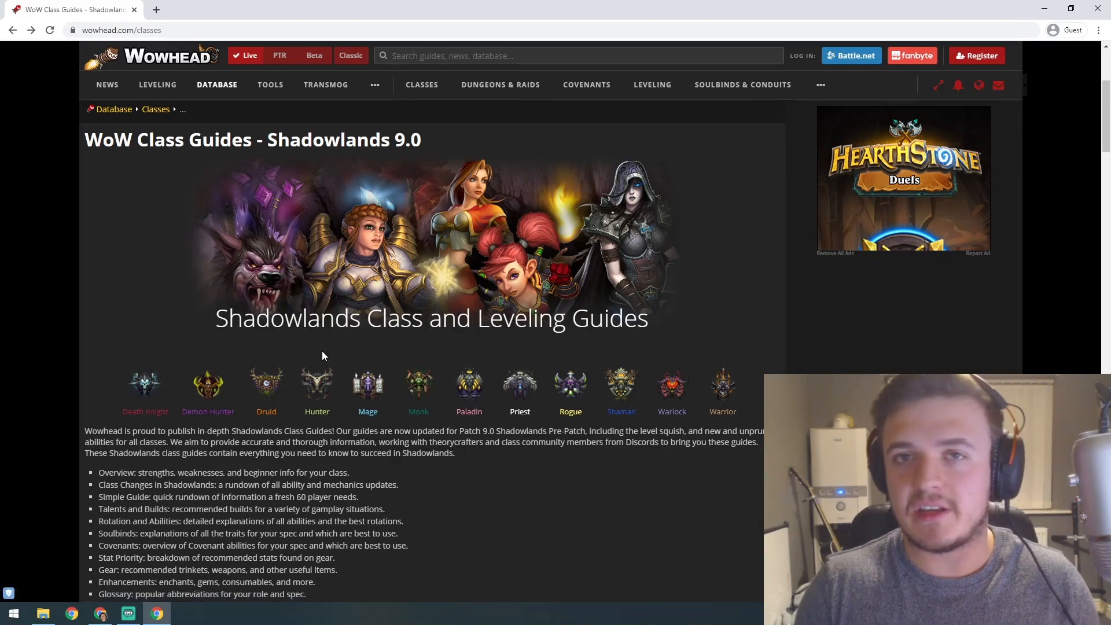
# Step: Scroll past the introduction to the Blood, Frost and Unholy Death Knight guide links
pyautogui.scroll(-3)
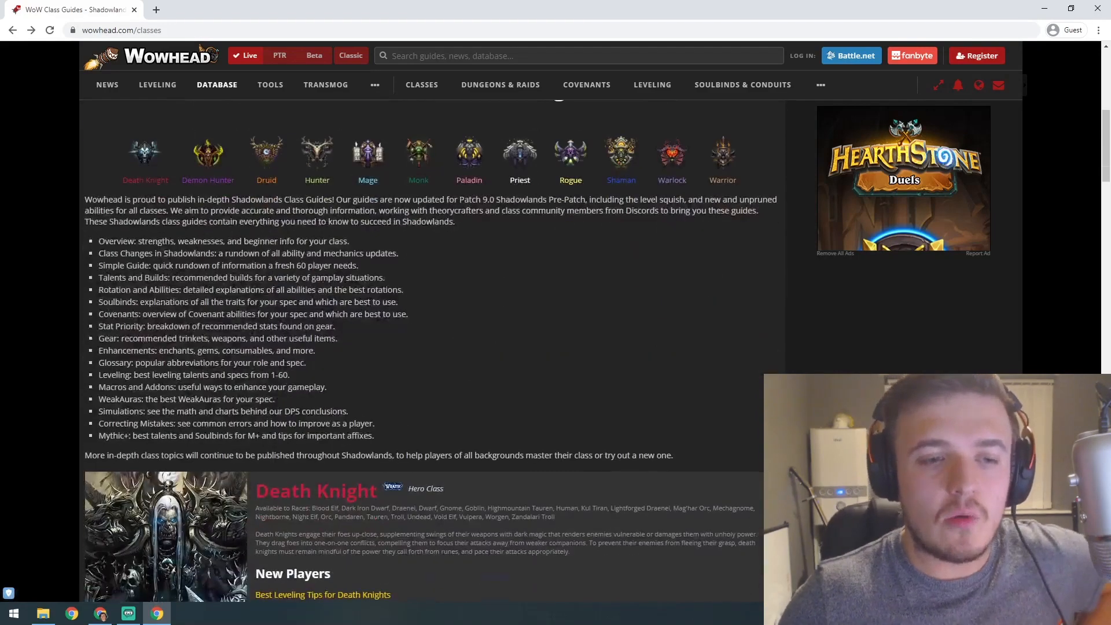
pyautogui.scroll(-3)
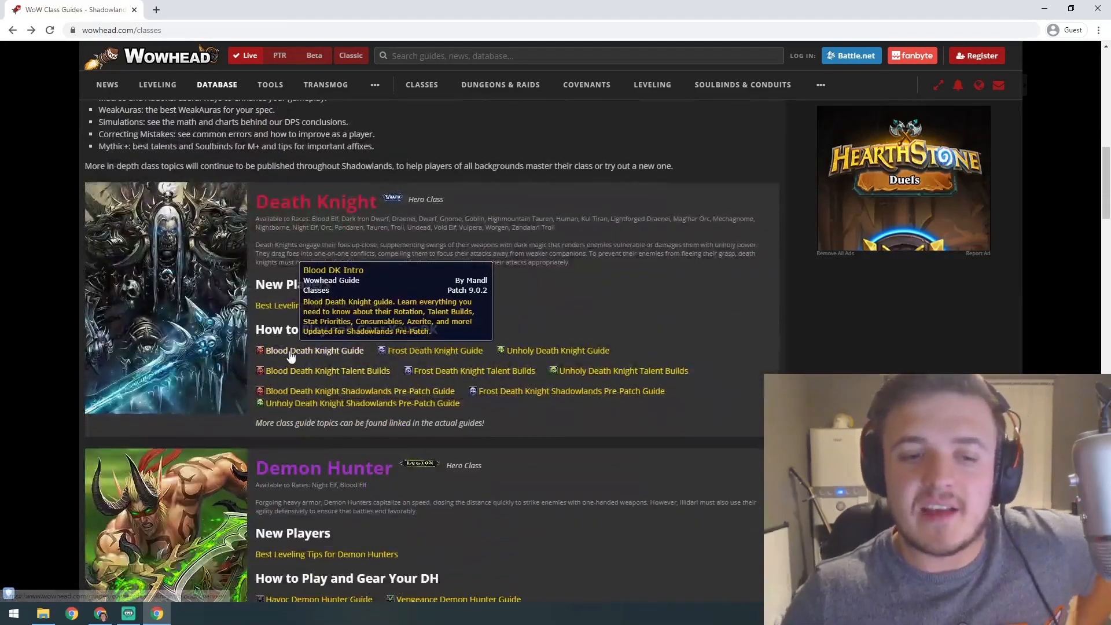
pyautogui.moveTo(434, 350)
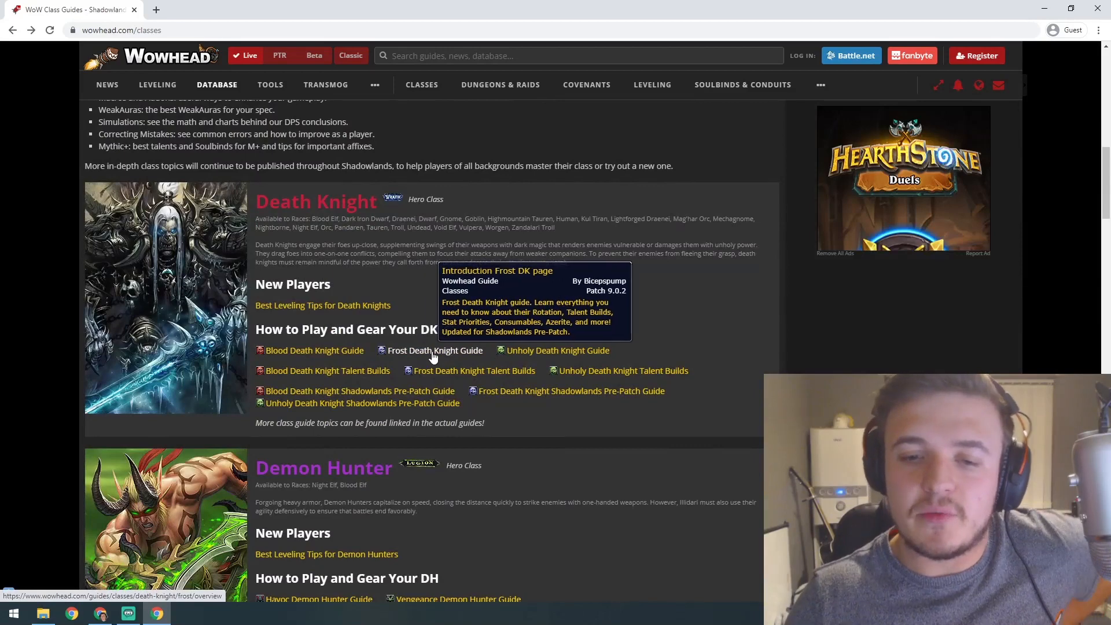
pyautogui.moveTo(326, 362)
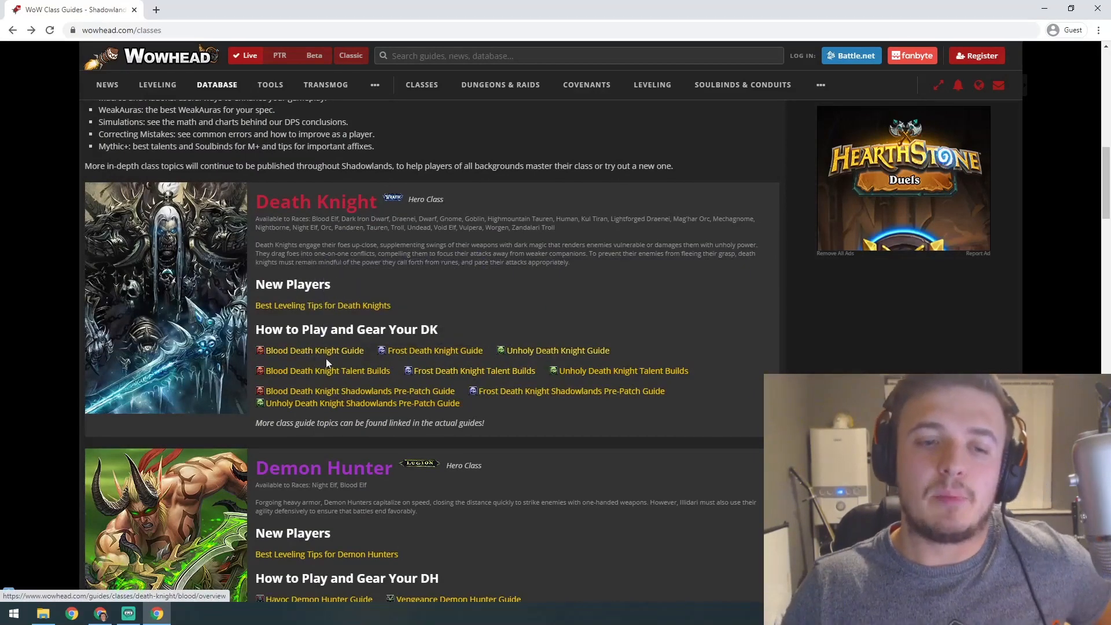
pyautogui.moveTo(314, 350)
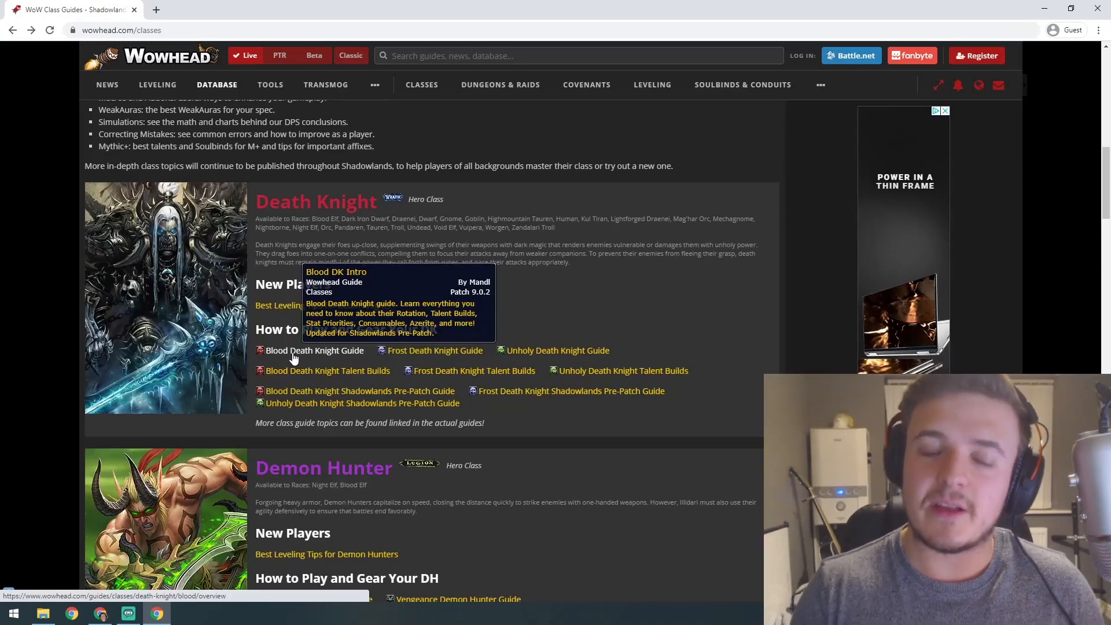
pyautogui.moveTo(305, 479)
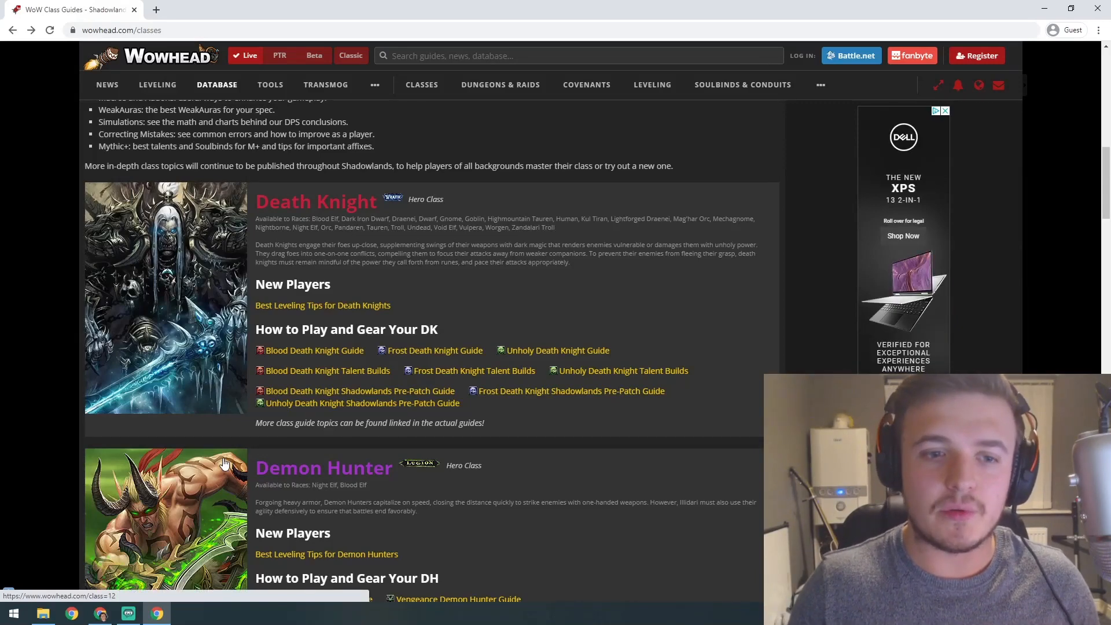
pyautogui.moveTo(435, 350)
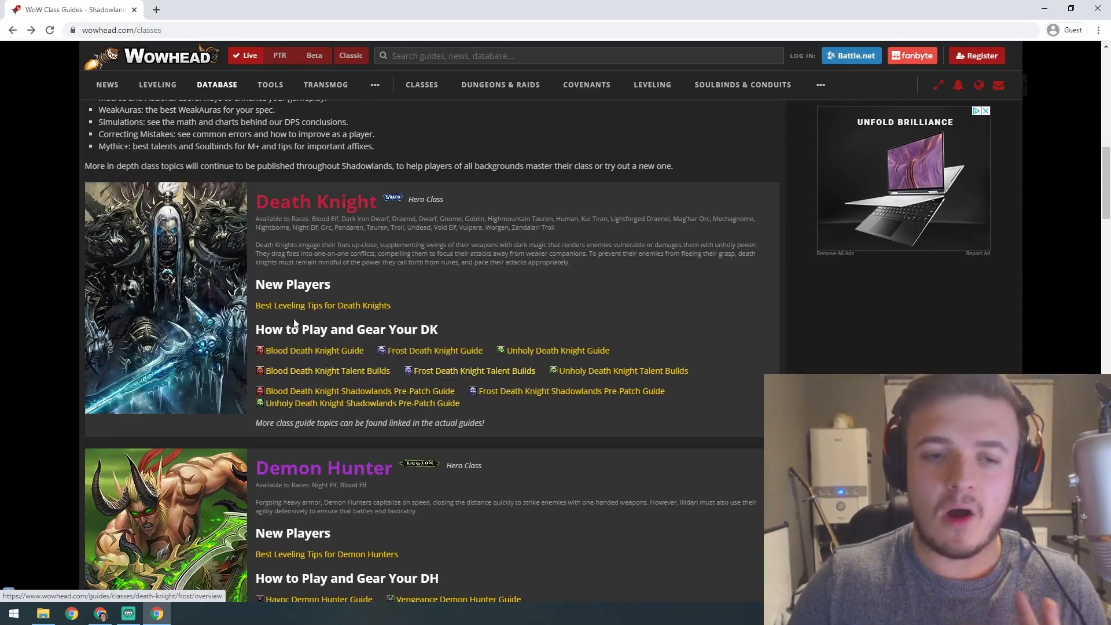
# Step: Scroll to the Havoc and Vengeance Demon Hunter guide links, with Druid below
pyautogui.scroll(-3)
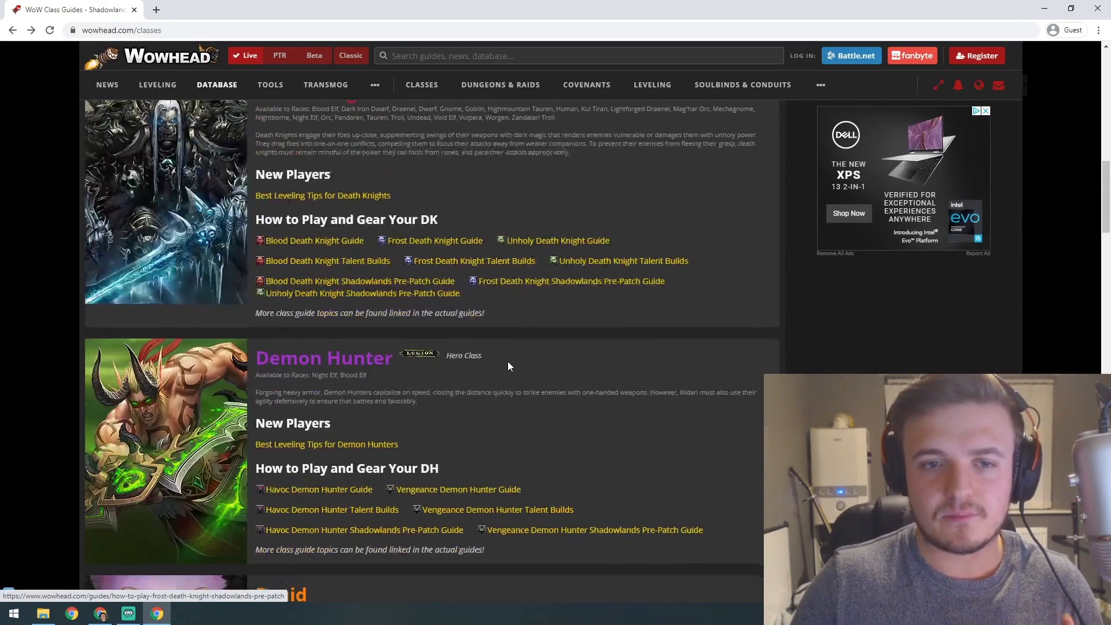
pyautogui.scroll(-3)
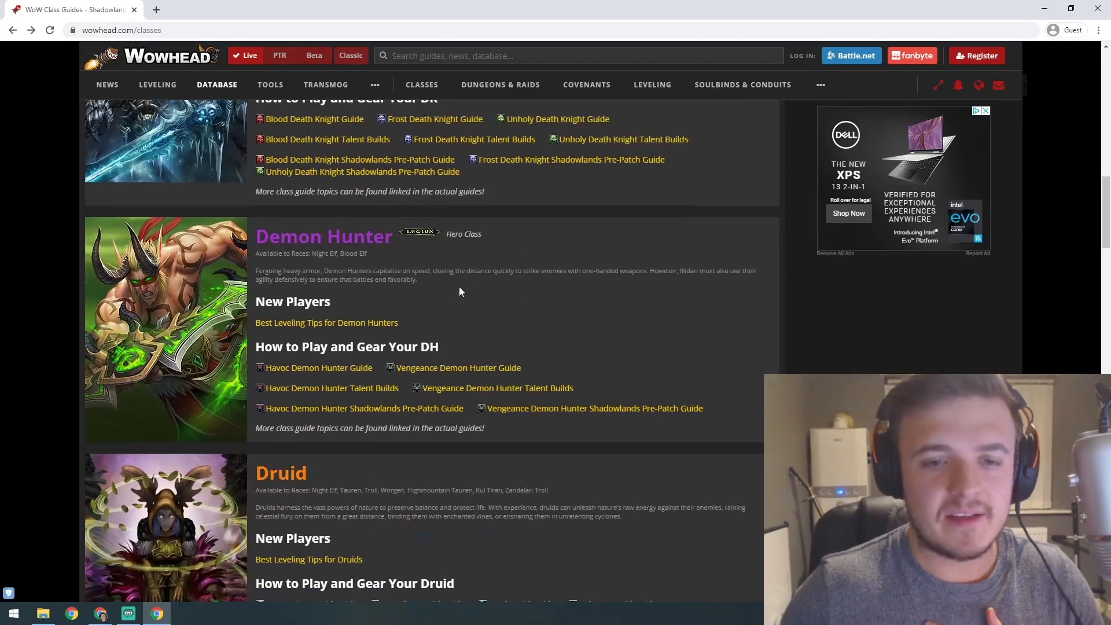
pyautogui.moveTo(441, 284)
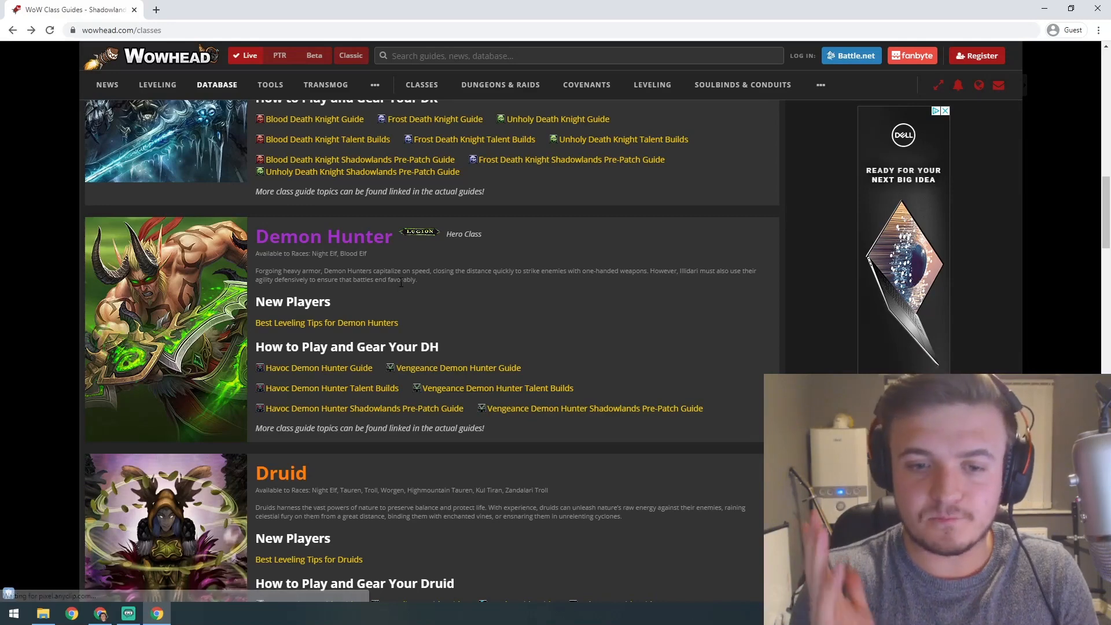
# Step: Centre the Druid section's Restoration, Guardian, Feral and Balance guide links
pyautogui.scroll(-3)
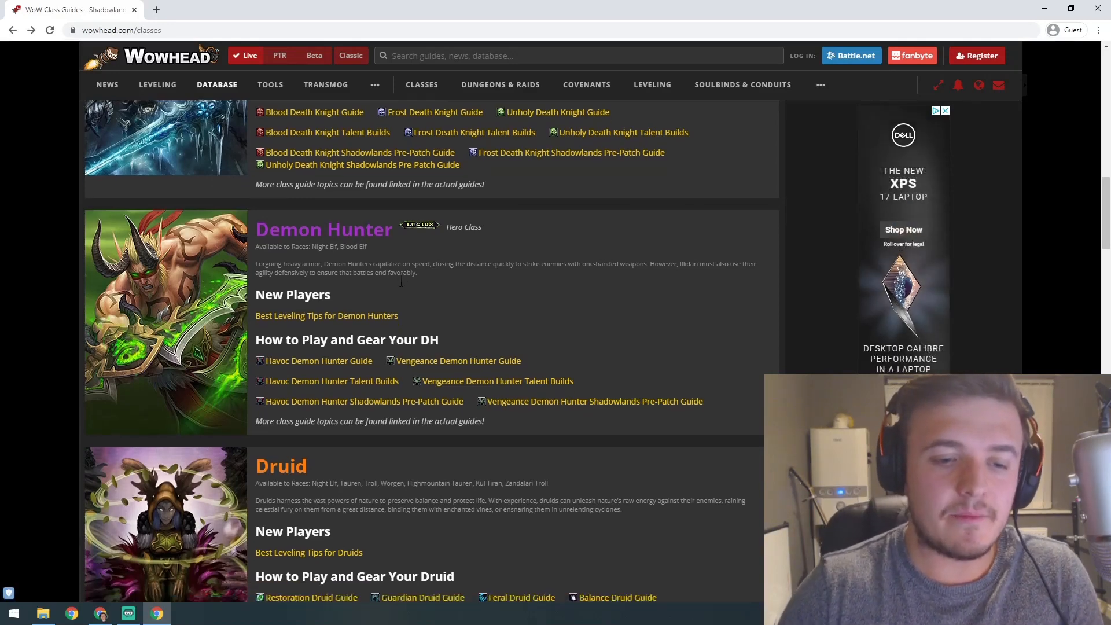
pyautogui.scroll(-3)
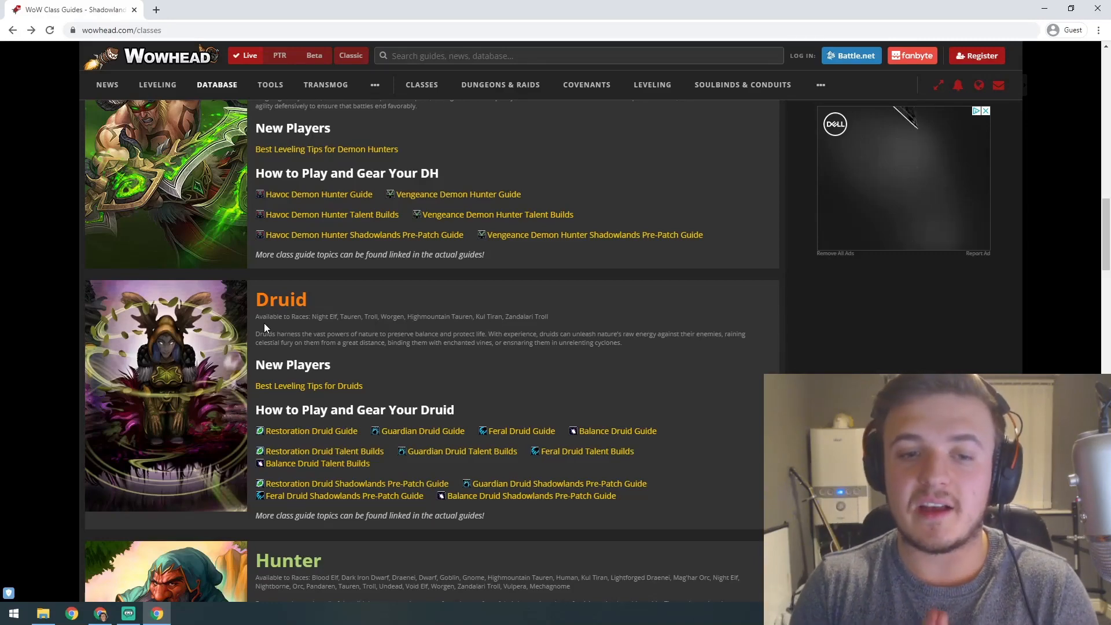
# Step: Scroll to the Beast Mastery, Marksmanship and Survival Hunter guide links
pyautogui.scroll(-3)
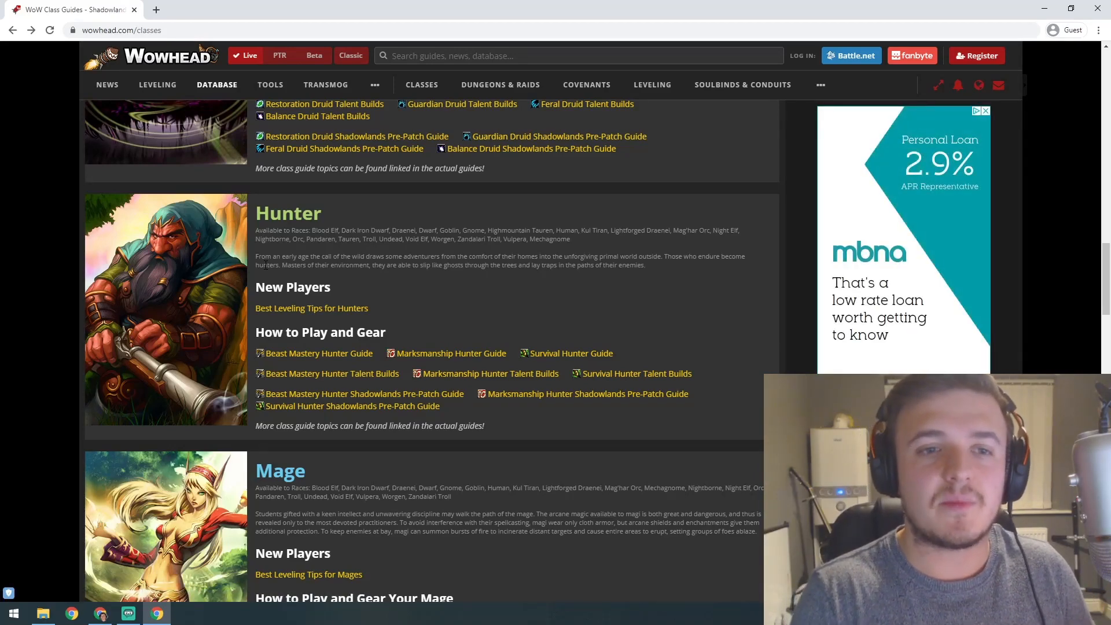
# Step: Scroll further to reveal the Mage section's Arcane, Fire and Frost guide and talent build links
pyautogui.scroll(-3)
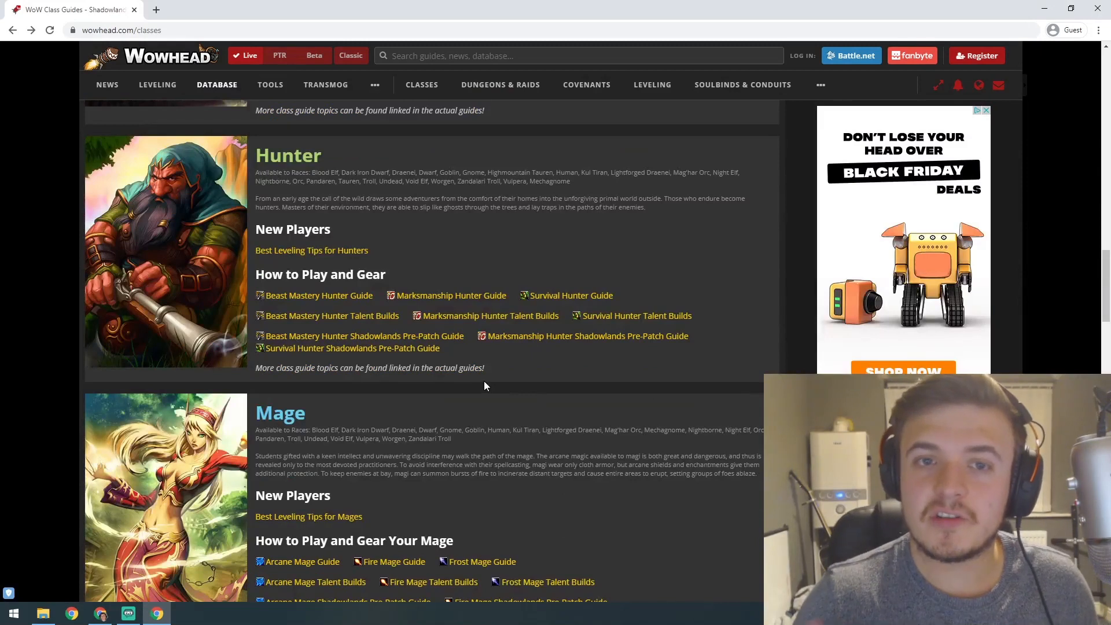
pyautogui.moveTo(482, 385)
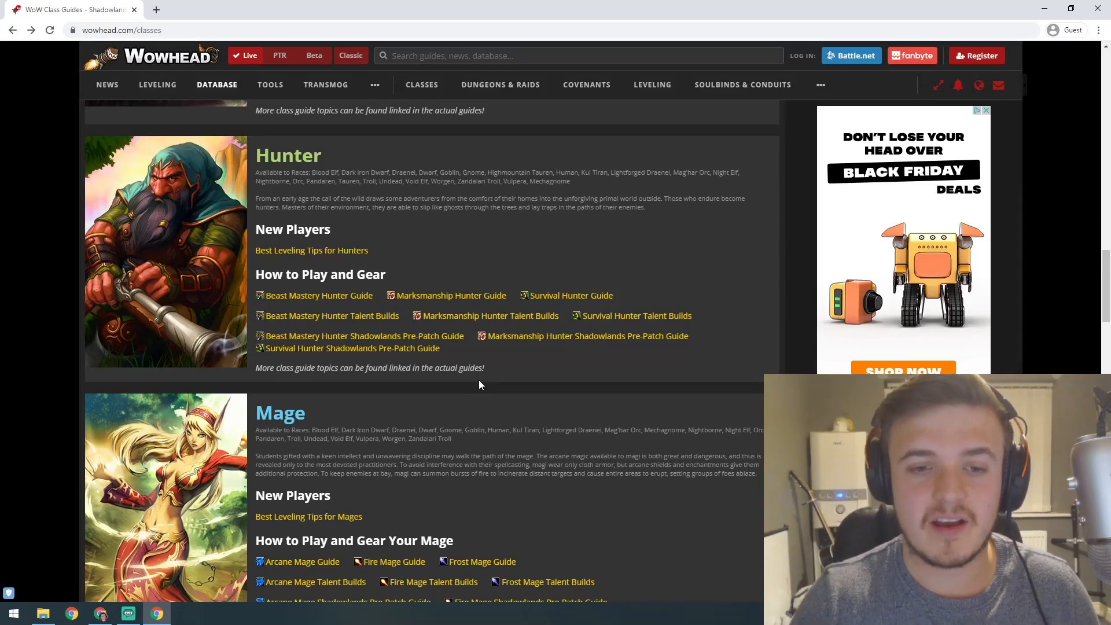
pyautogui.moveTo(418, 308)
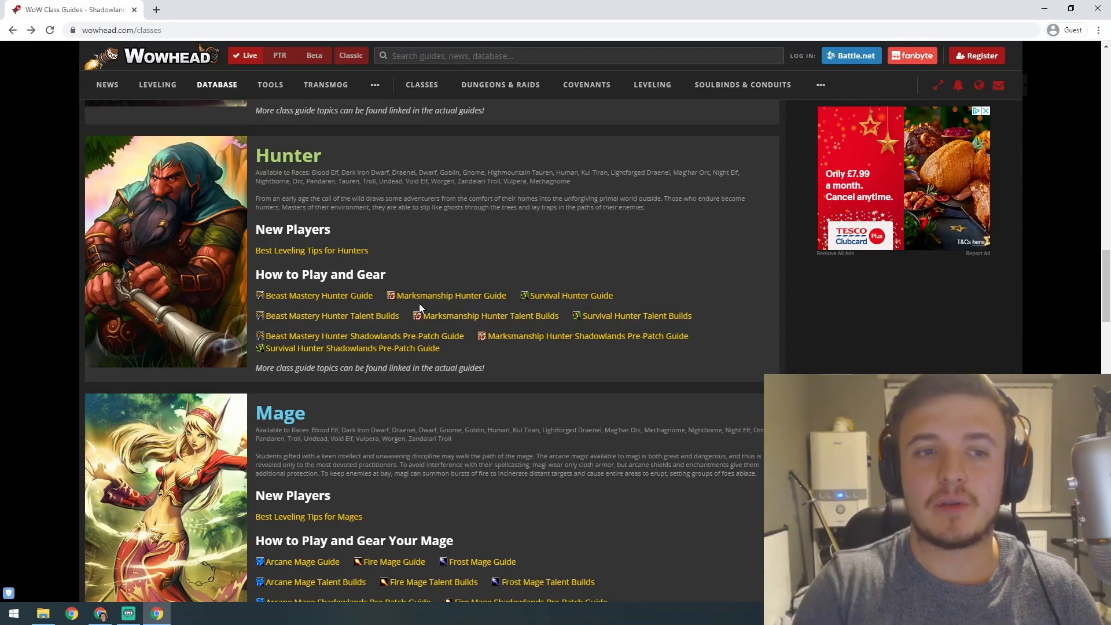
# Step: Scroll up to revisit Death Knight guides, then back down to Demon Hunter and Druid
pyautogui.scroll(3)
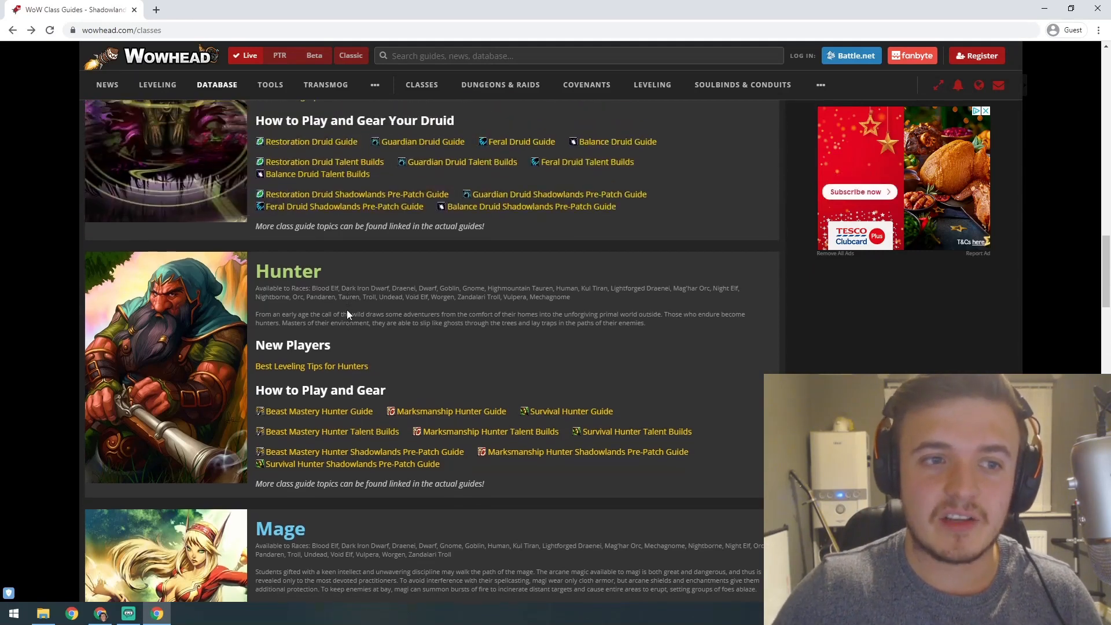
pyautogui.scroll(3)
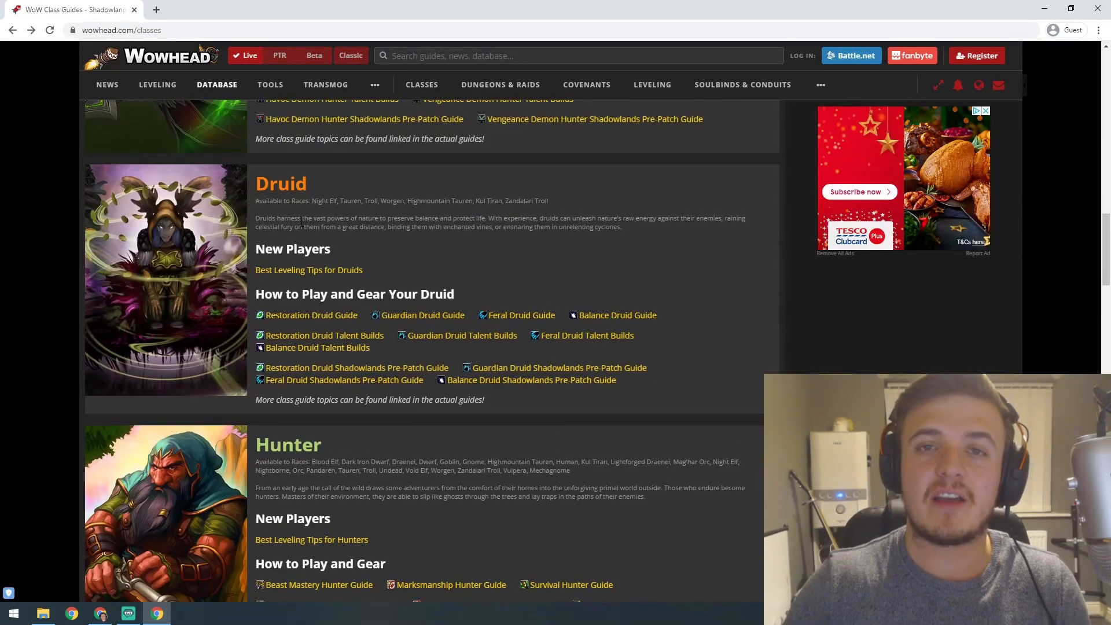
pyautogui.scroll(3)
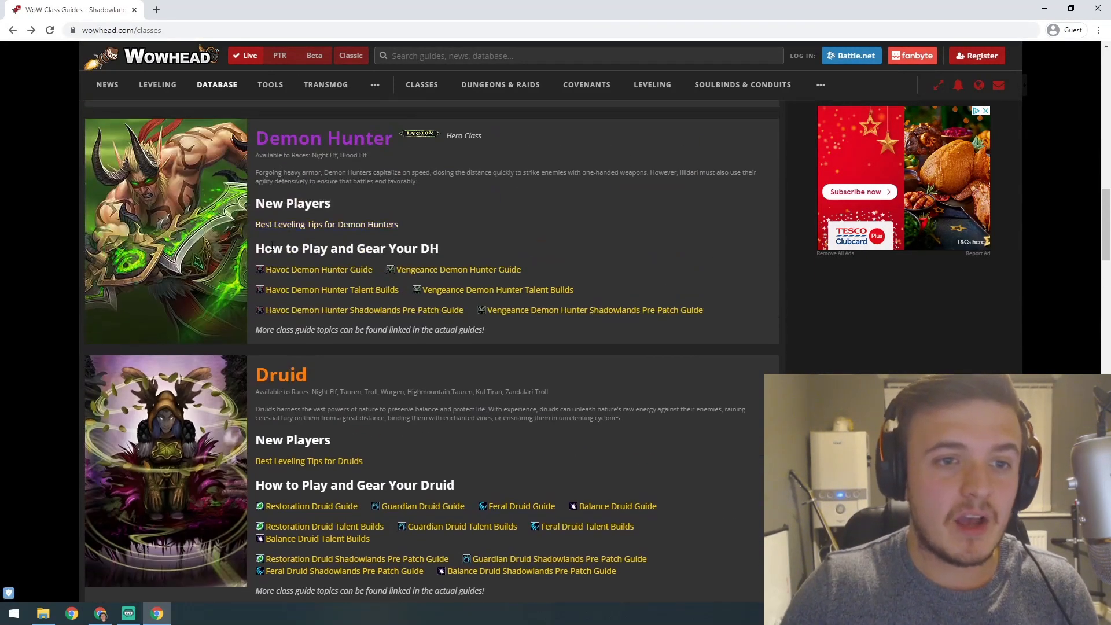
pyautogui.scroll(3)
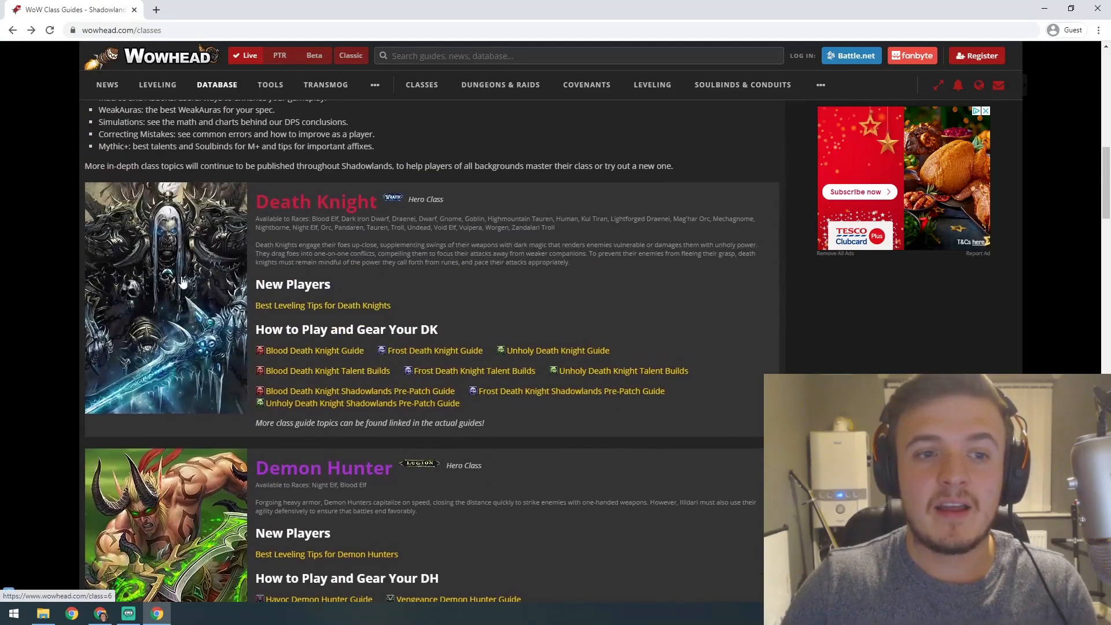
pyautogui.moveTo(239, 258)
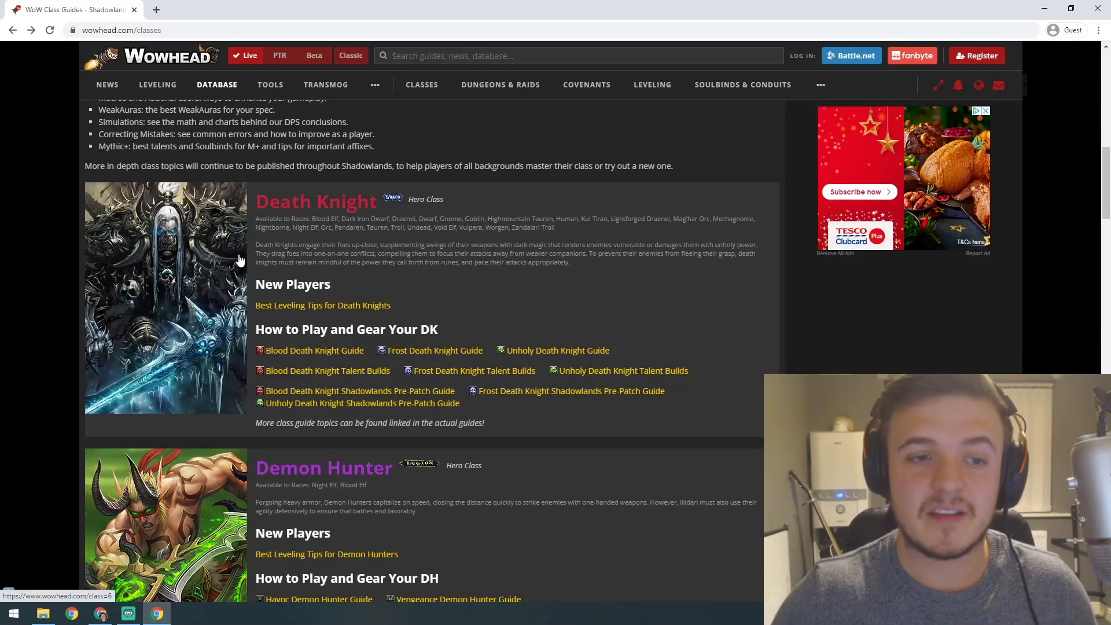
pyautogui.scroll(-3)
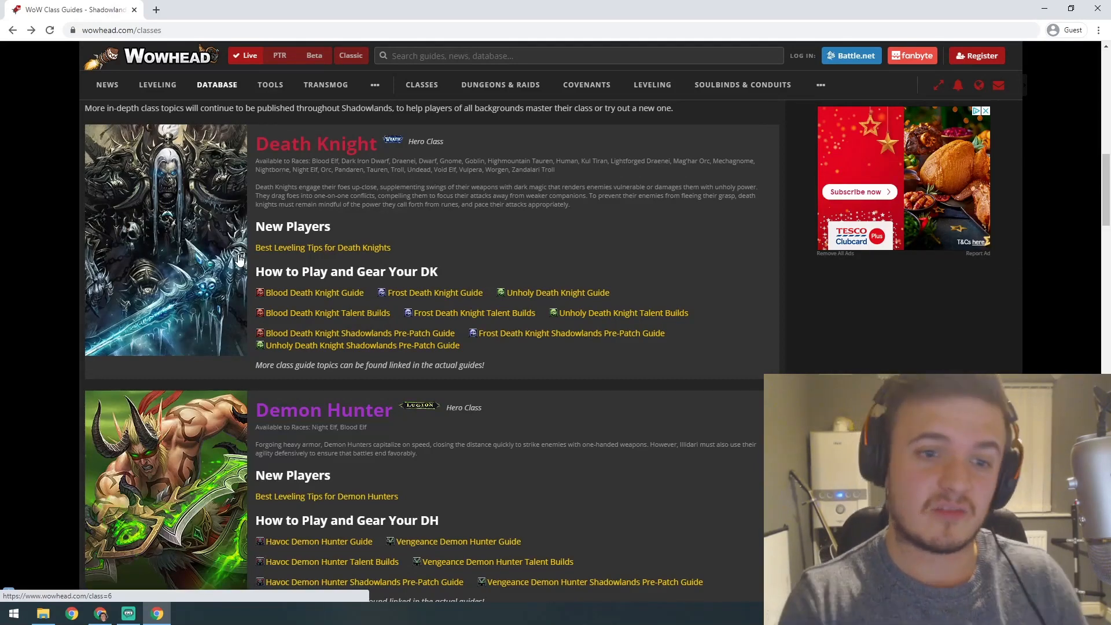
pyautogui.scroll(-3)
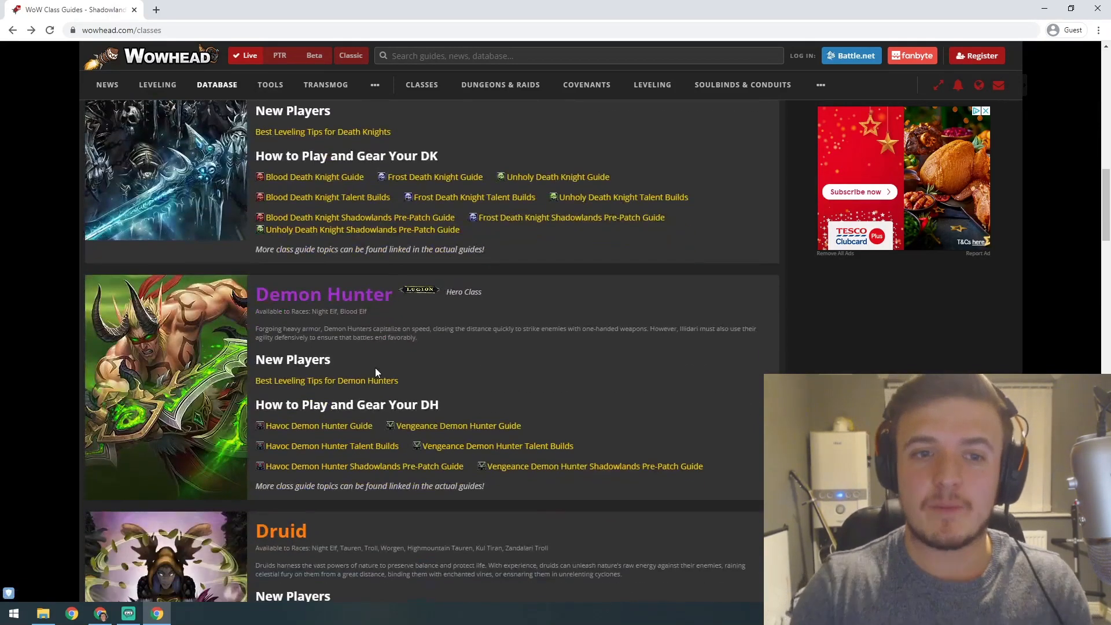
pyautogui.scroll(-3)
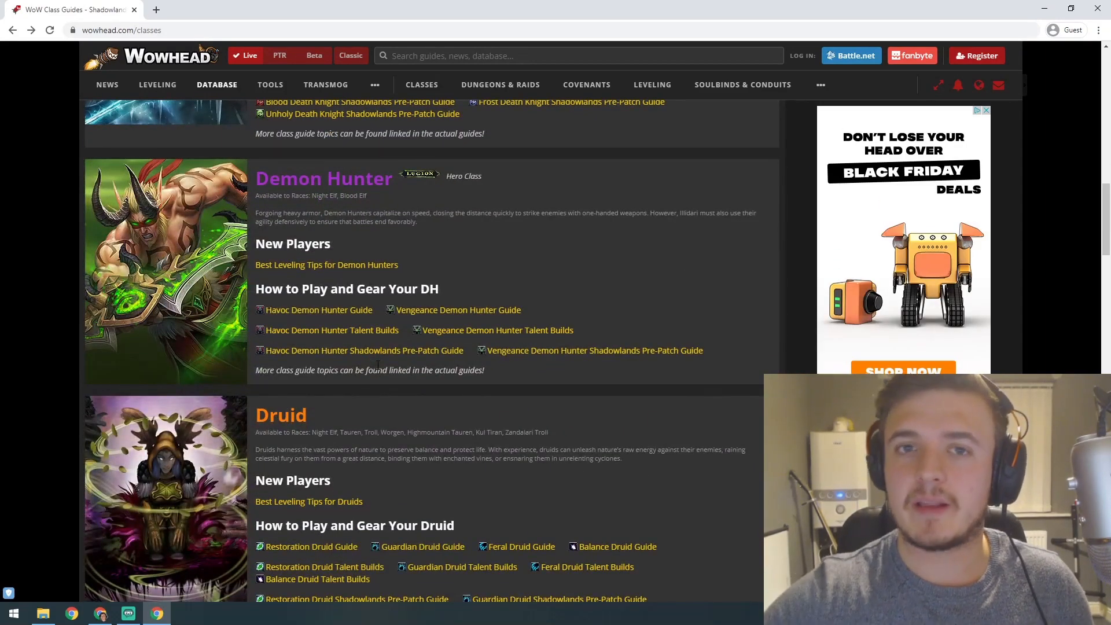
# Step: Scroll past Druid to the Hunter spec guide links, with Mage appearing below
pyautogui.scroll(-3)
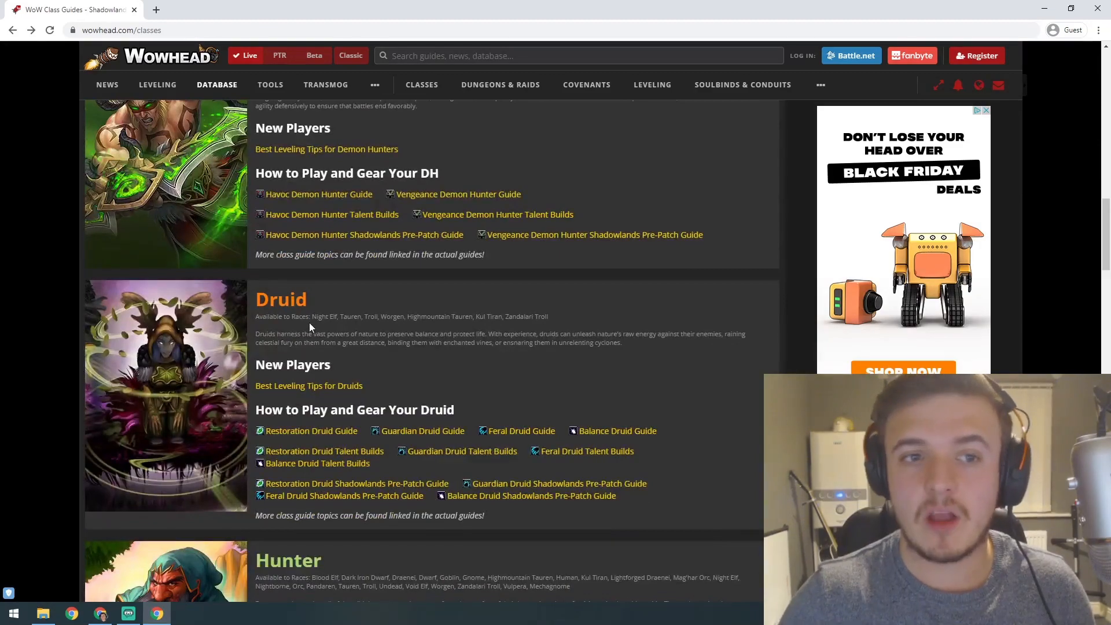
pyautogui.scroll(-3)
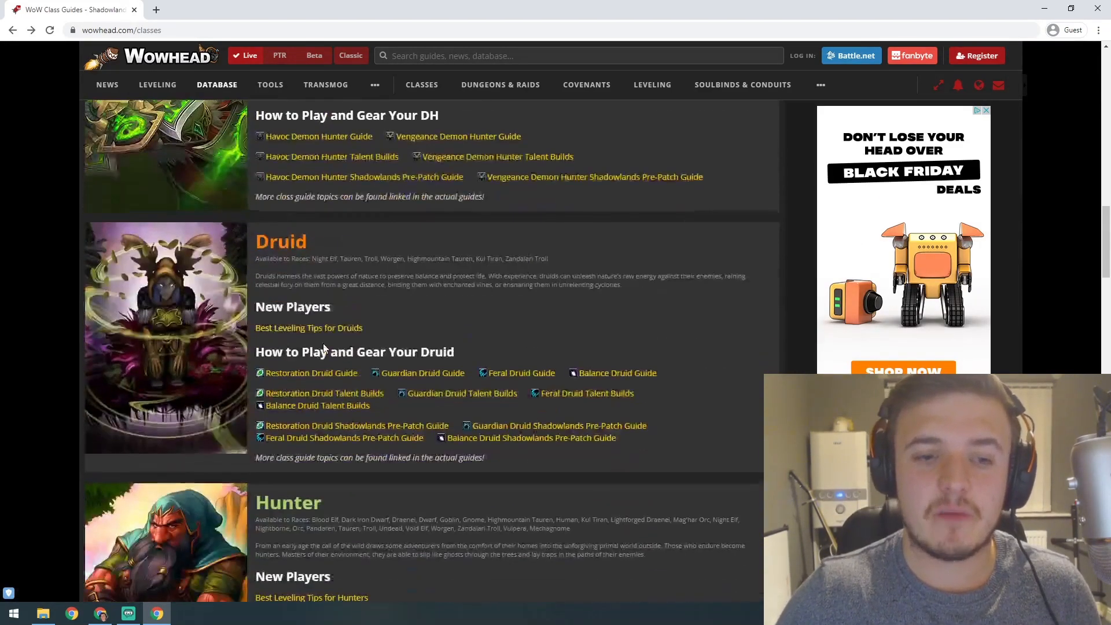
pyautogui.scroll(-3)
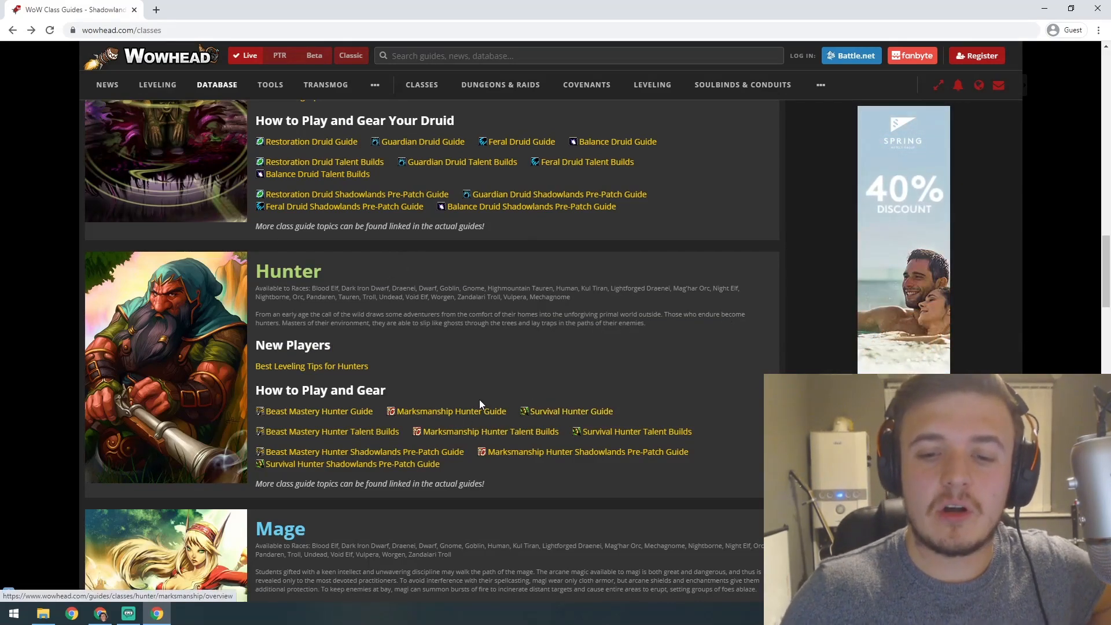
# Step: Scroll to the Arcane, Fire and Frost Mage guide links, with Monk below
pyautogui.scroll(-3)
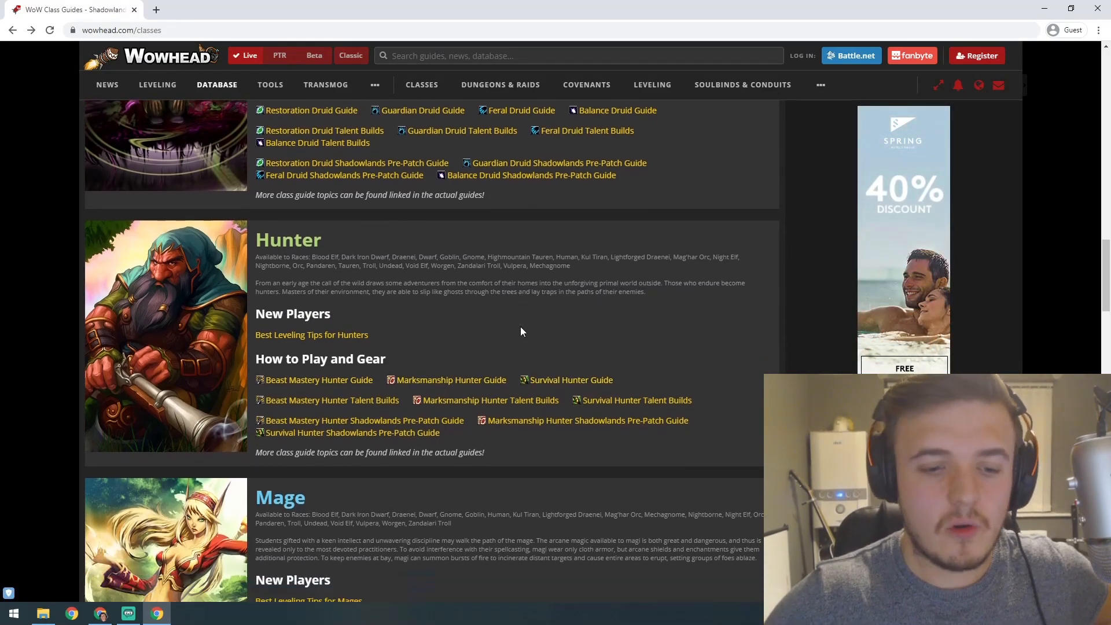
pyautogui.scroll(-3)
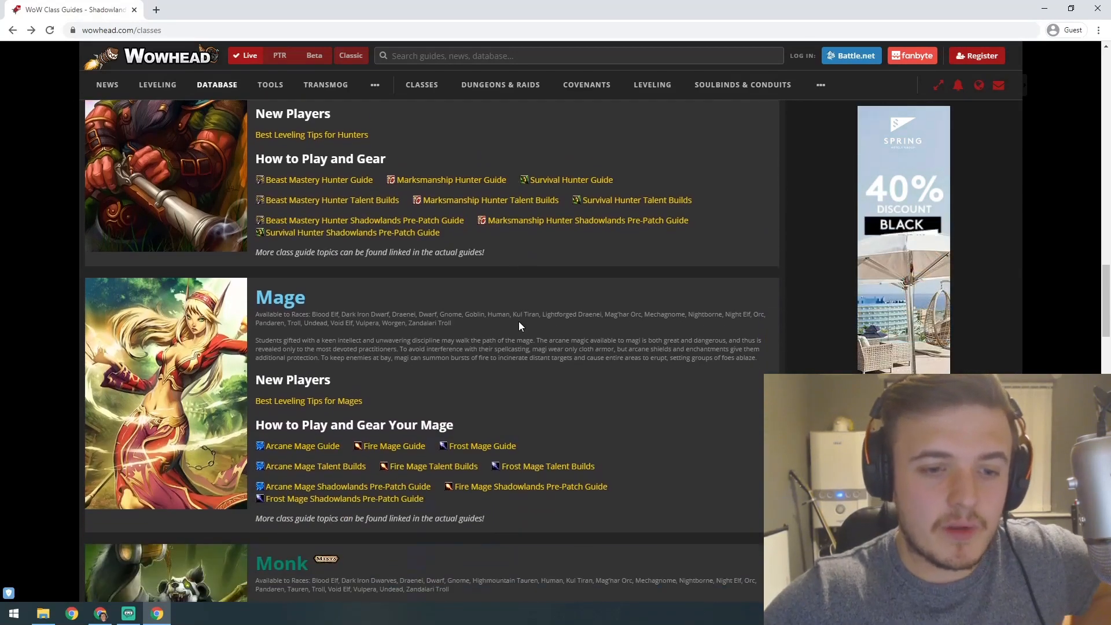
pyautogui.scroll(-3)
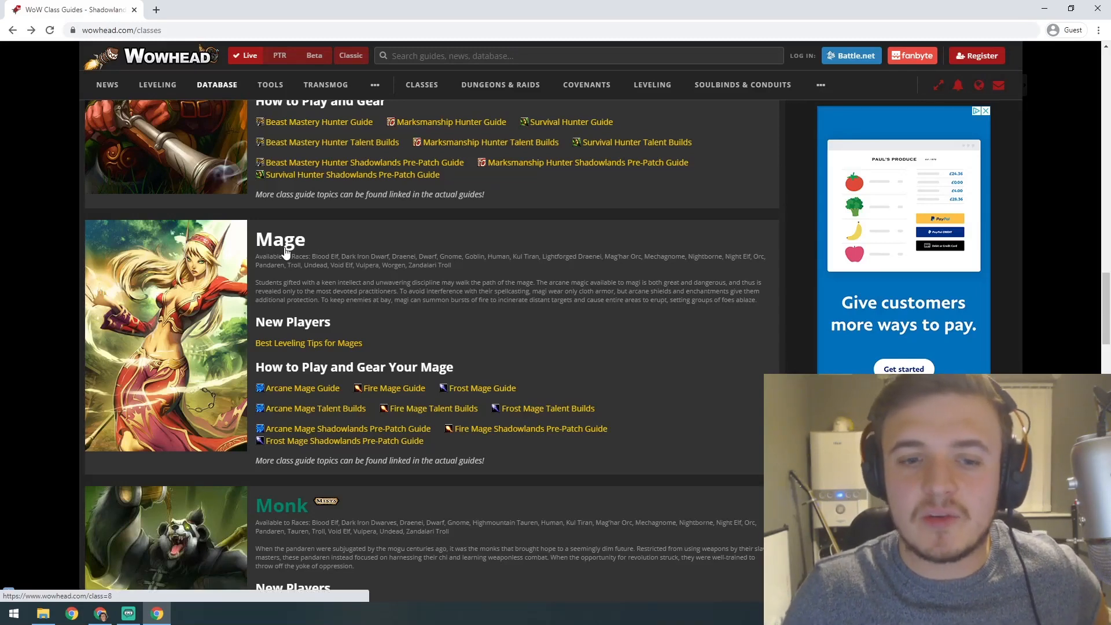
pyautogui.moveTo(302, 387)
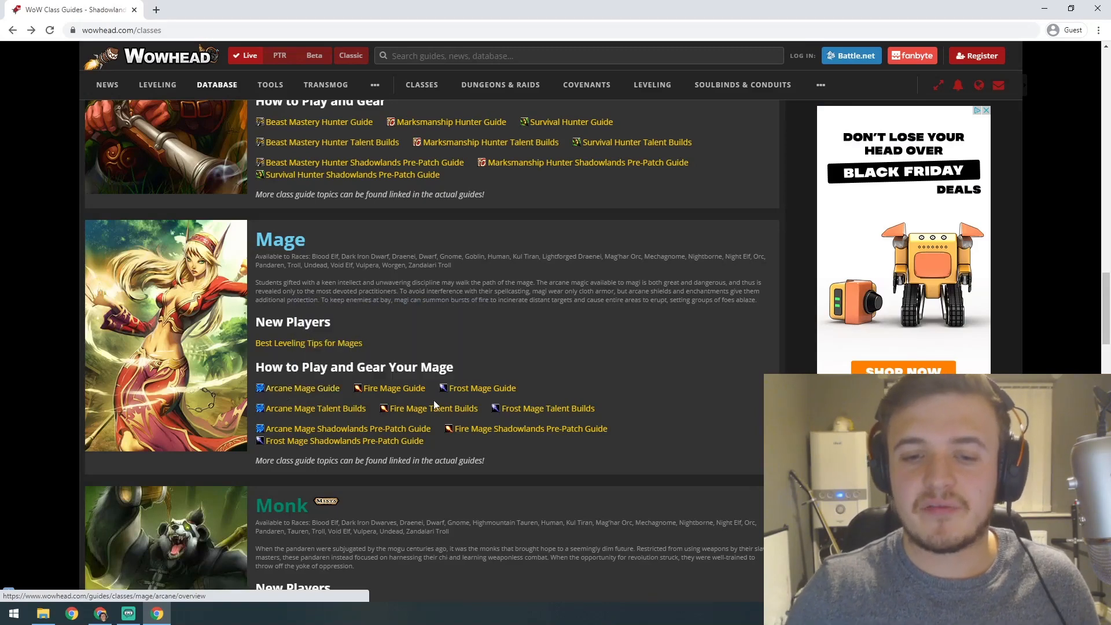
pyautogui.moveTo(482, 388)
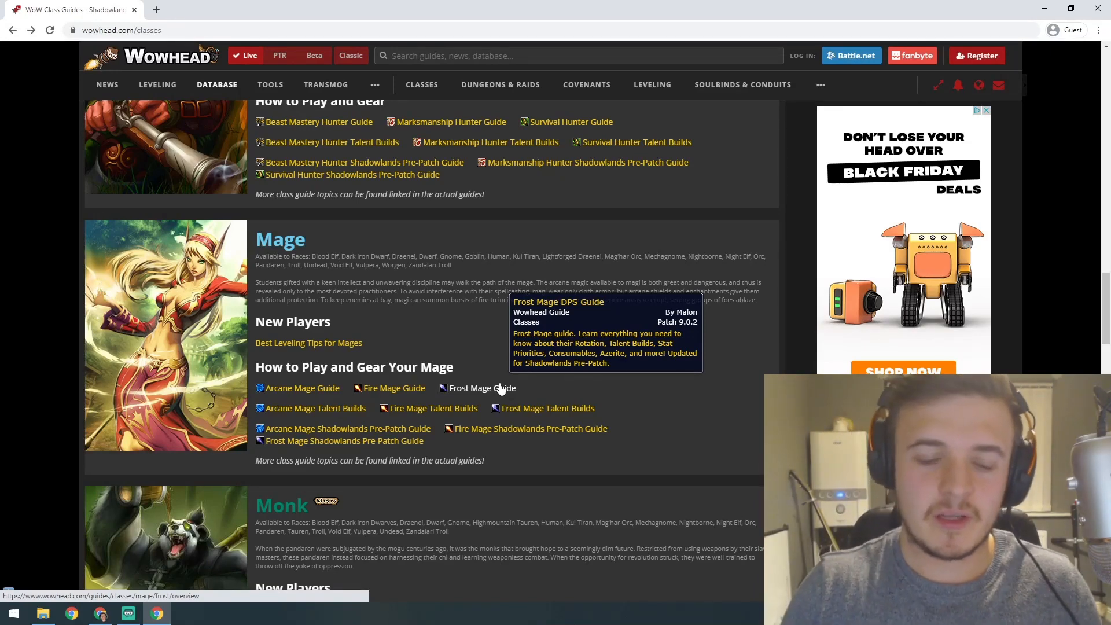
pyautogui.moveTo(441, 397)
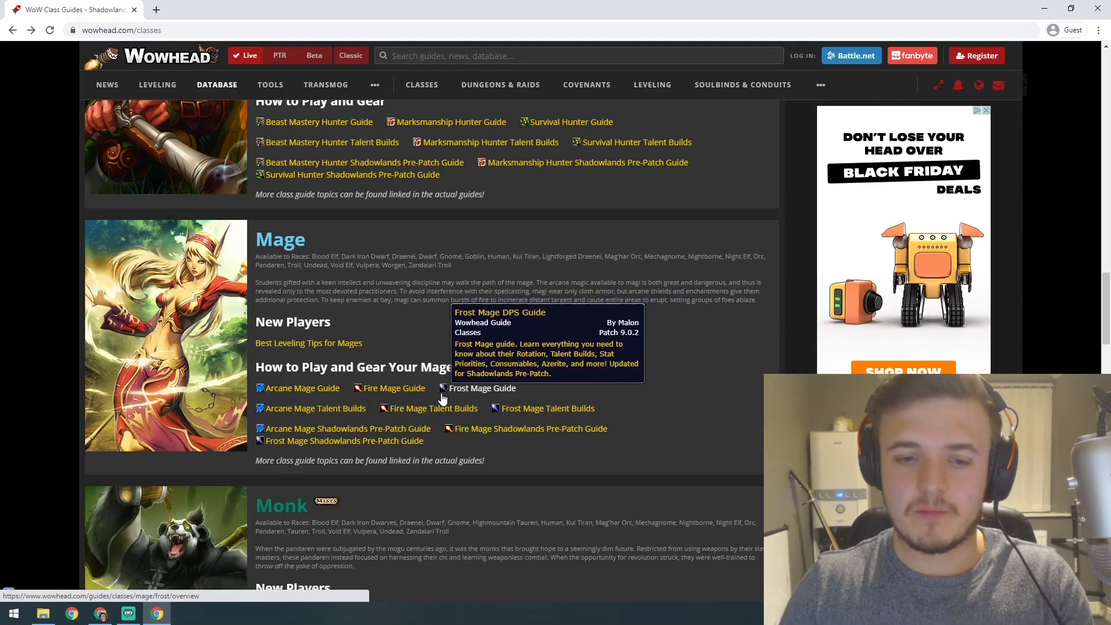
pyautogui.moveTo(426, 397)
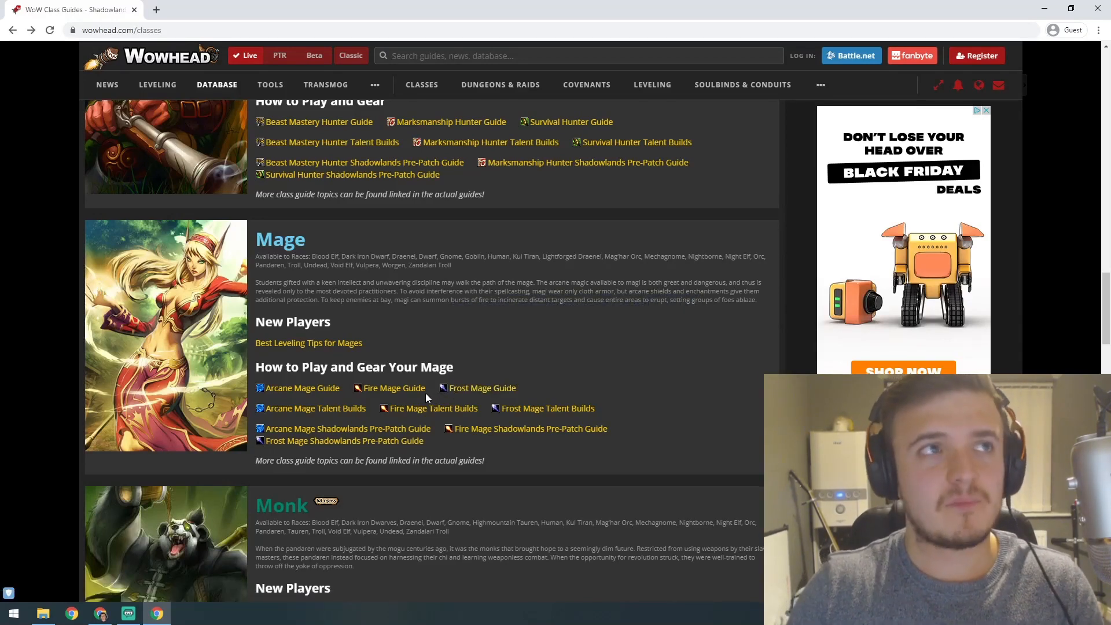
# Step: Scroll to the Brewmaster, Mistweaver and Windwalker Monk guide links, with Paladin below
pyautogui.scroll(-3)
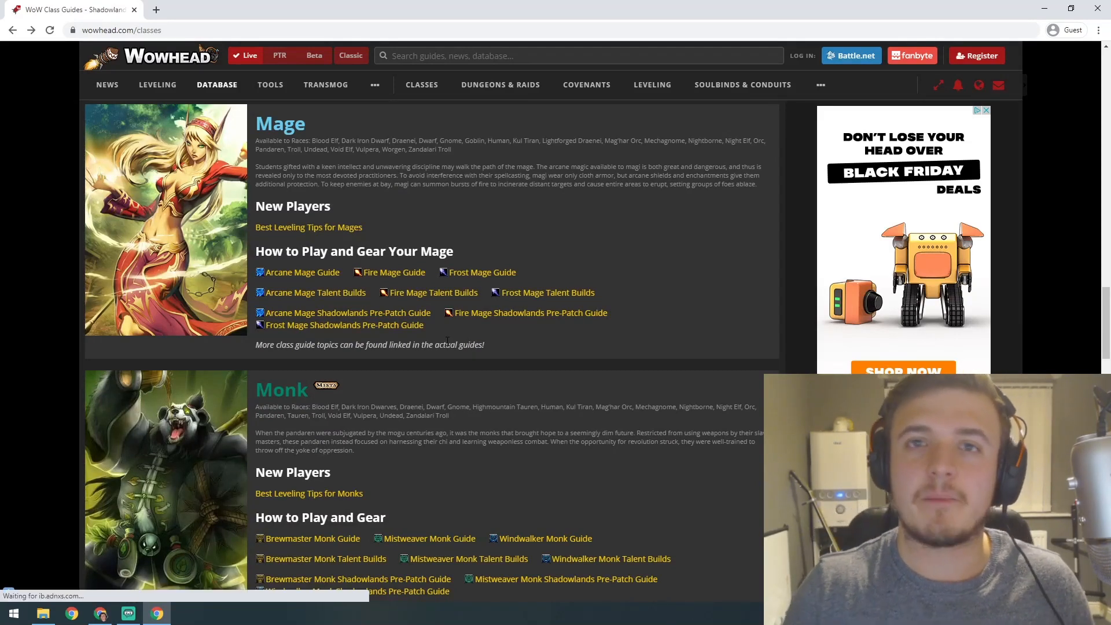
pyautogui.scroll(-3)
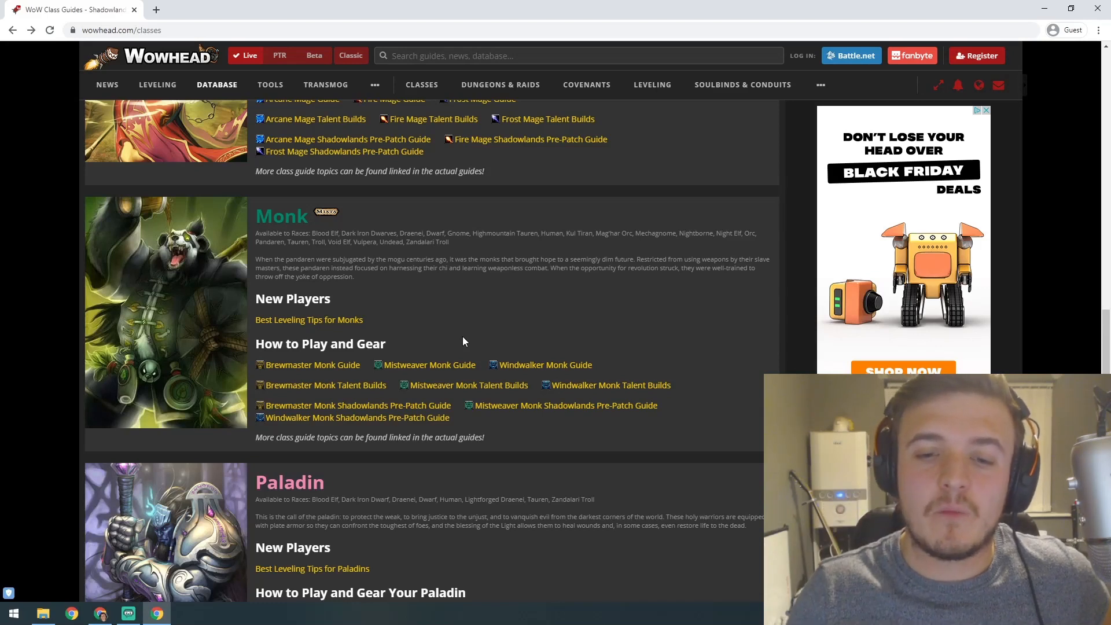
pyautogui.moveTo(546, 364)
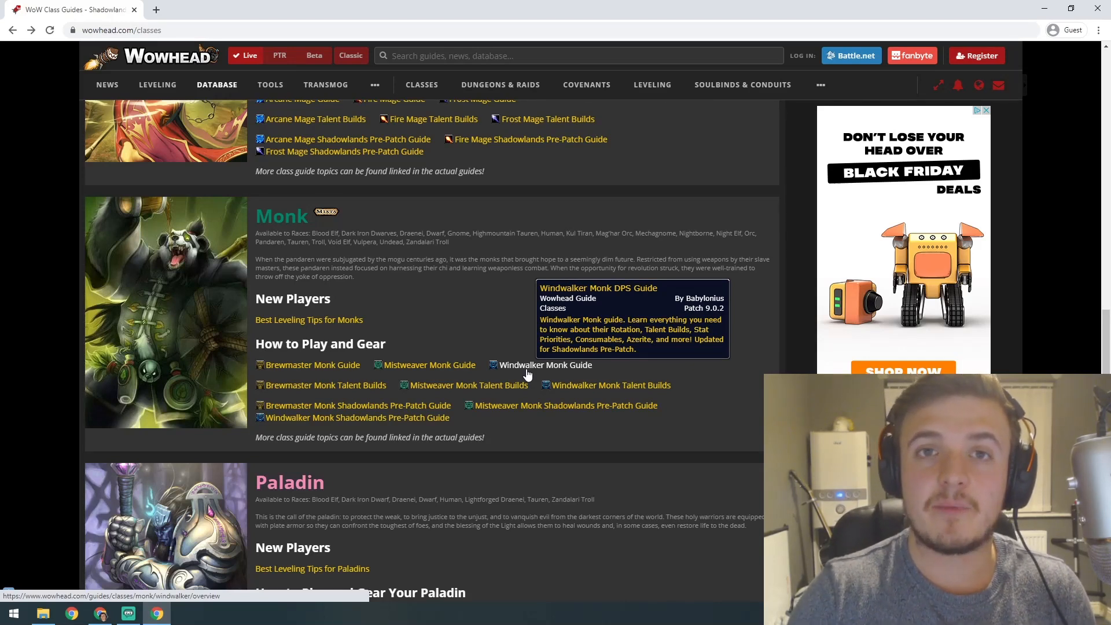
# Step: Briefly scroll up to earlier classes, then return to the Monk section above Paladin
pyautogui.scroll(3)
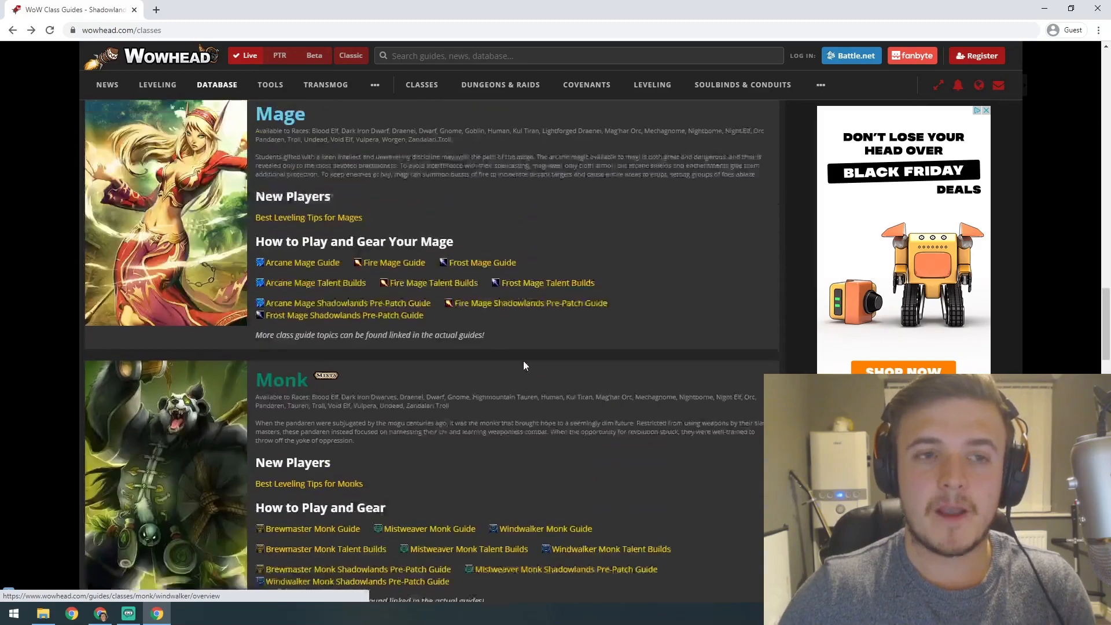
pyautogui.scroll(3)
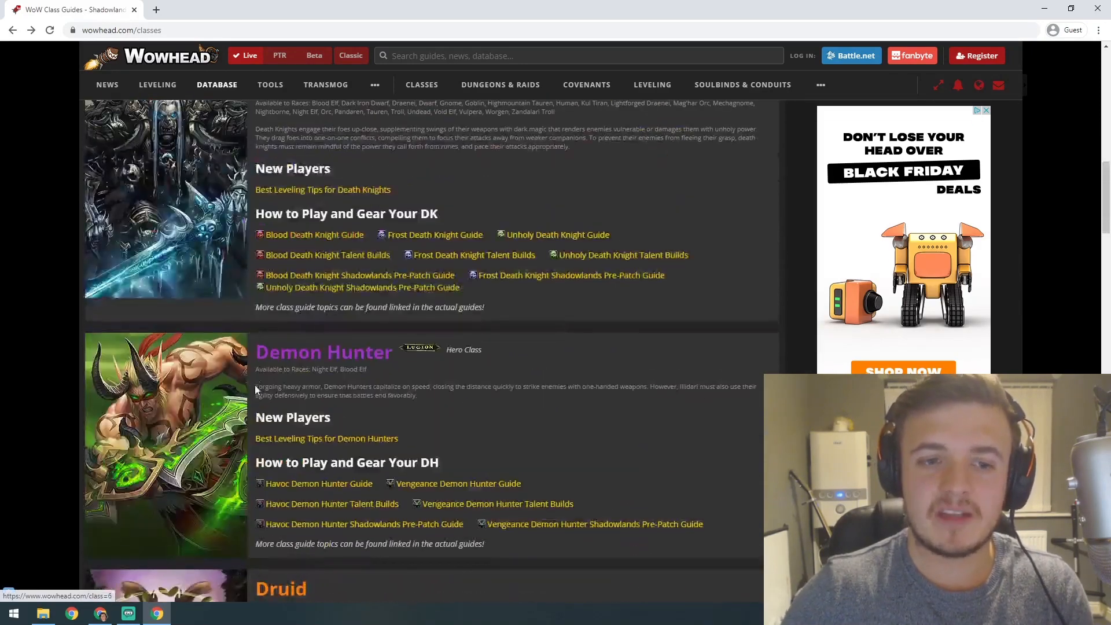
pyautogui.moveTo(255, 400)
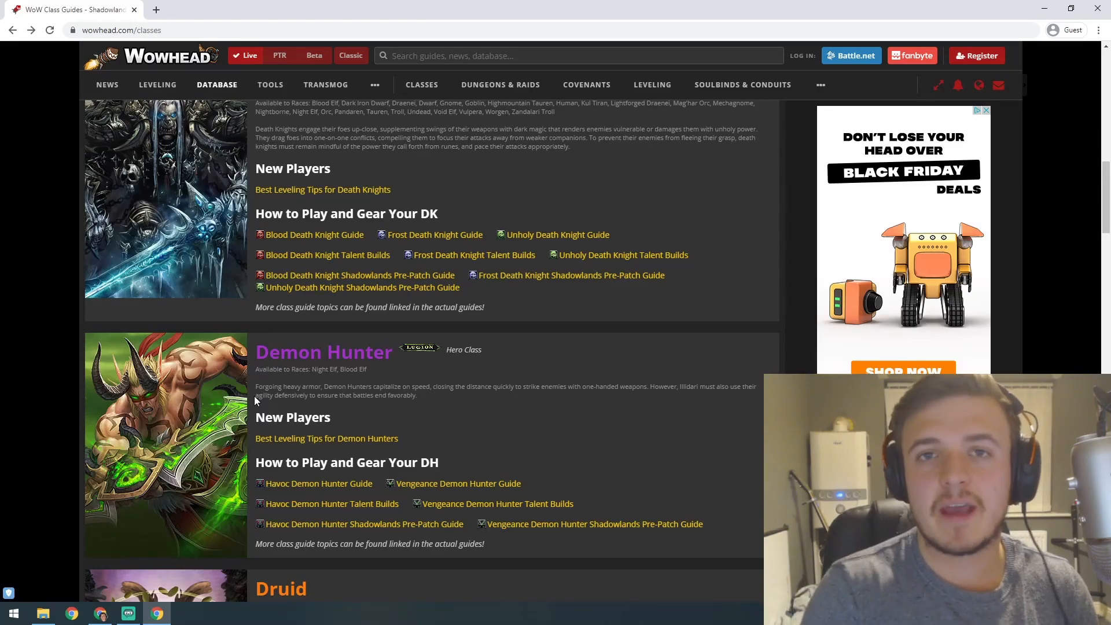
pyautogui.scroll(-3)
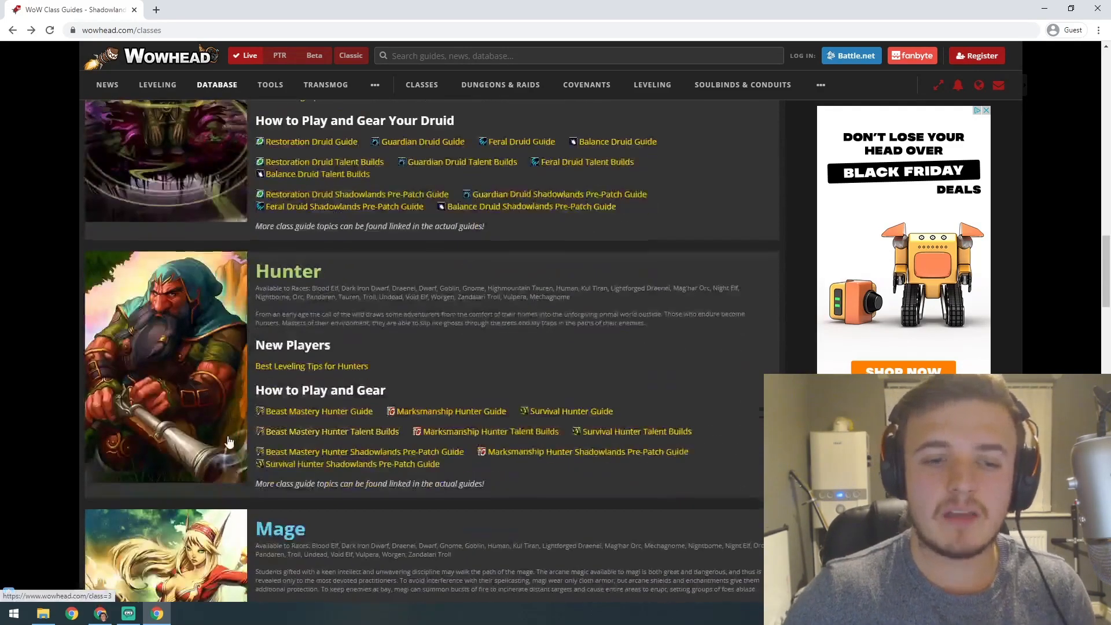
pyautogui.scroll(-3)
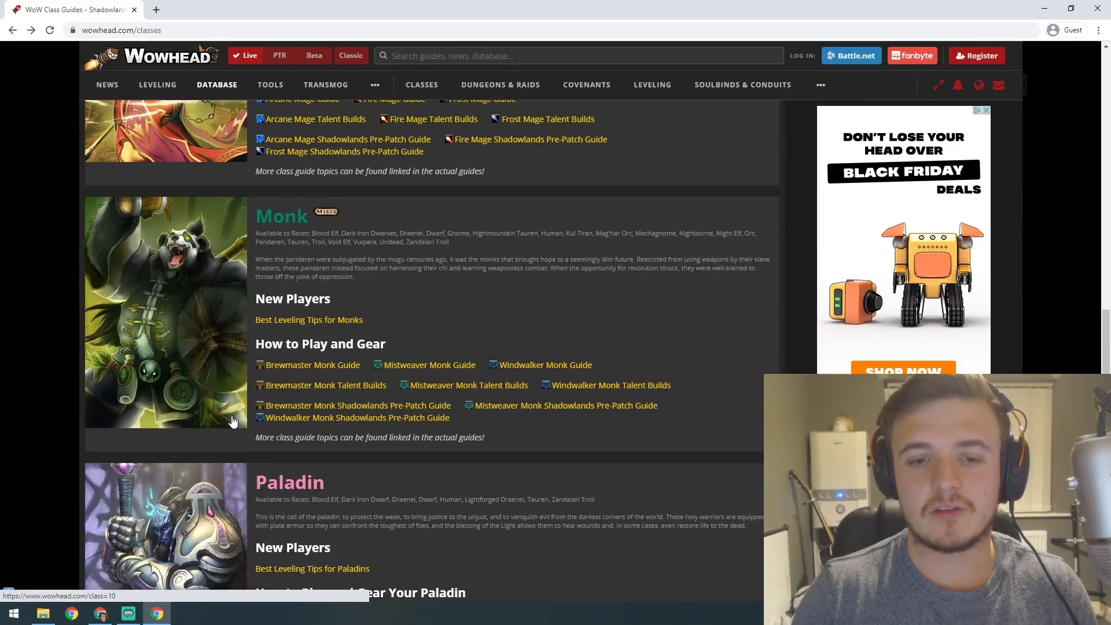
pyautogui.moveTo(429, 365)
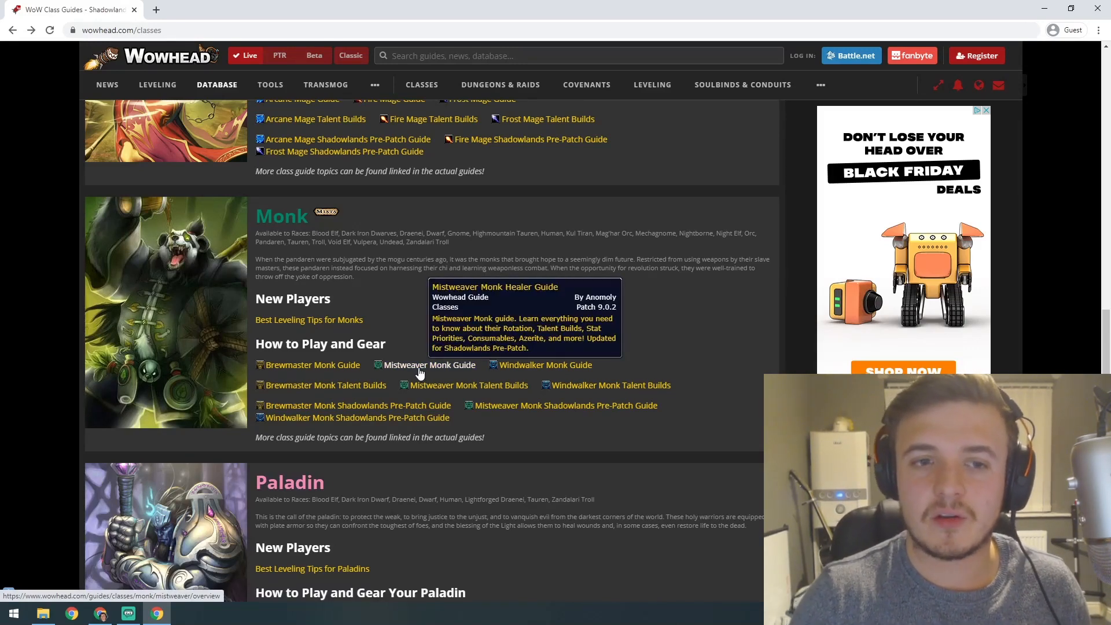
pyautogui.moveTo(312, 365)
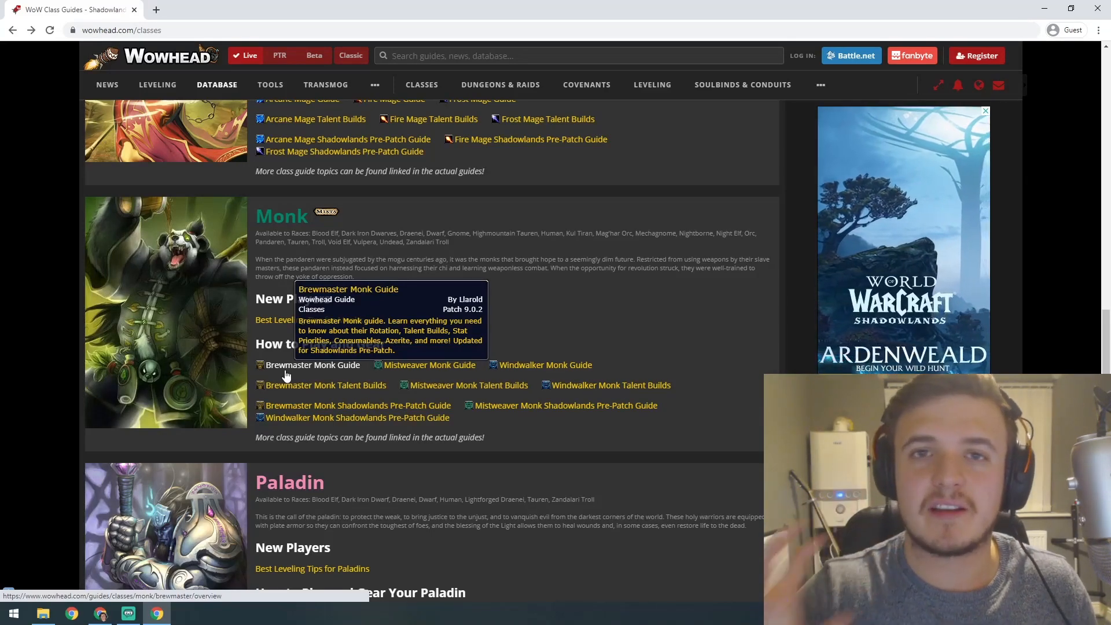
pyautogui.moveTo(347, 431)
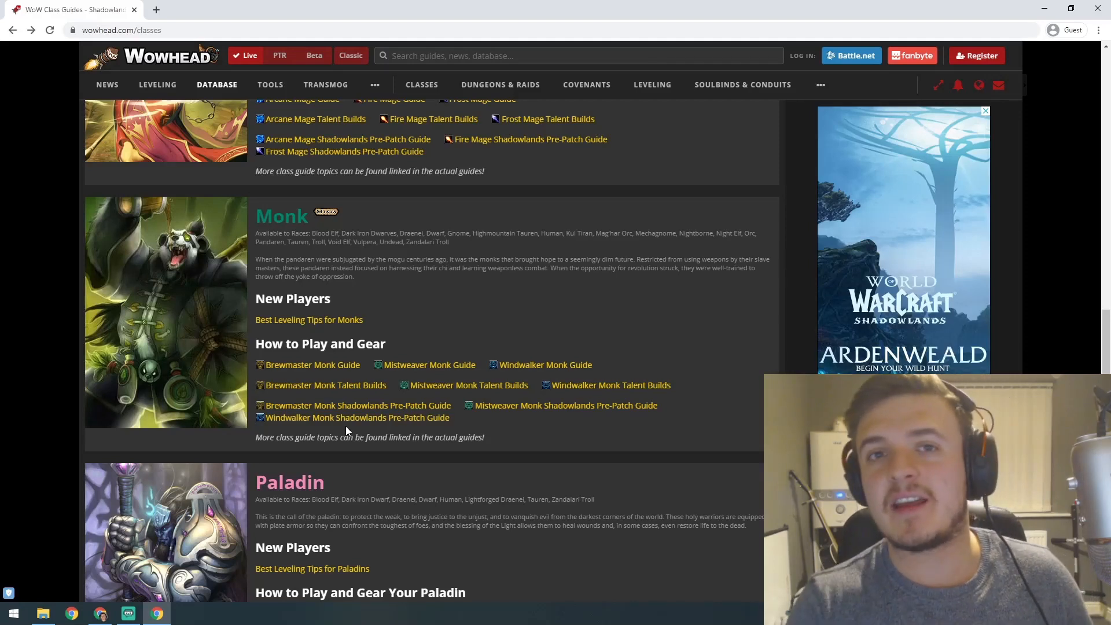
# Step: Scroll slightly past Monk to reveal the Holy, Protection and Retribution Paladin guide links
pyautogui.click(985, 111)
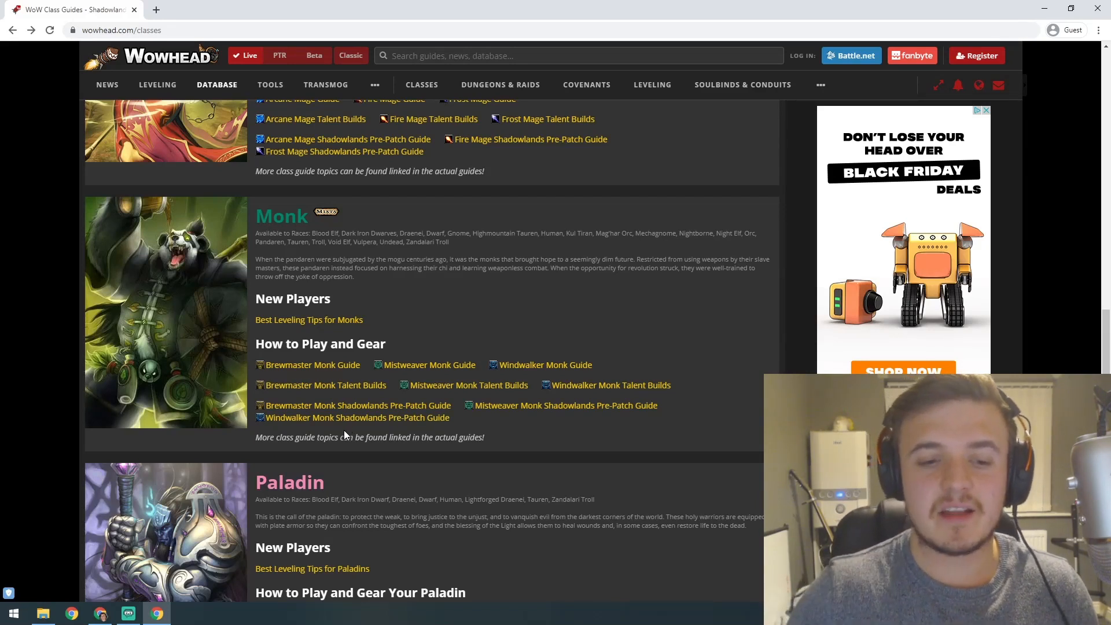
pyautogui.scroll(-3)
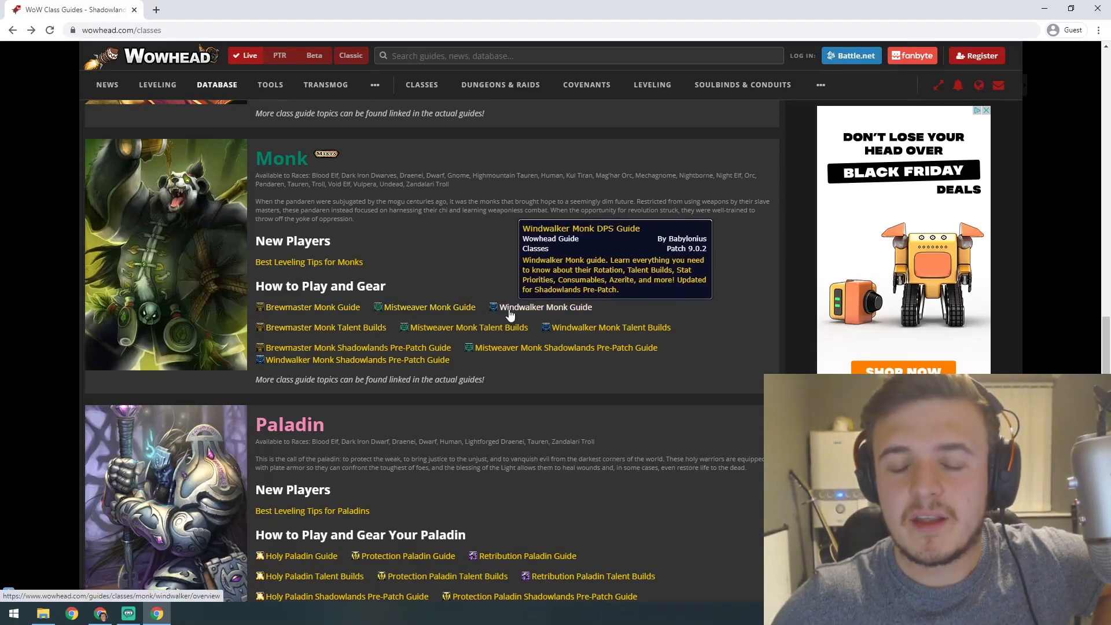
# Step: Scroll to centre the Paladin section, with Priest appearing below
pyautogui.scroll(-3)
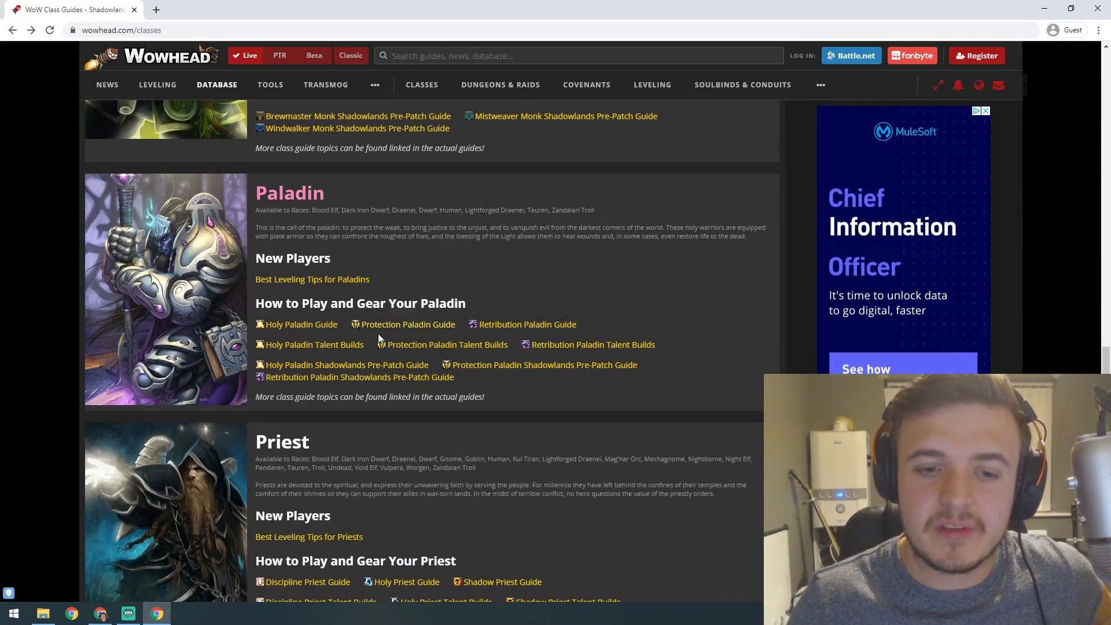
pyautogui.moveTo(407, 324)
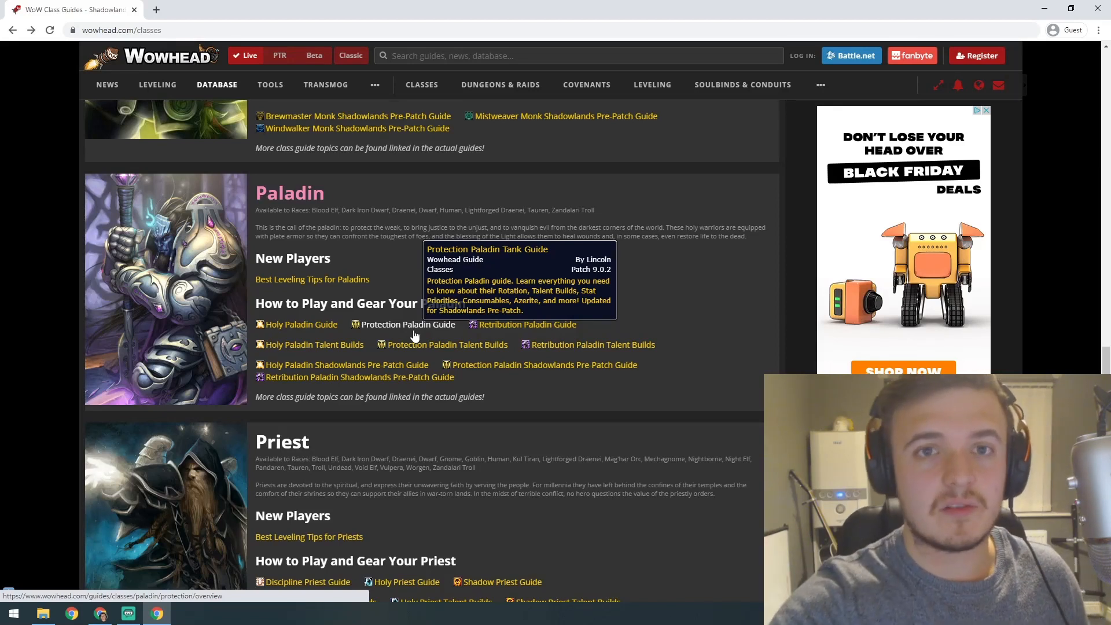
pyautogui.moveTo(389, 328)
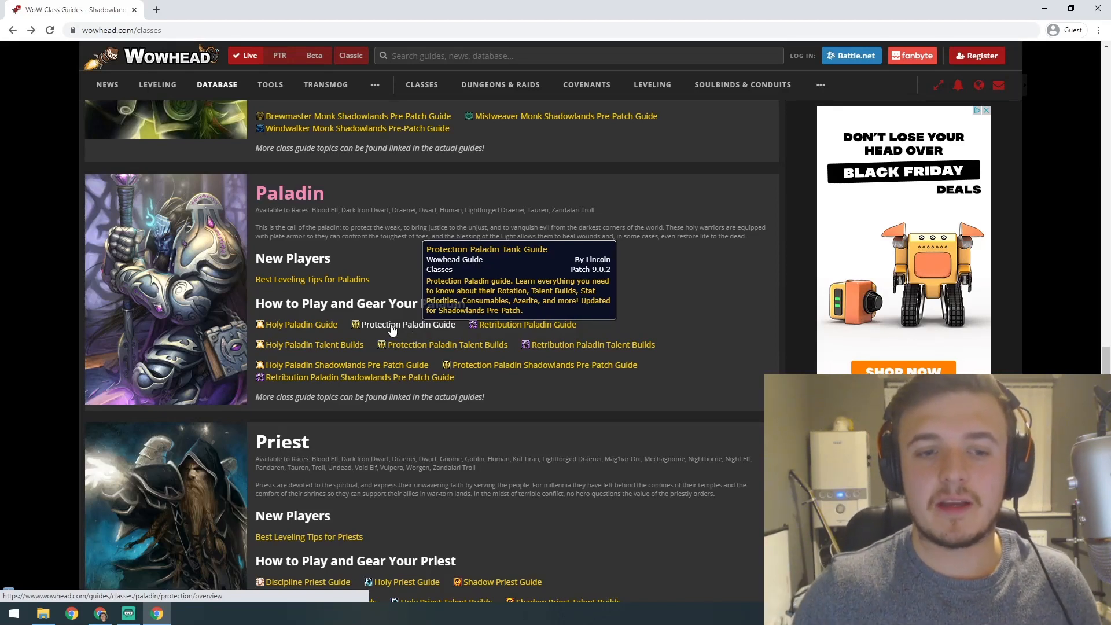
pyautogui.moveTo(278, 338)
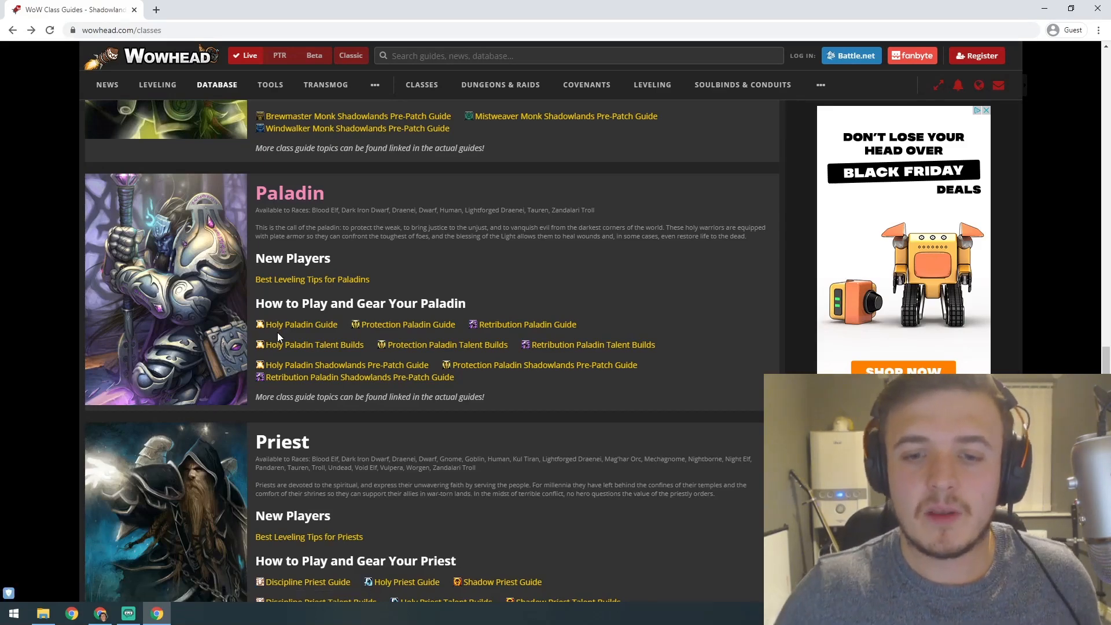
pyautogui.moveTo(527, 324)
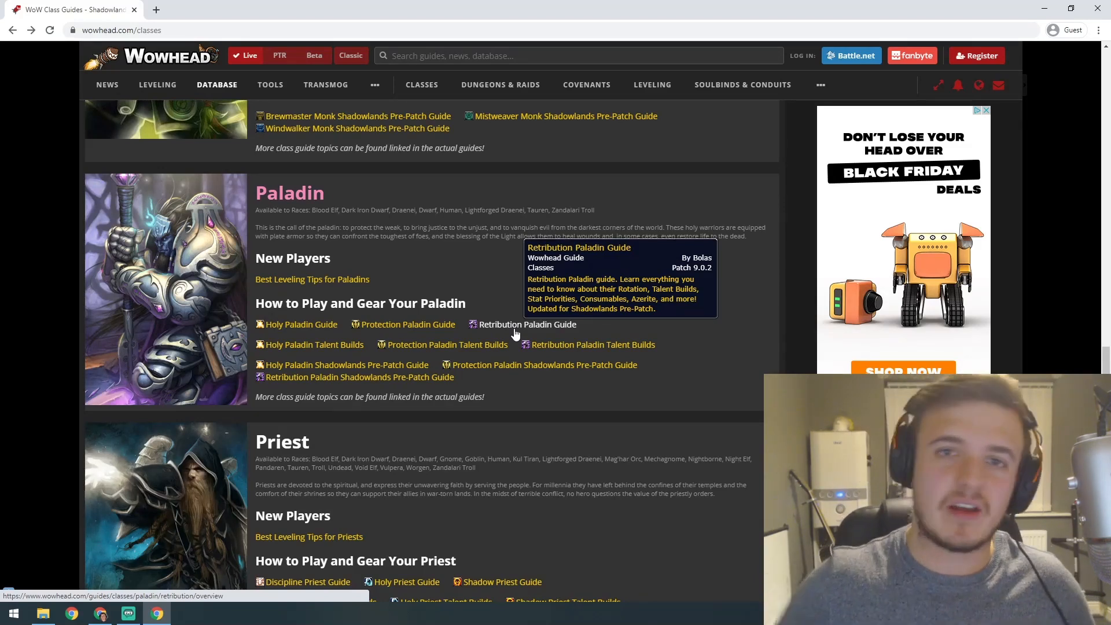
pyautogui.moveTo(479, 331)
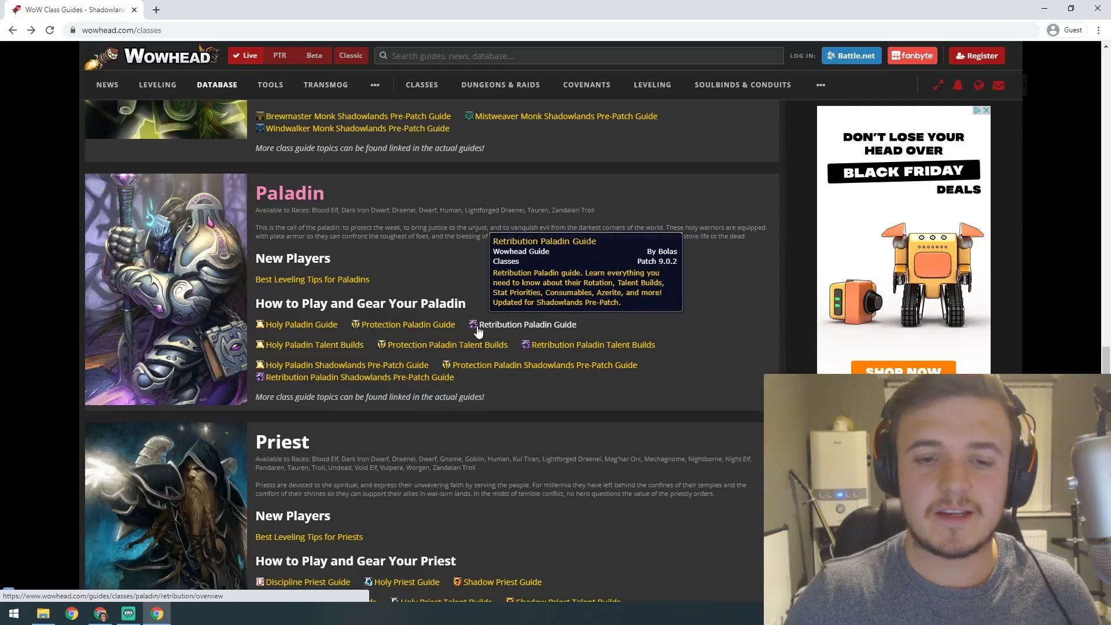
# Step: Scroll to centre the Discipline, Holy and Shadow Priest guides, with Rogue below
pyautogui.scroll(-3)
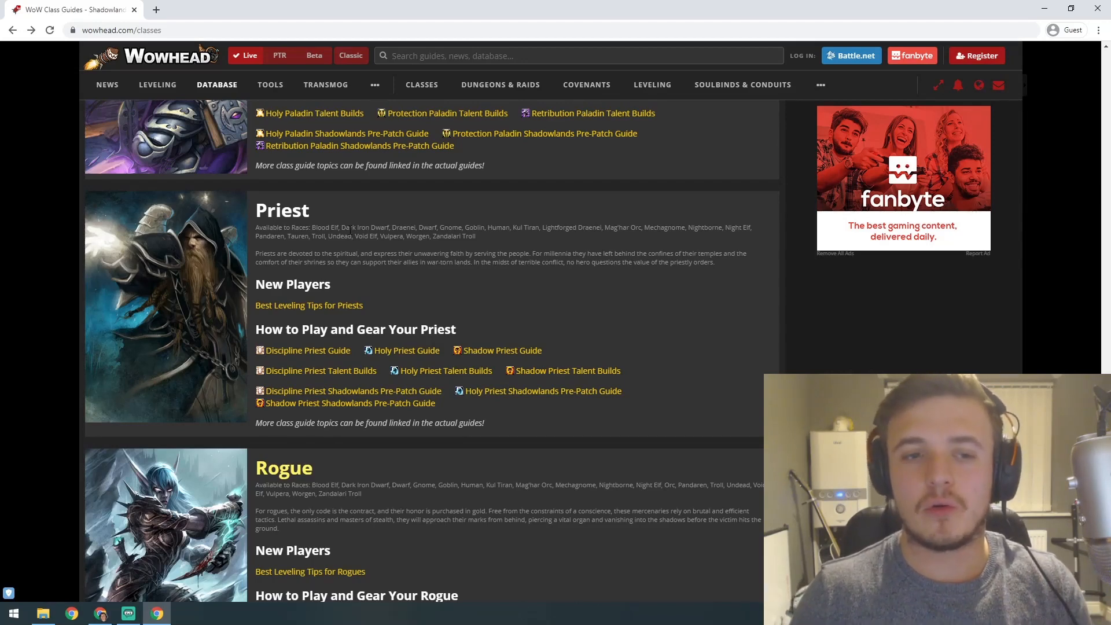
pyautogui.moveTo(417, 346)
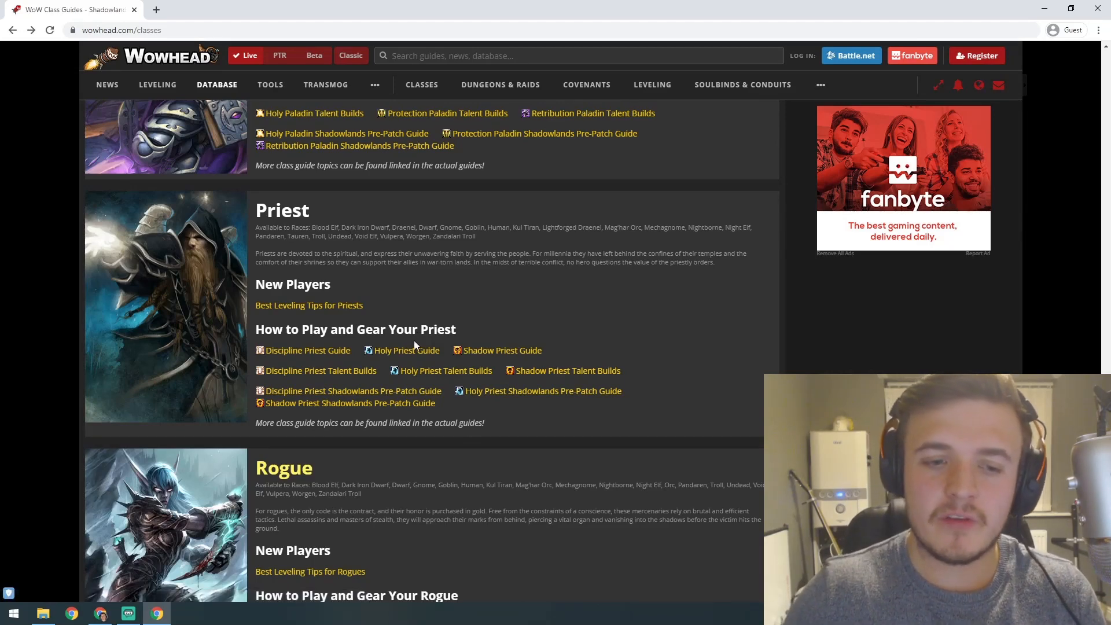
pyautogui.moveTo(407, 350)
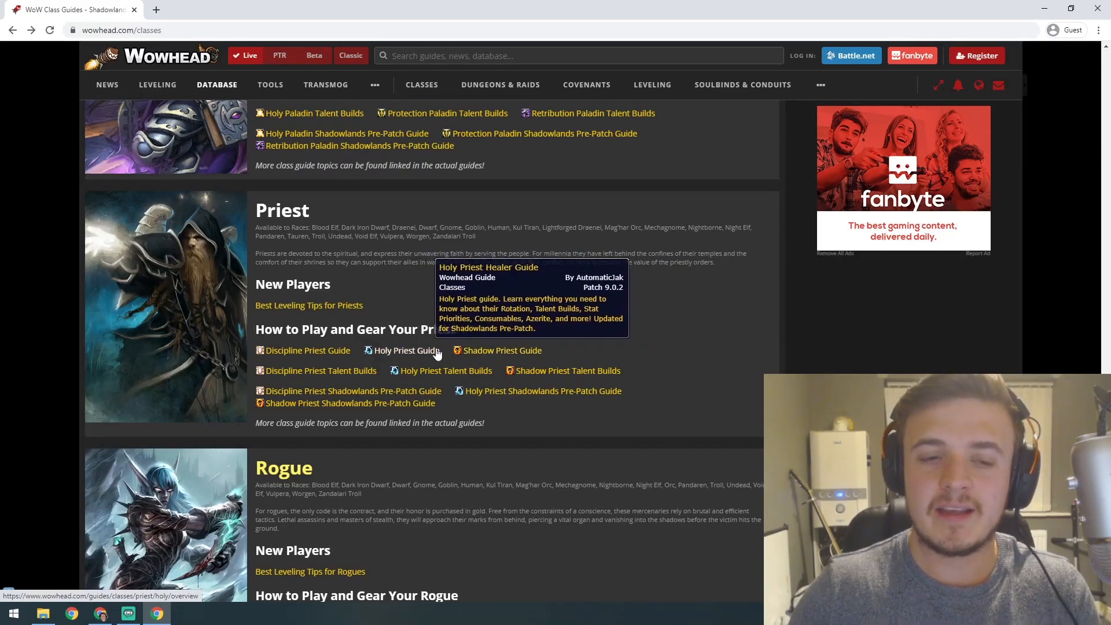
pyautogui.moveTo(548, 308)
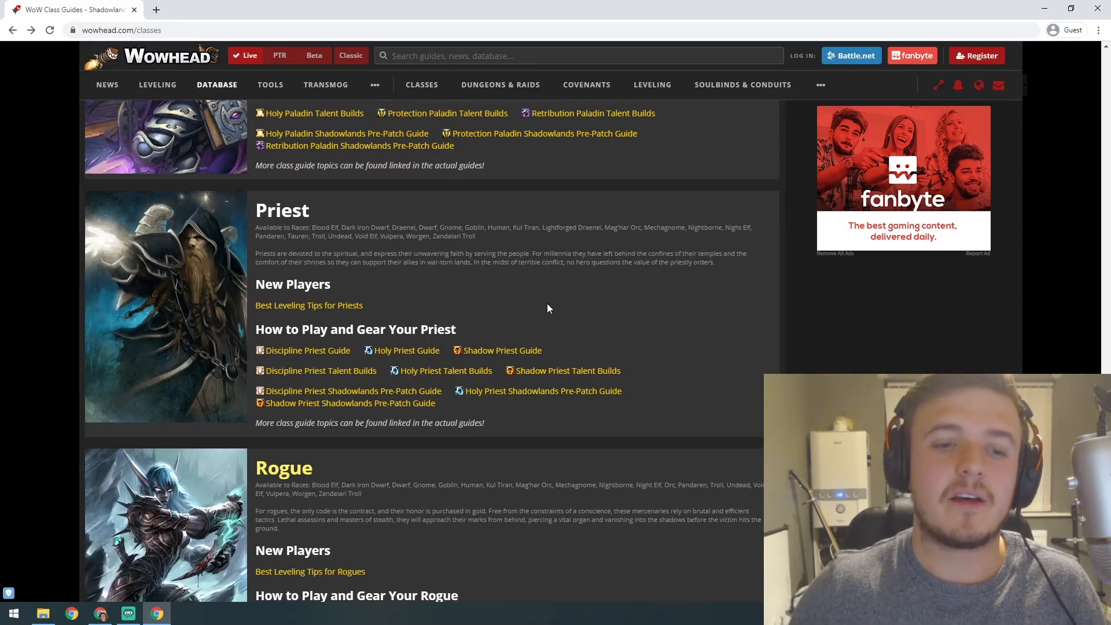
pyautogui.moveTo(306, 350)
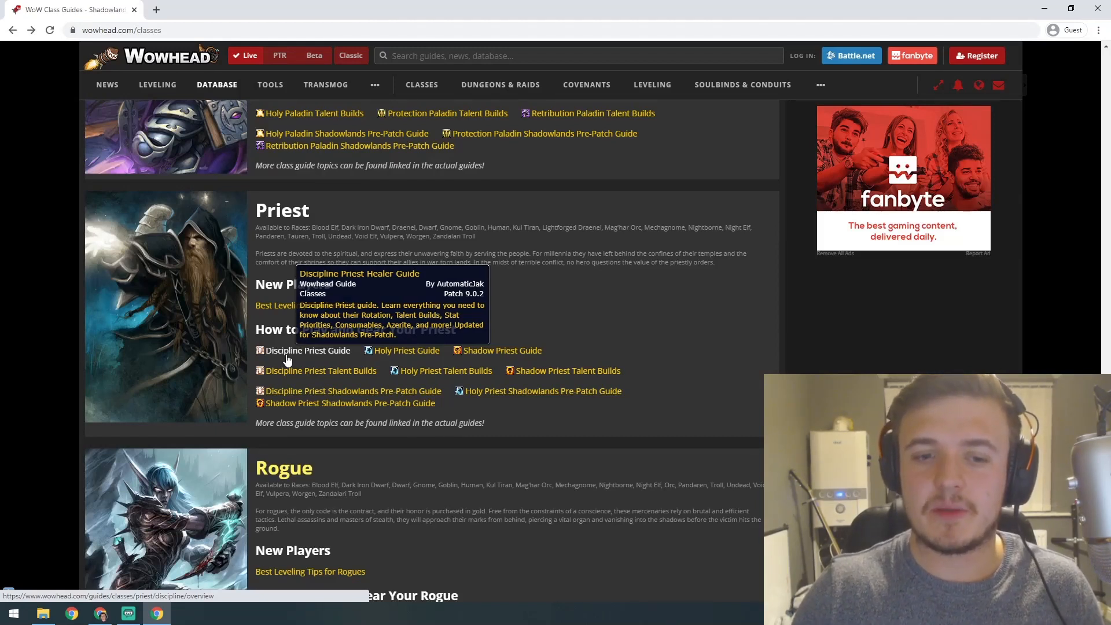
pyautogui.moveTo(407, 350)
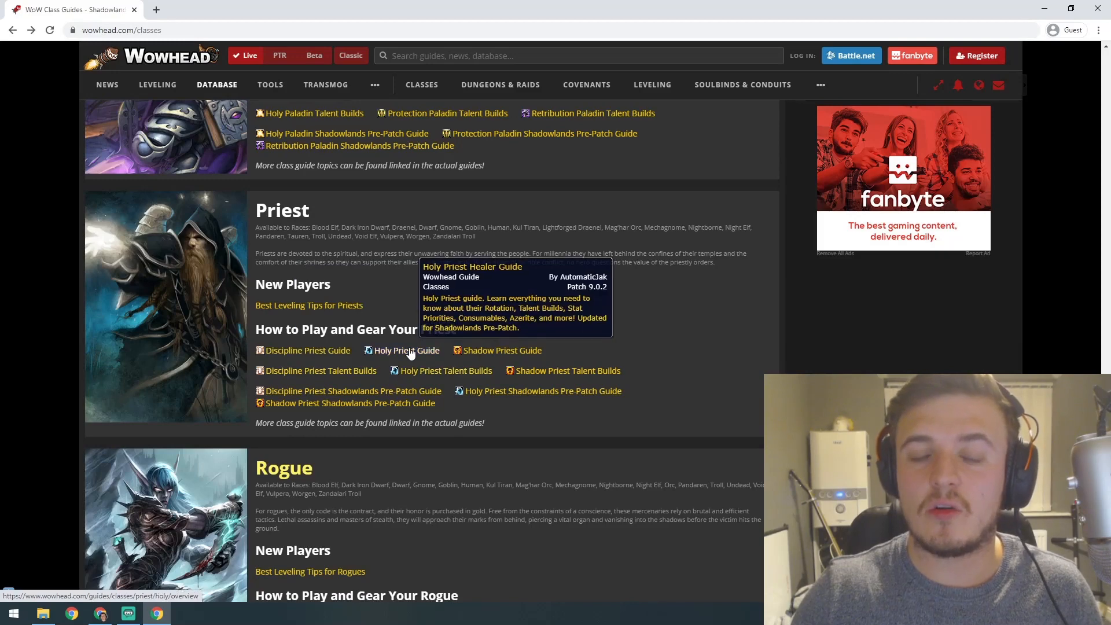
pyautogui.moveTo(499, 345)
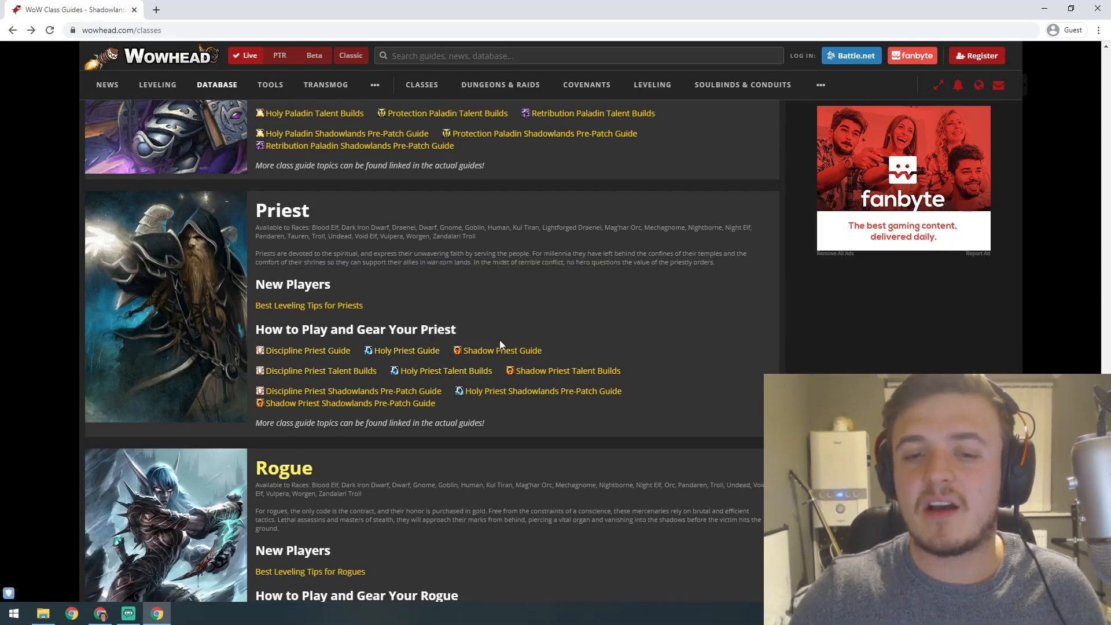
pyautogui.moveTo(503, 350)
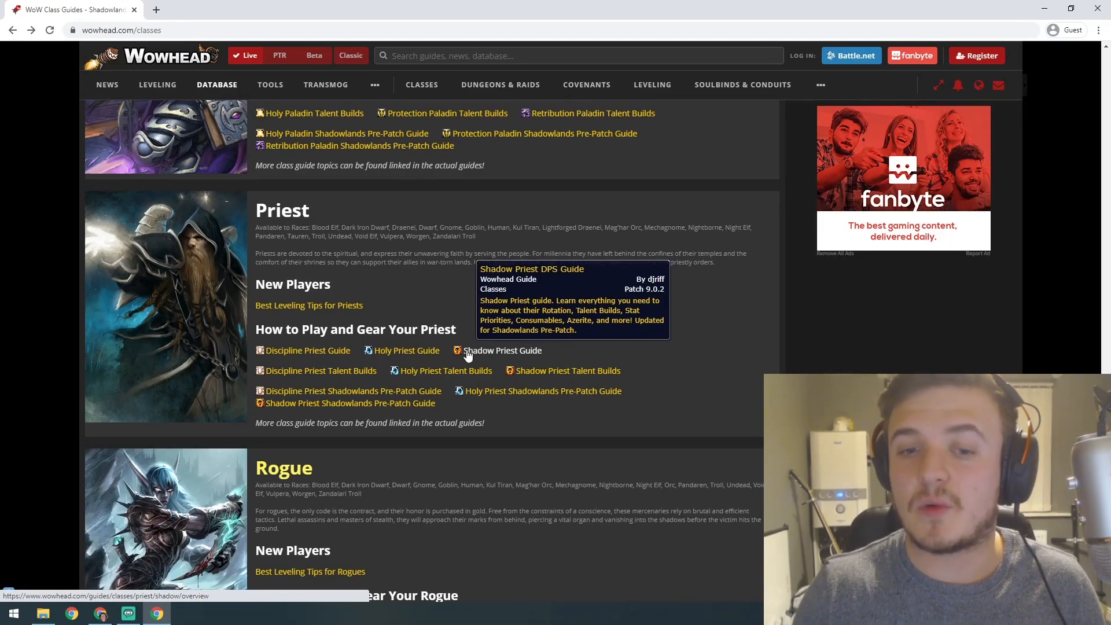
pyautogui.moveTo(488, 307)
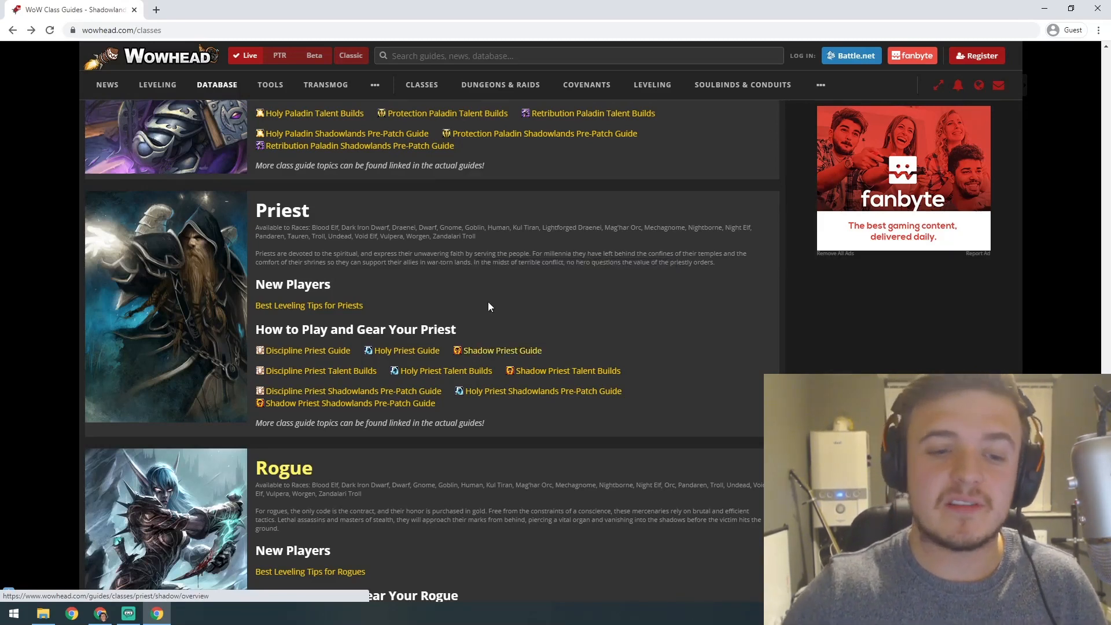
pyautogui.scroll(-3)
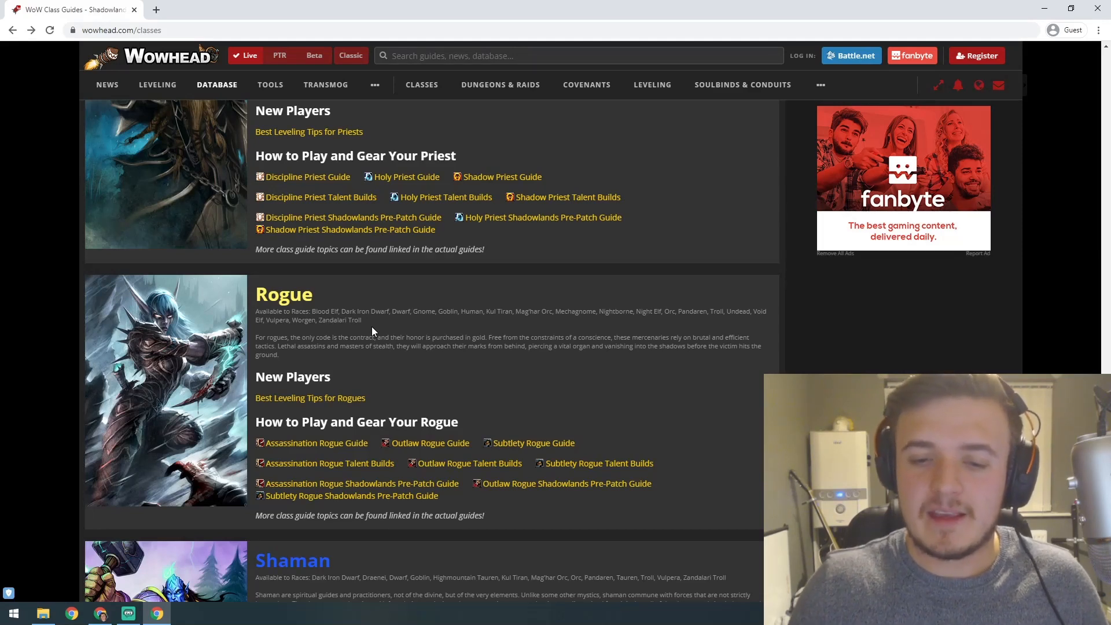
pyautogui.moveTo(534, 443)
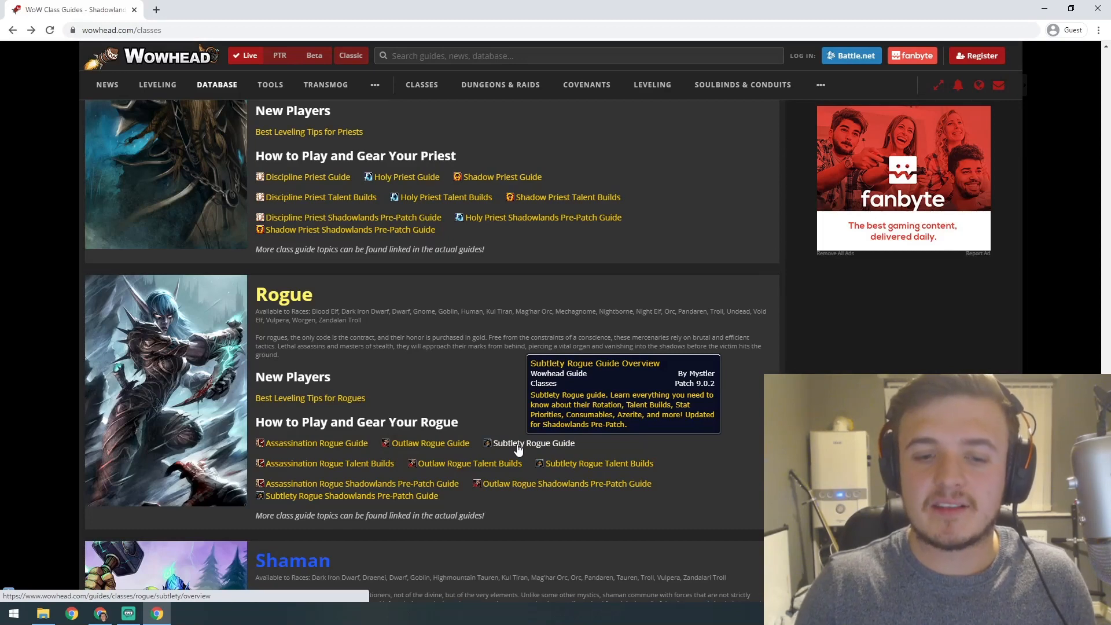
pyautogui.moveTo(434, 411)
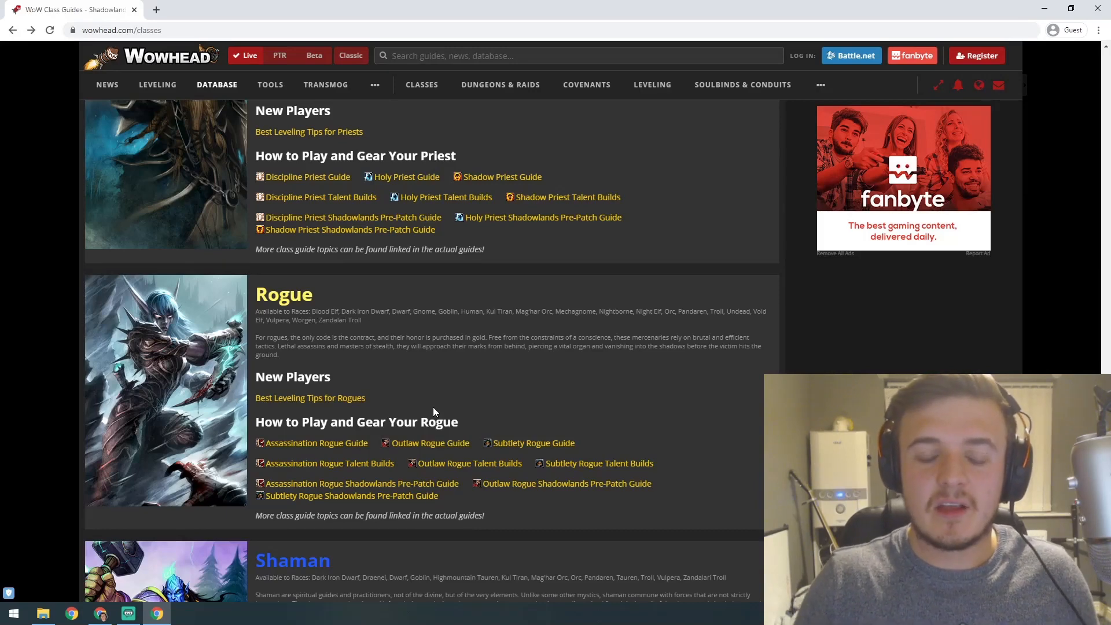
pyautogui.moveTo(533, 443)
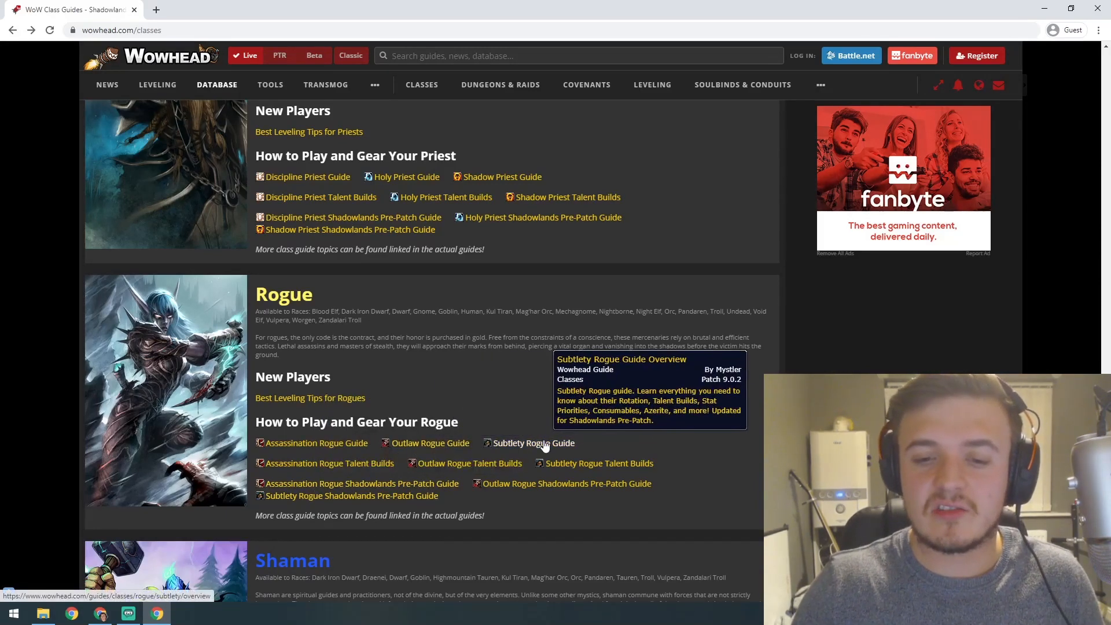
pyautogui.moveTo(554, 424)
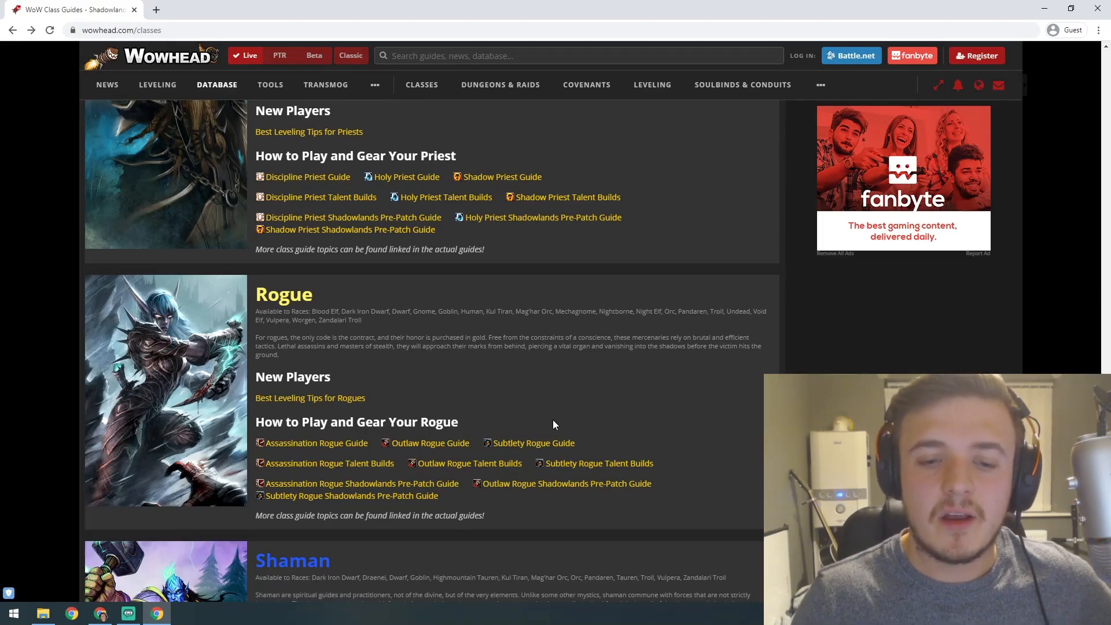
pyautogui.moveTo(316, 443)
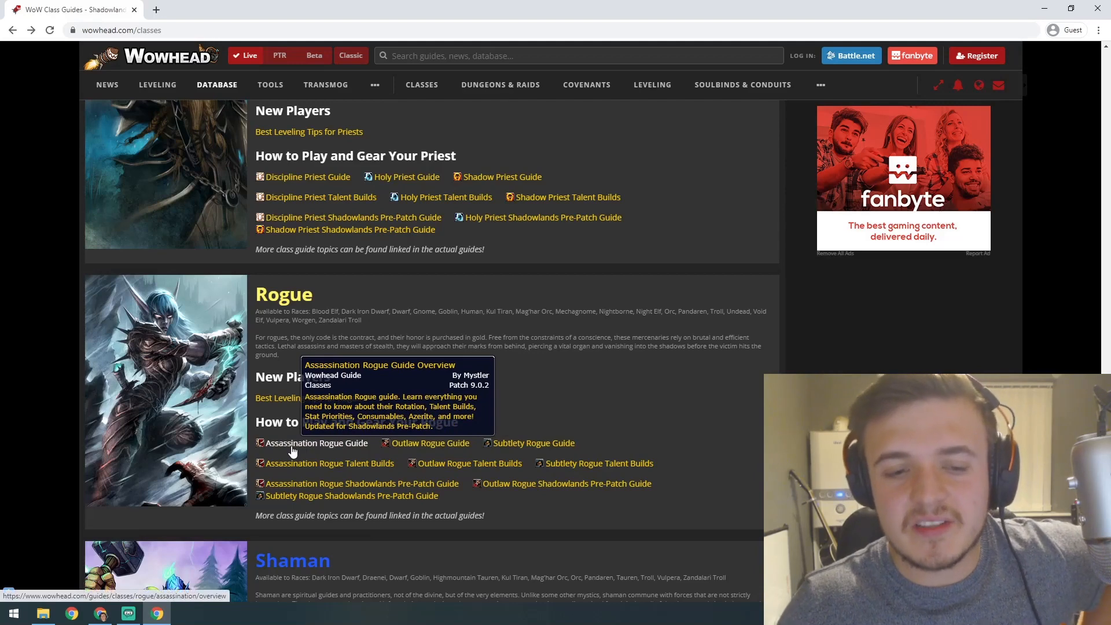
pyautogui.moveTo(643, 382)
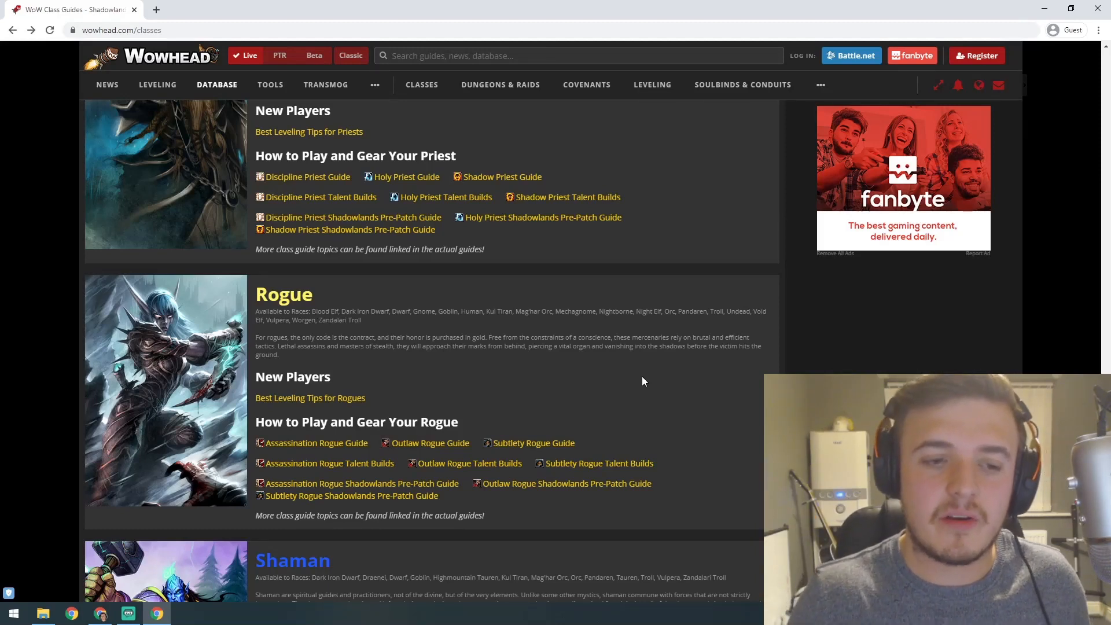
pyautogui.moveTo(534, 442)
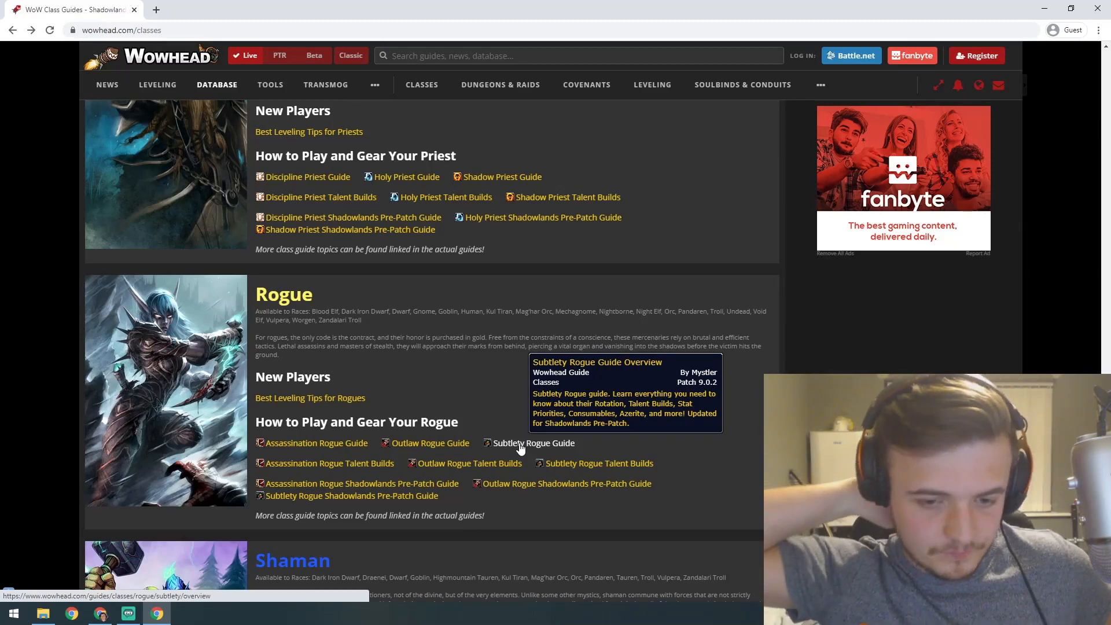
pyautogui.moveTo(524, 433)
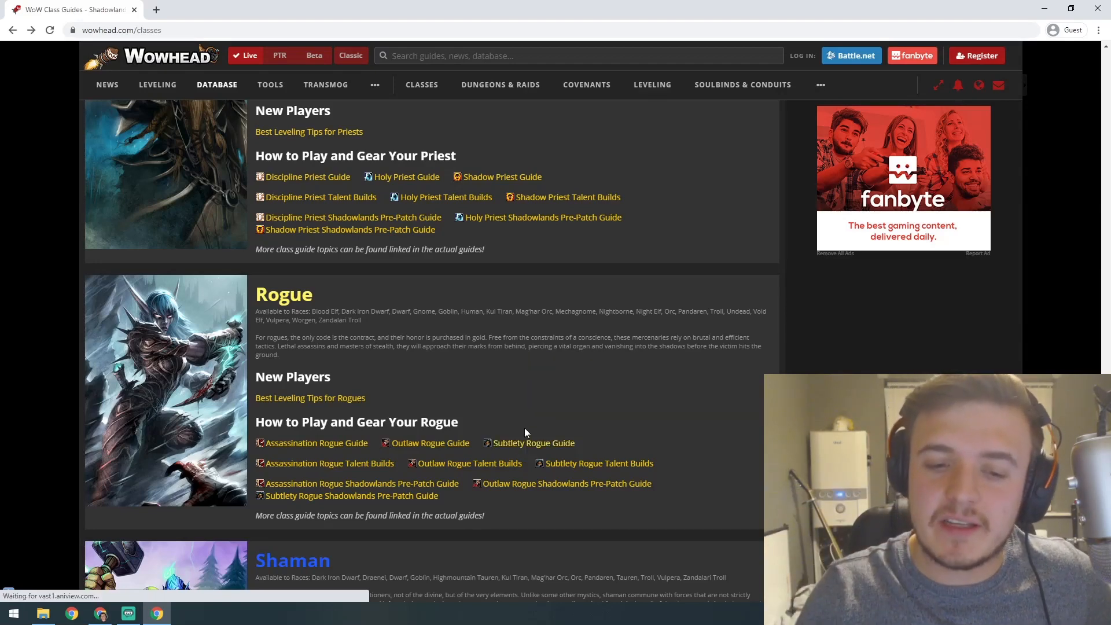
pyautogui.moveTo(429, 443)
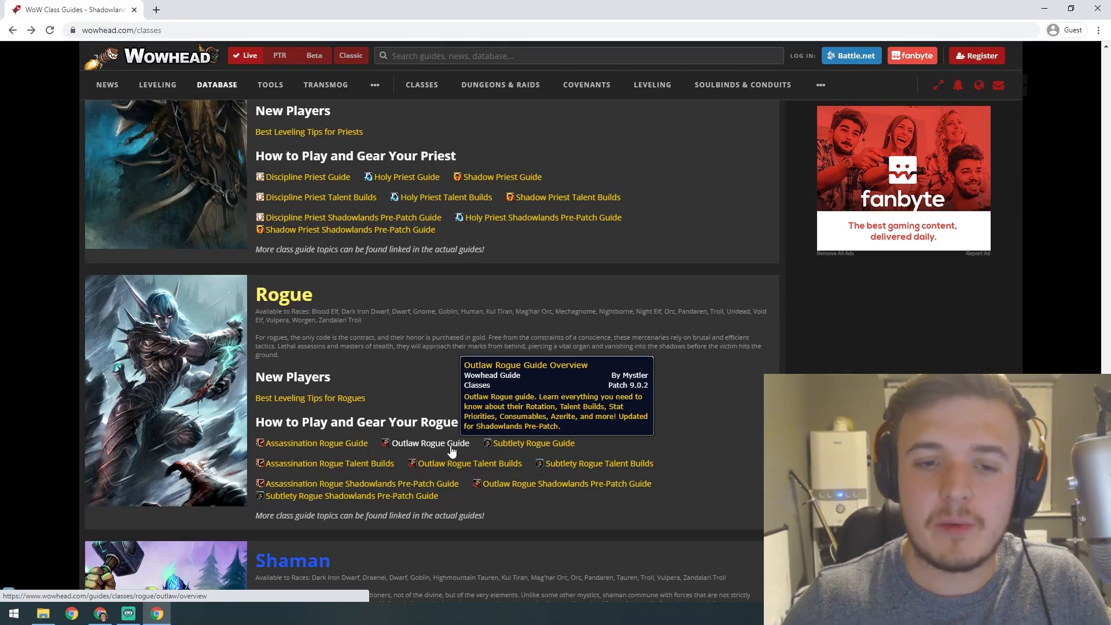
# Step: Scroll to centre the Elemental, Enhancement and Restoration Shaman guides above Warlock
pyautogui.scroll(-3)
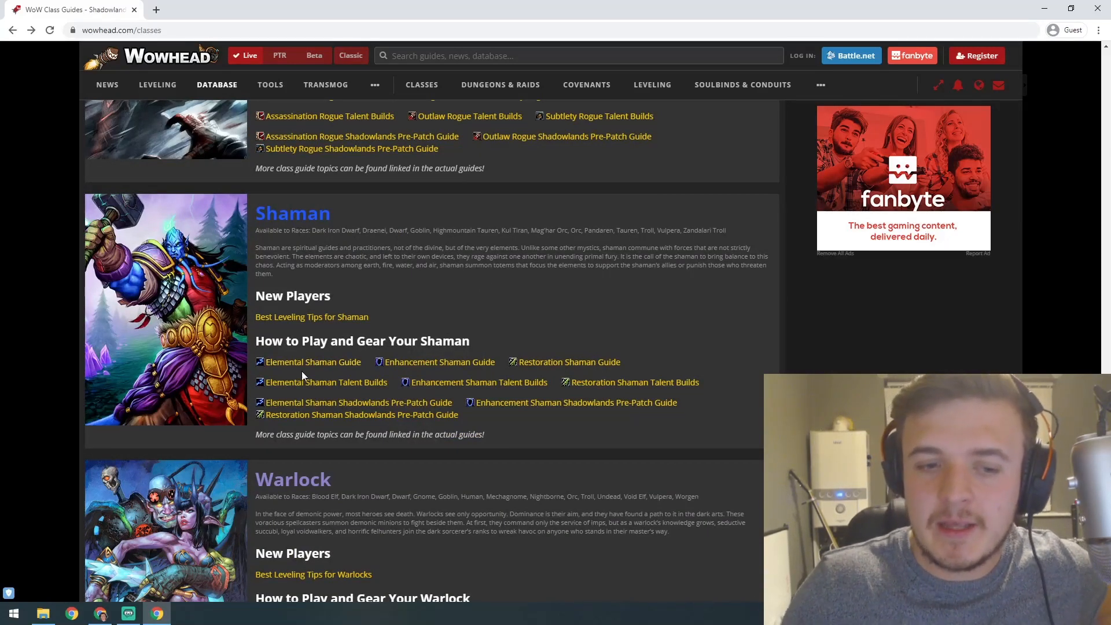
pyautogui.moveTo(312, 362)
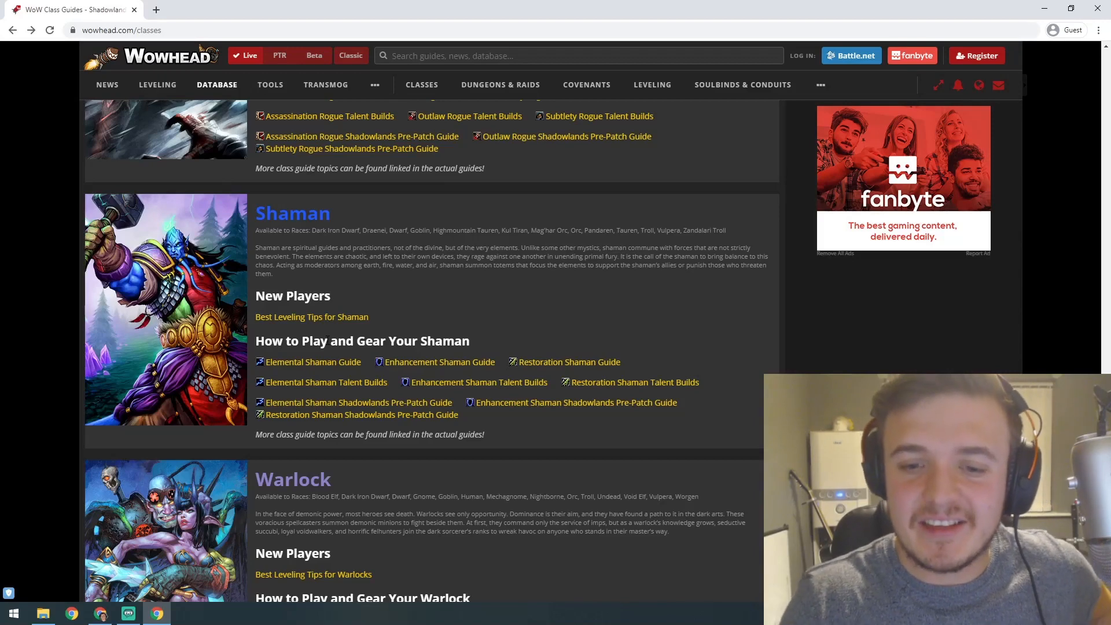
pyautogui.moveTo(360, 367)
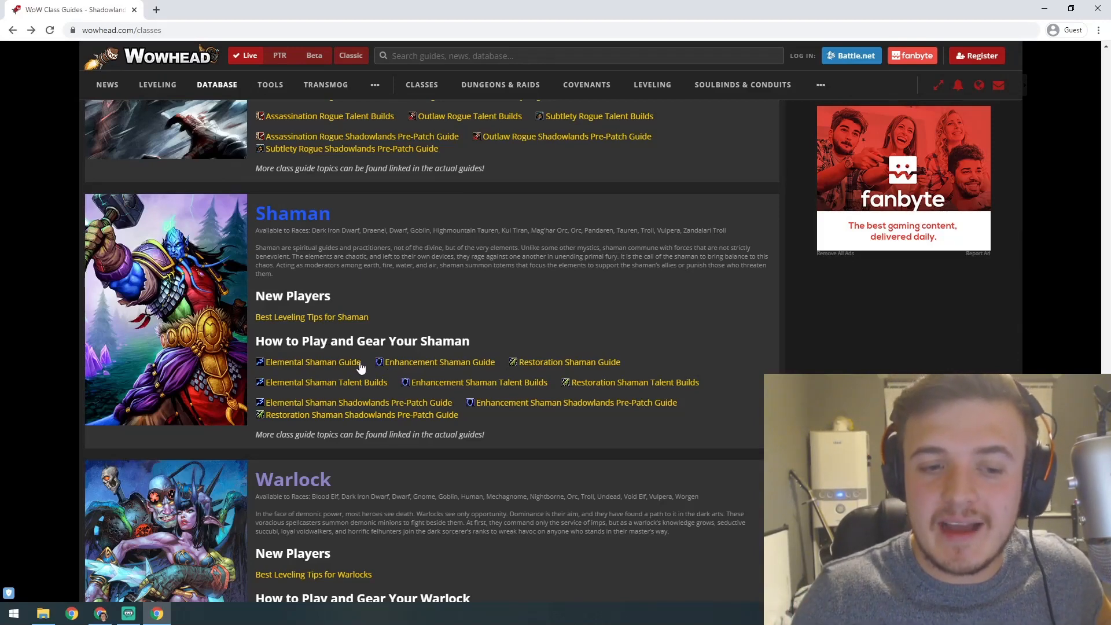
pyautogui.moveTo(312, 362)
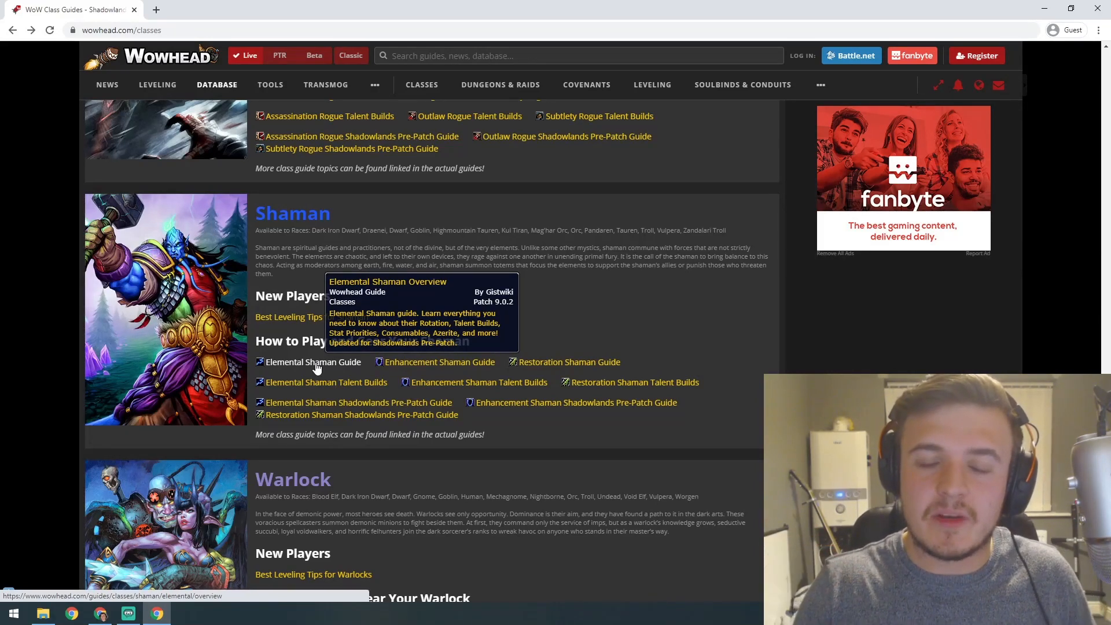
pyautogui.moveTo(402, 369)
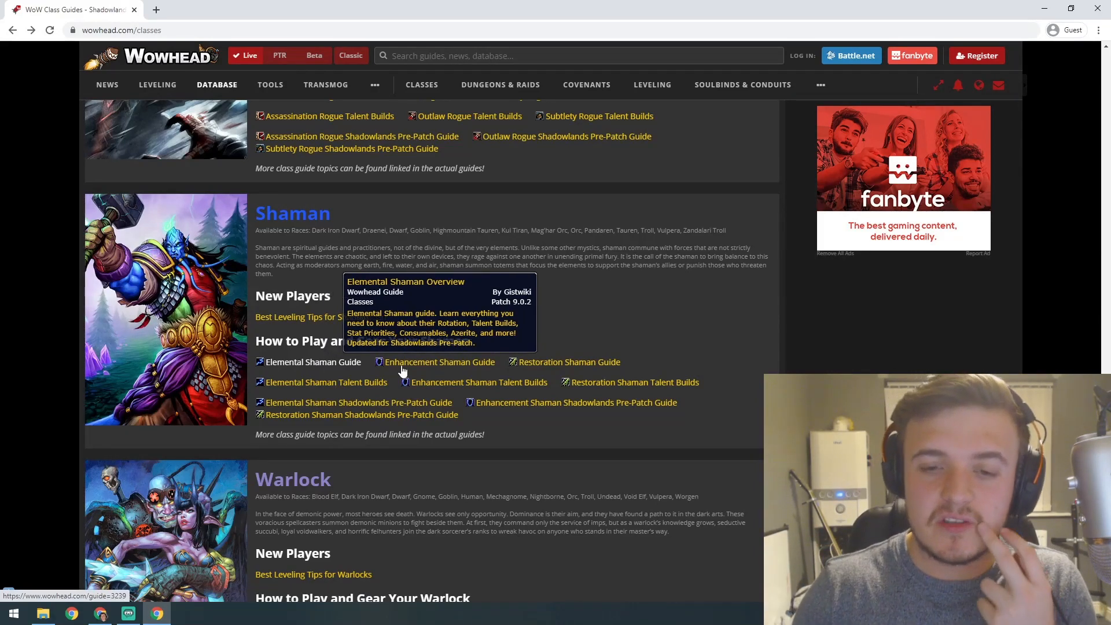
pyautogui.moveTo(568, 362)
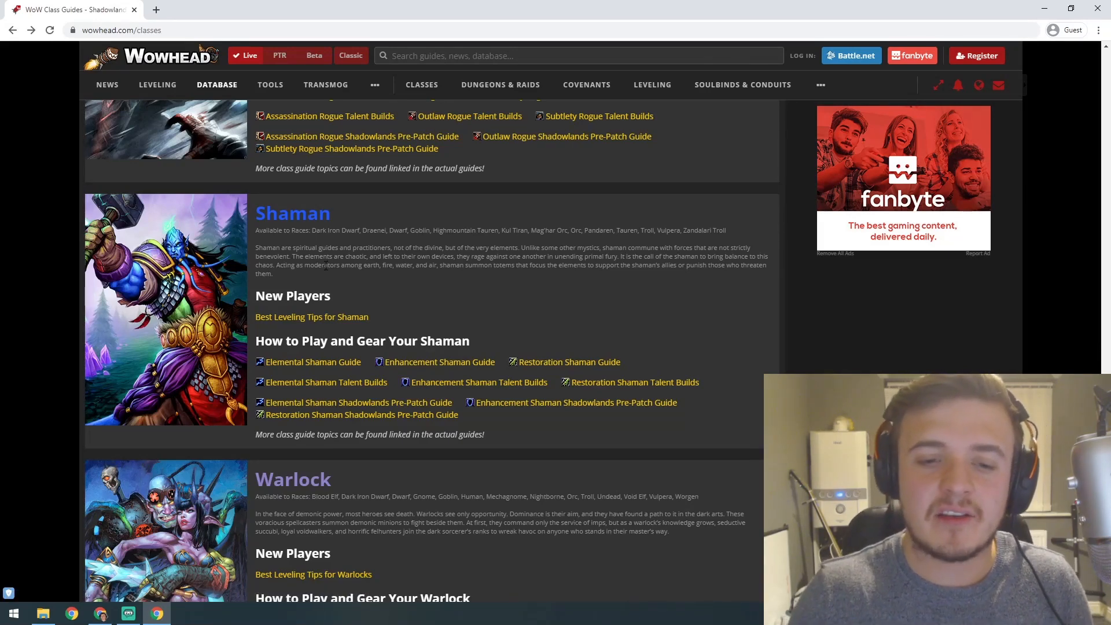
pyautogui.moveTo(411, 357)
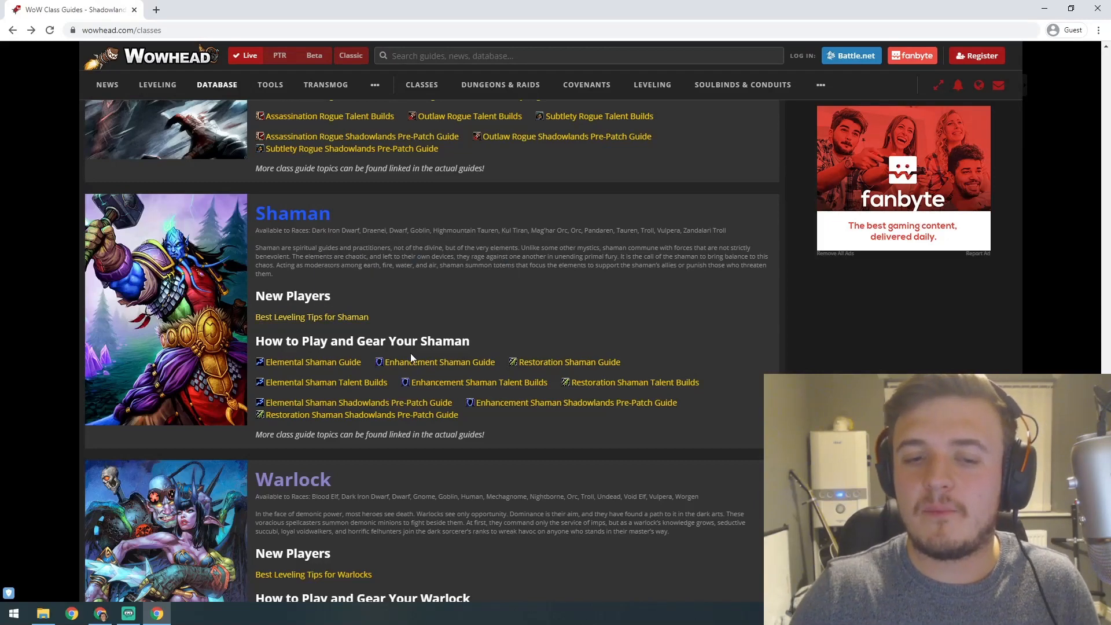
pyautogui.moveTo(439, 361)
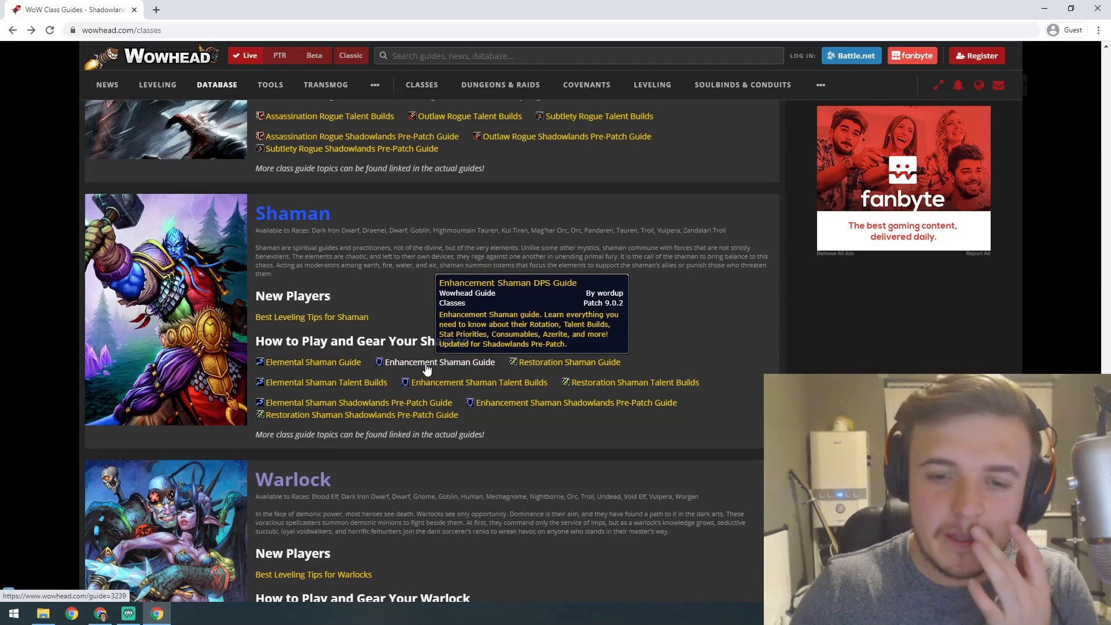
pyautogui.moveTo(457, 318)
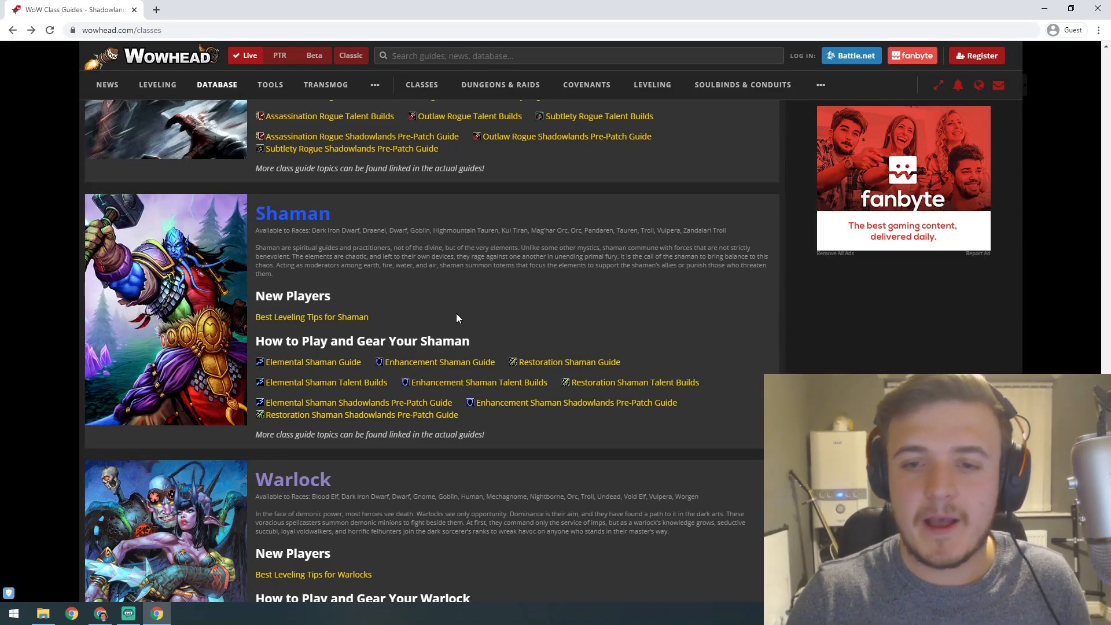
pyautogui.moveTo(440, 362)
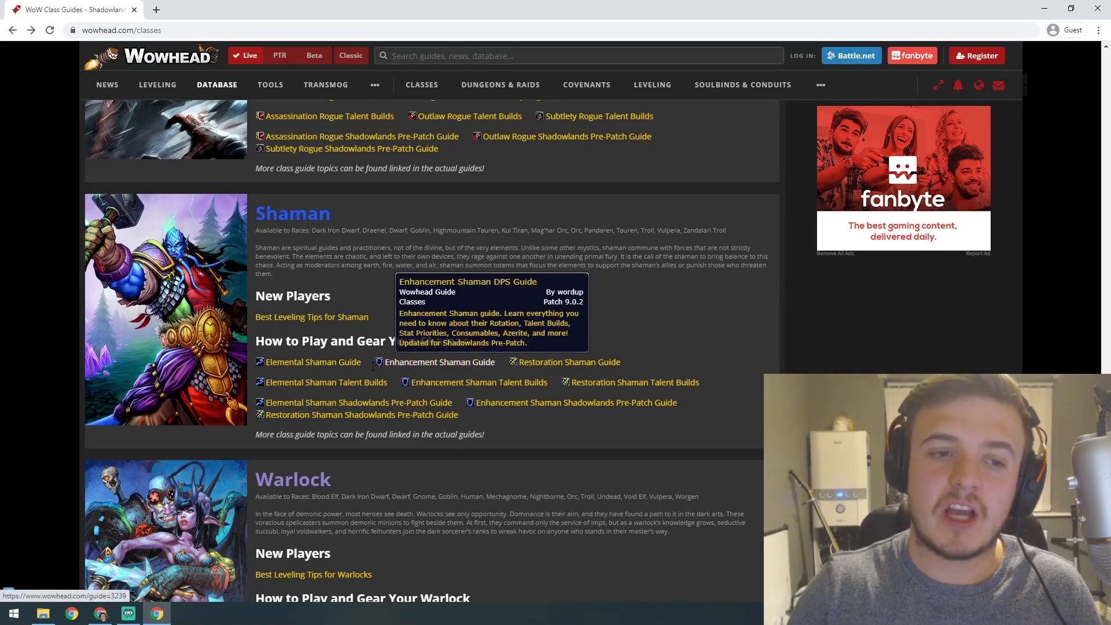
pyautogui.moveTo(312, 363)
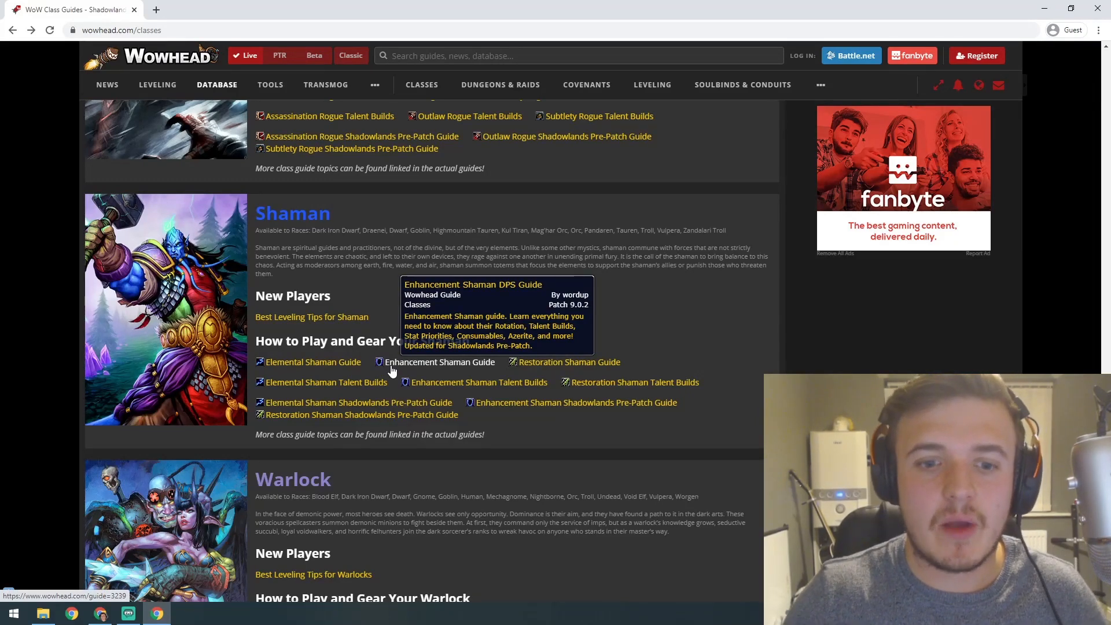
# Step: Scroll to the Affliction, Demonology and Destruction Warlock guides, with Warrior below
pyautogui.scroll(-3)
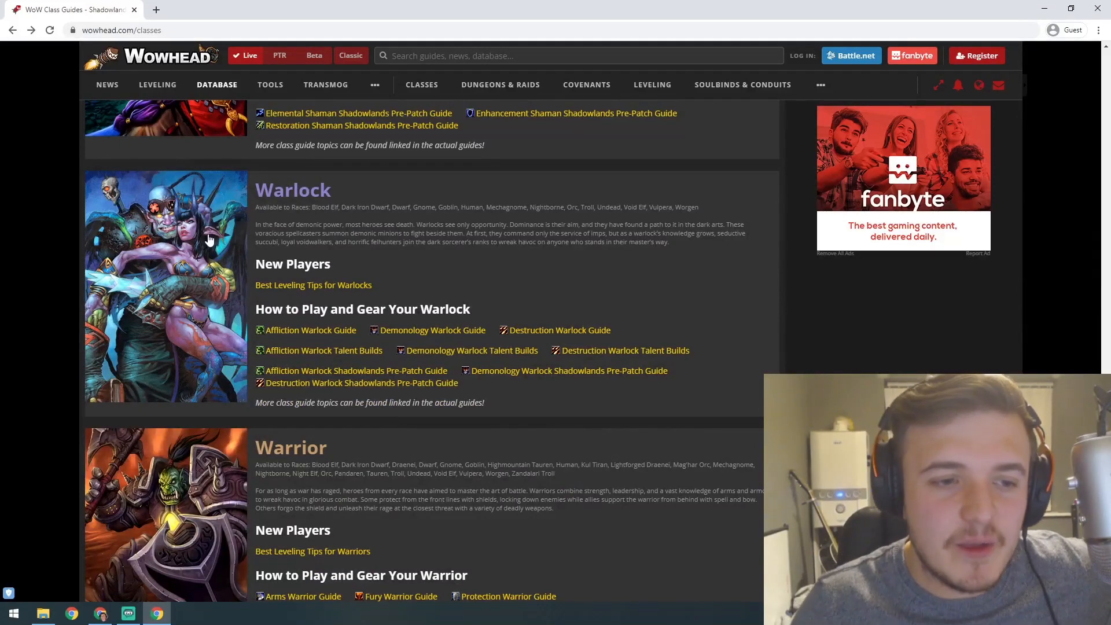
pyautogui.moveTo(234, 272)
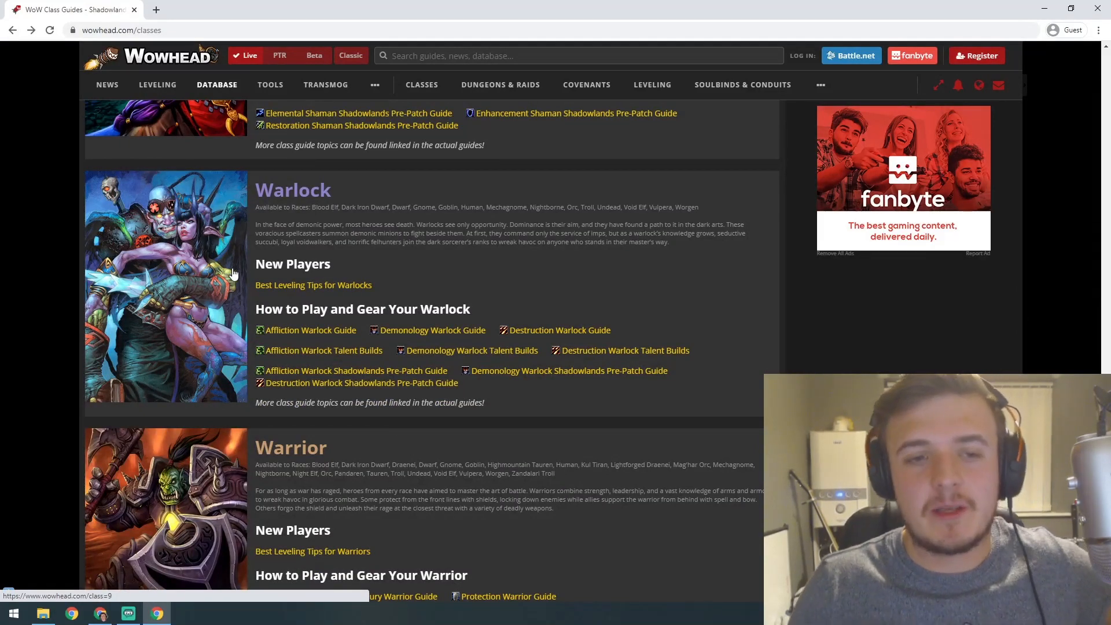
pyautogui.moveTo(433, 331)
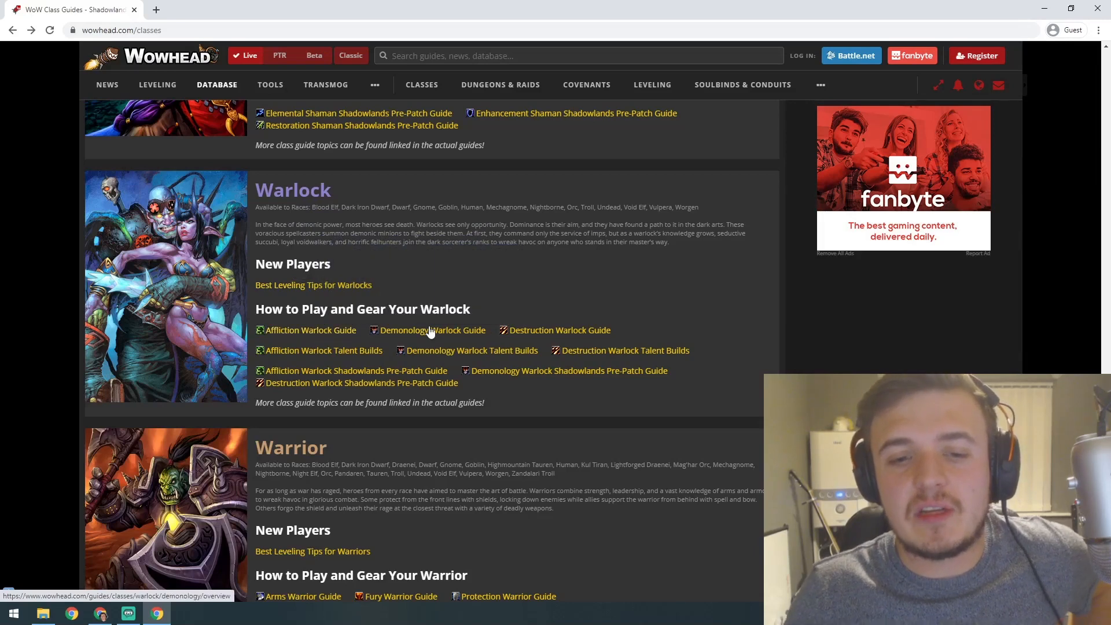
pyautogui.moveTo(428, 331)
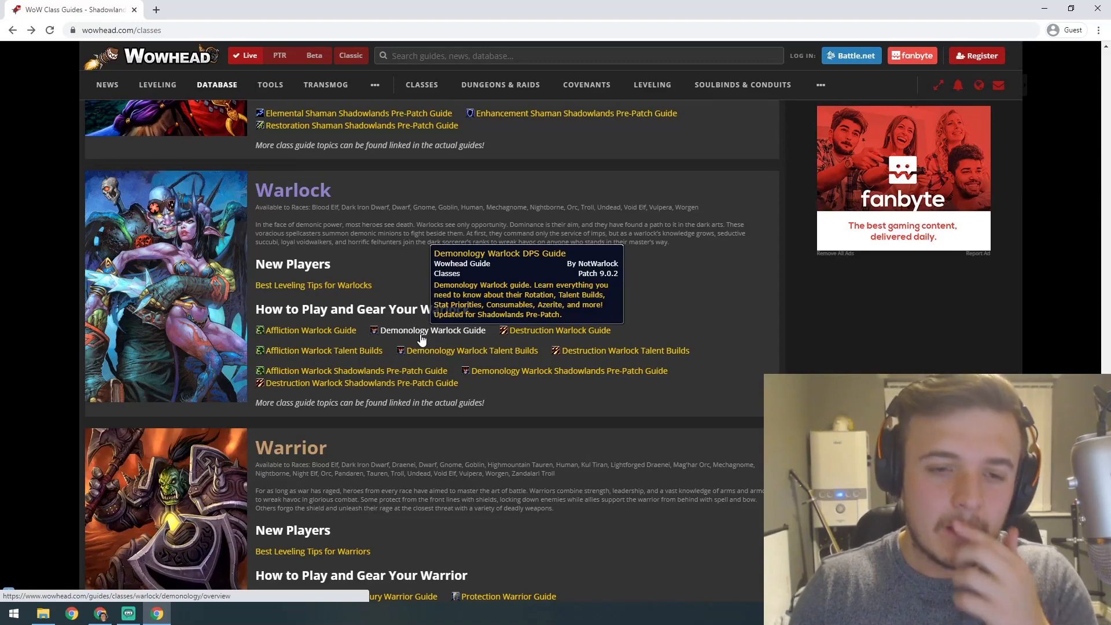
pyautogui.moveTo(384, 269)
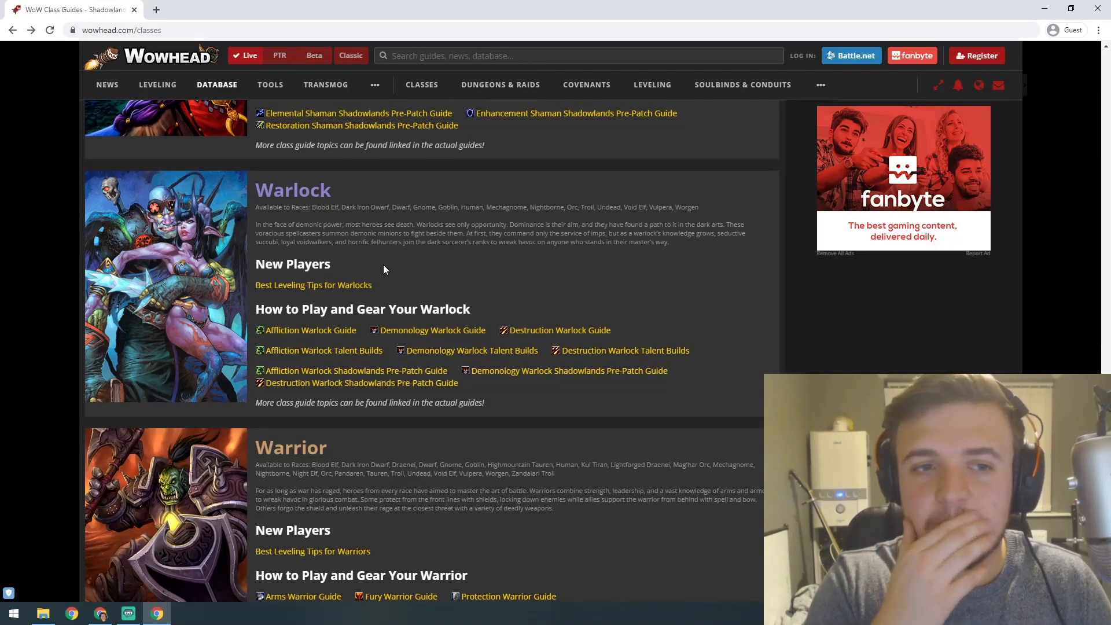
pyautogui.moveTo(380, 258)
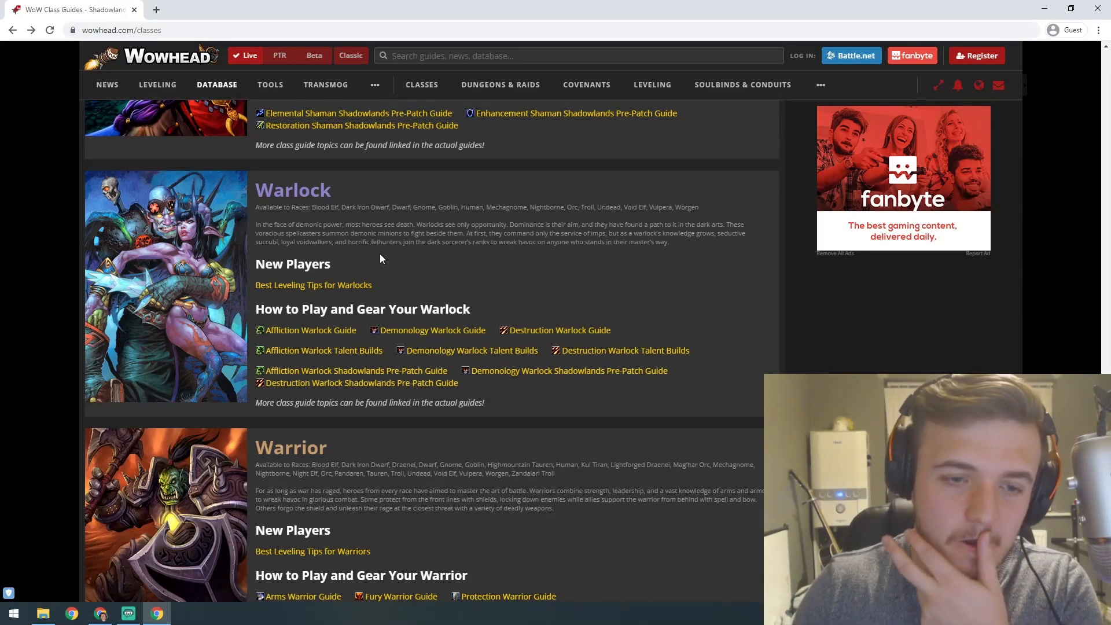
pyautogui.moveTo(559, 331)
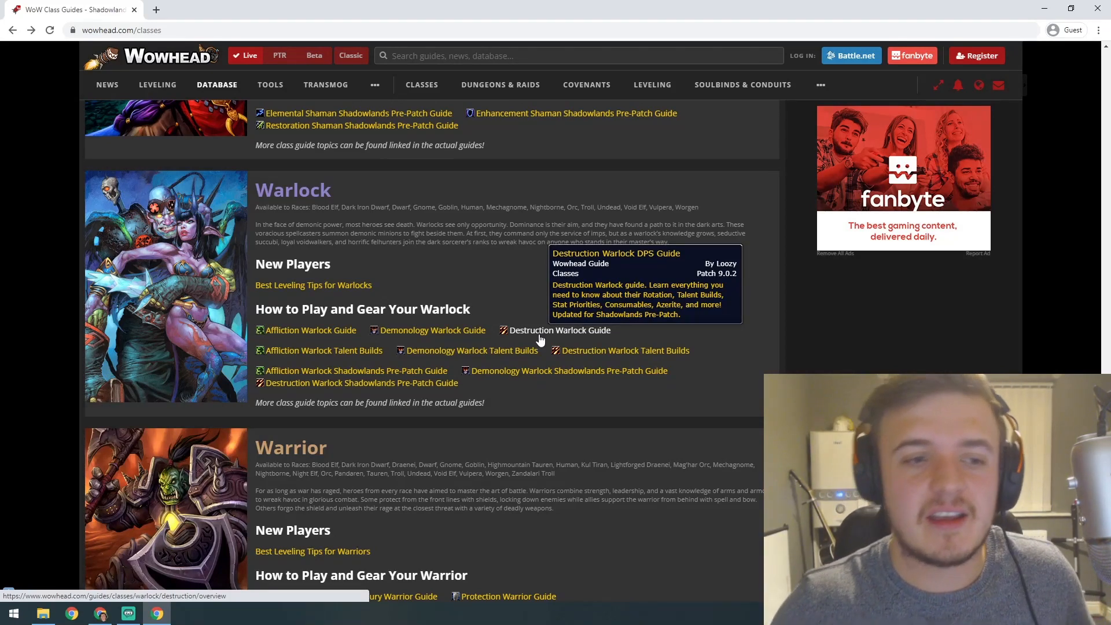
pyautogui.moveTo(195, 247)
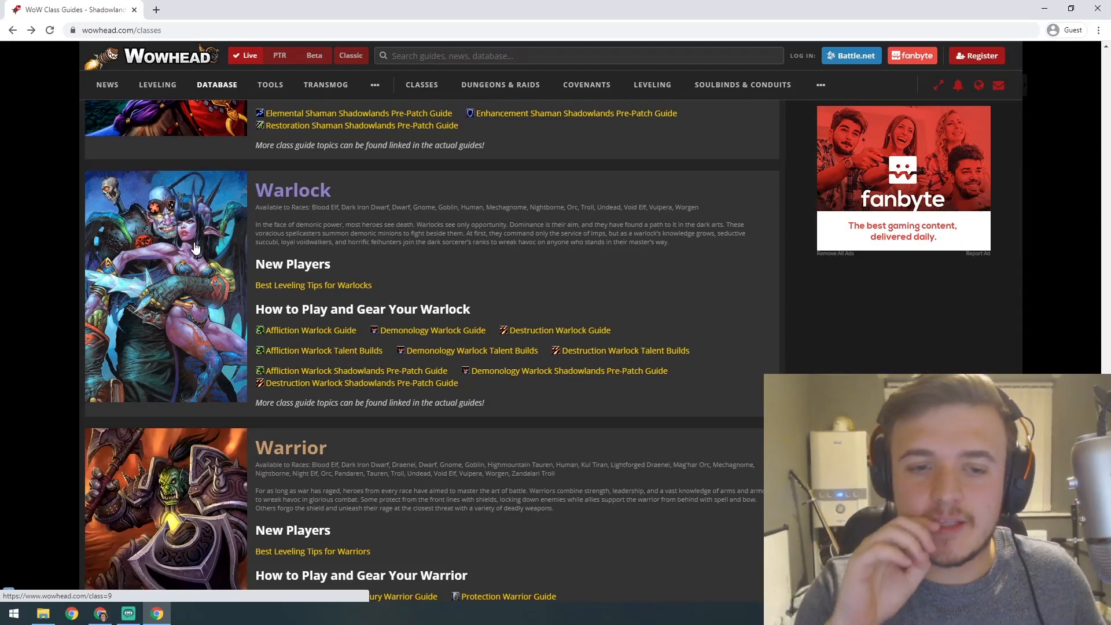
pyautogui.moveTo(312, 331)
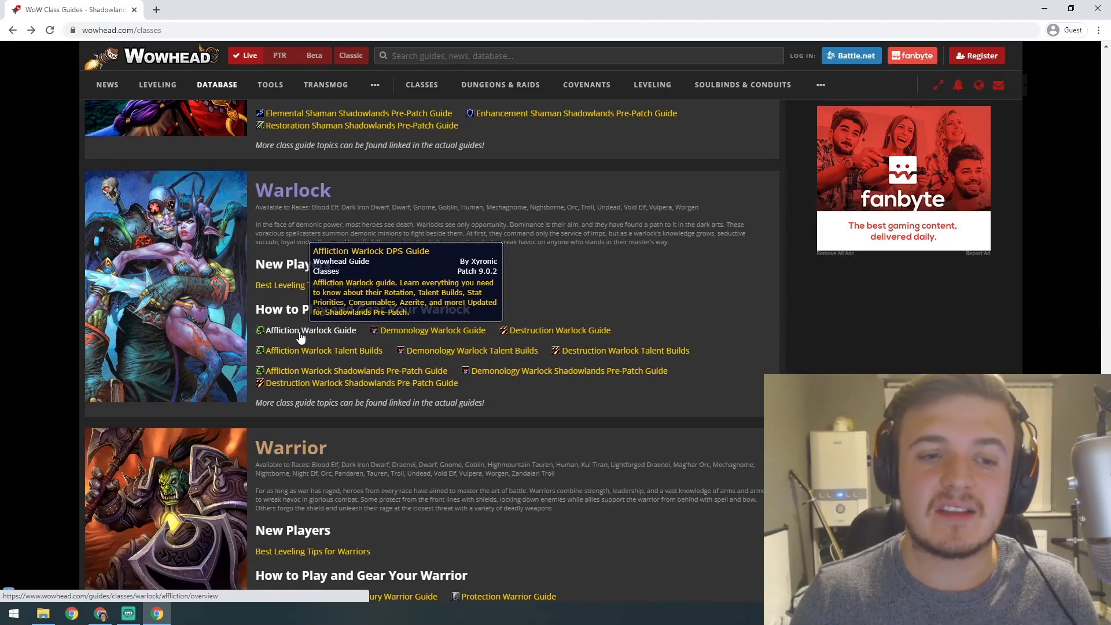
pyautogui.moveTo(432, 330)
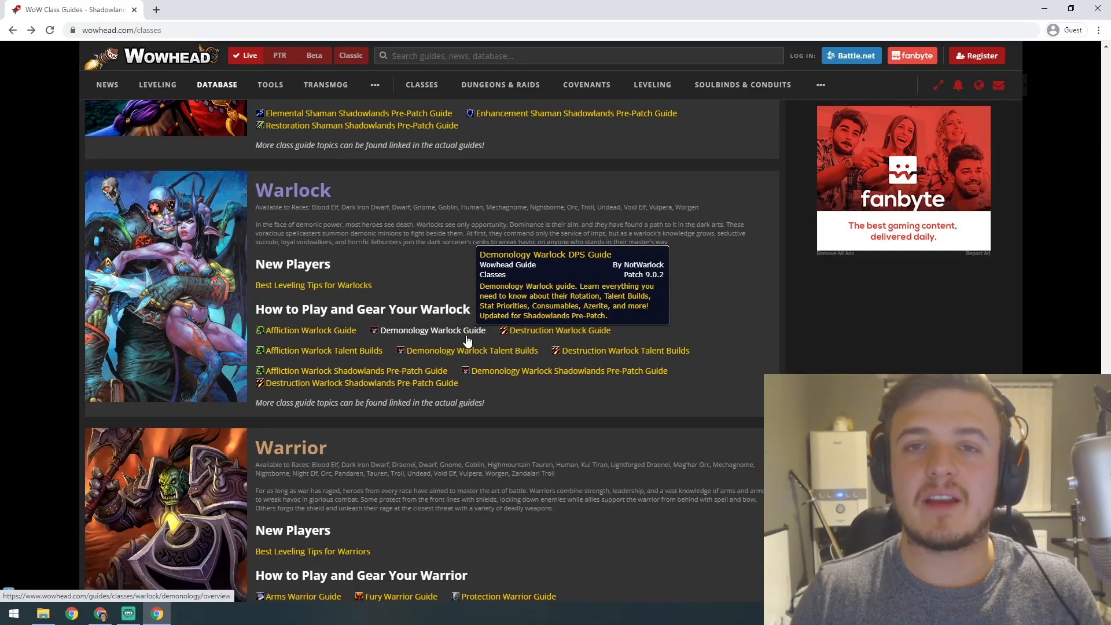
pyautogui.moveTo(559, 330)
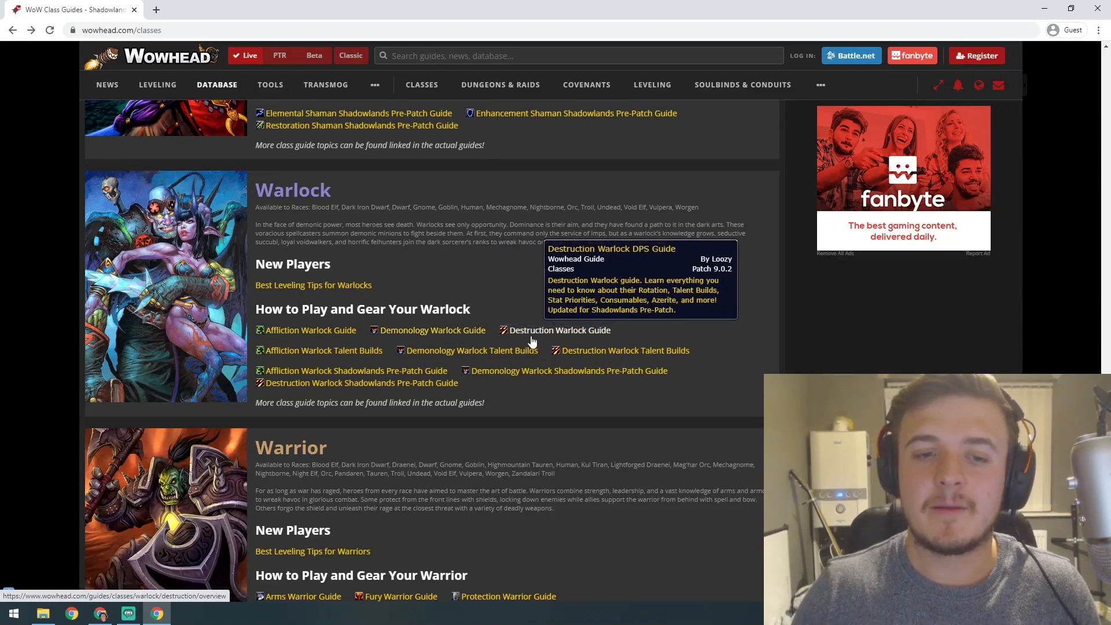
pyautogui.moveTo(310, 331)
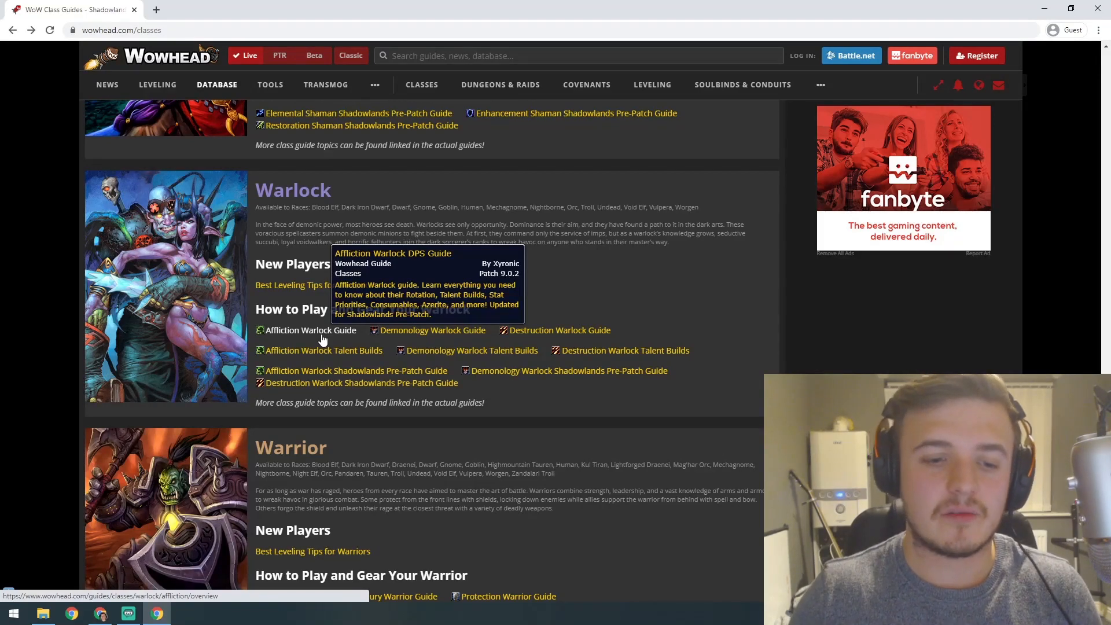
# Step: Scroll to the final Warrior section listing Arms, Fury and Protection guides
pyautogui.scroll(-3)
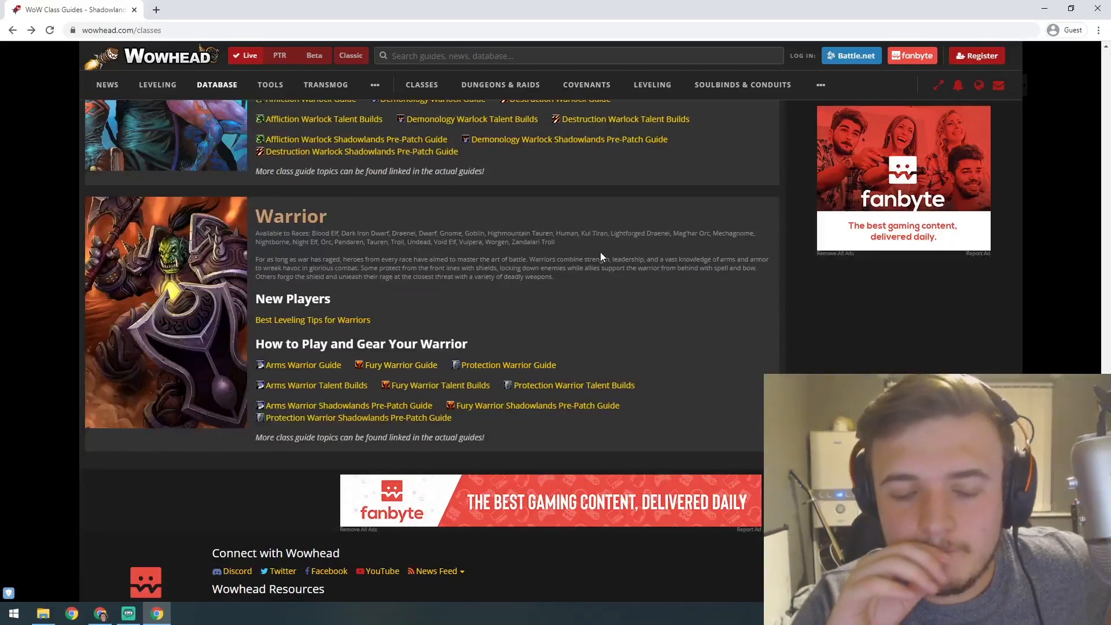
pyautogui.moveTo(485, 357)
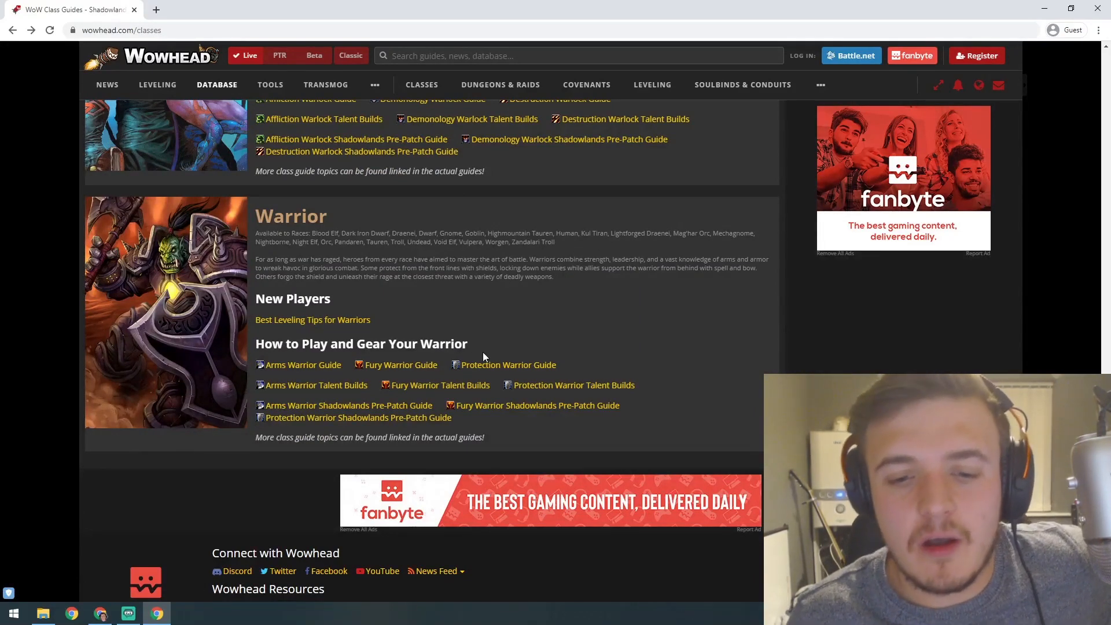
pyautogui.moveTo(508, 364)
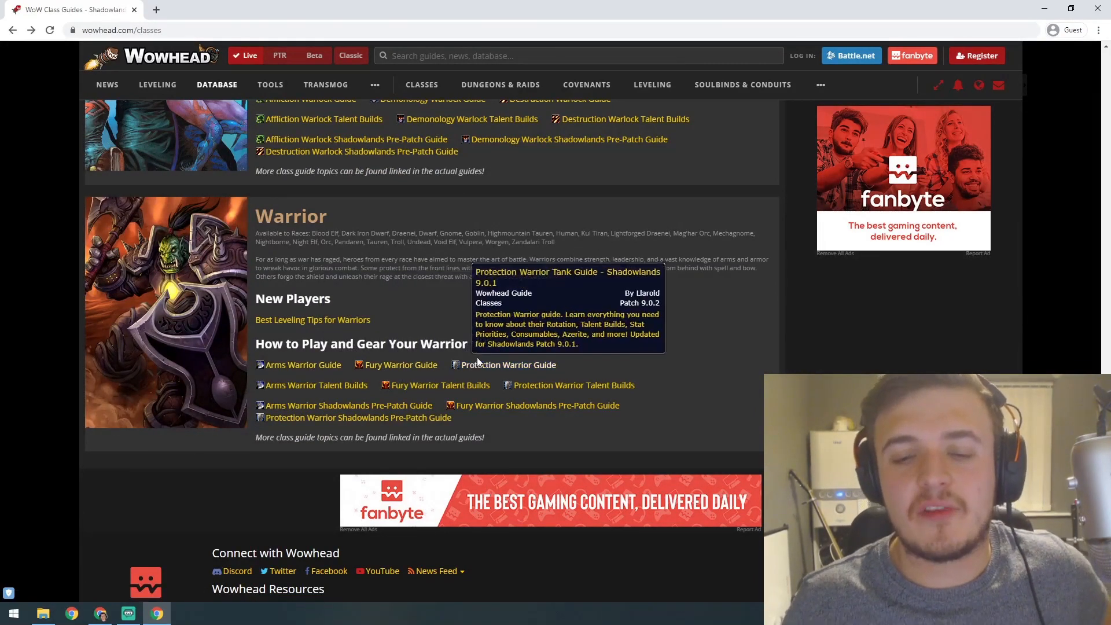
pyautogui.moveTo(567, 335)
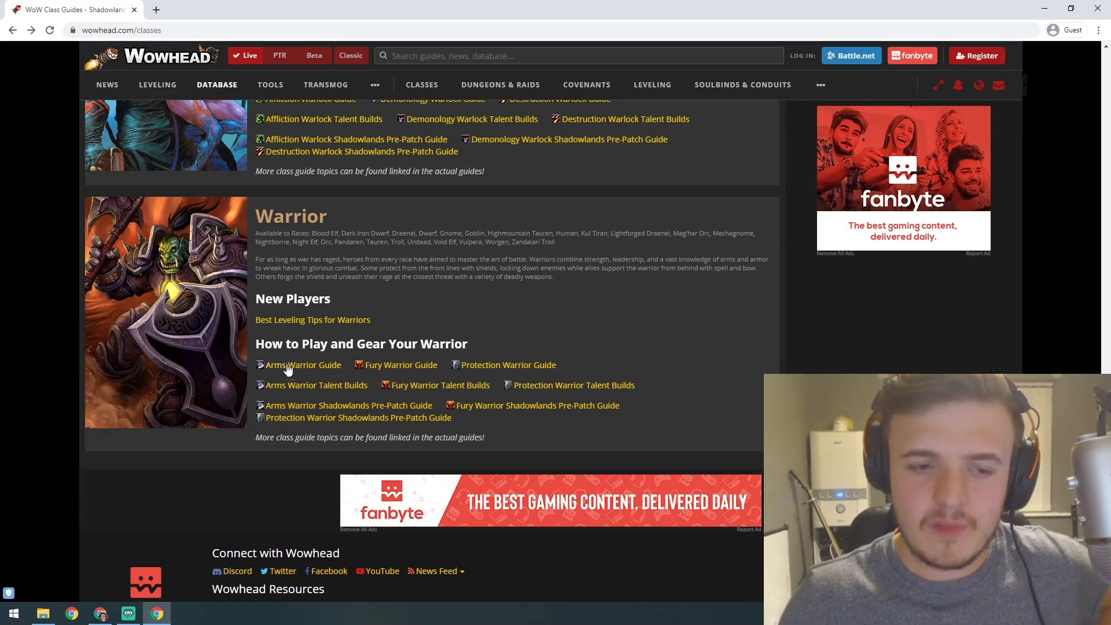
pyautogui.moveTo(303, 364)
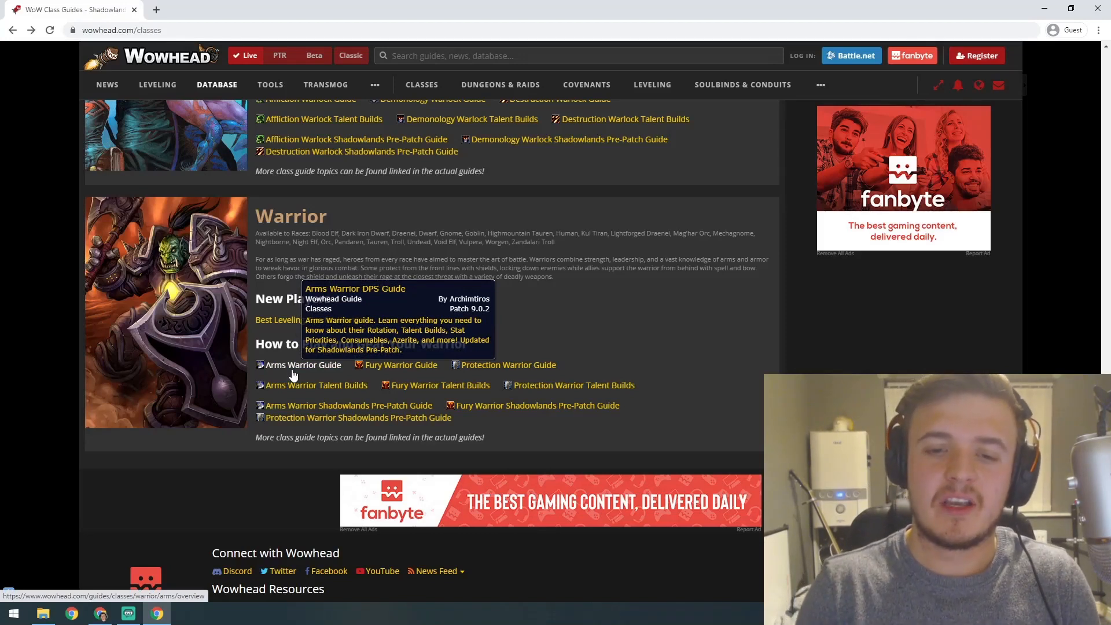
pyautogui.moveTo(538, 326)
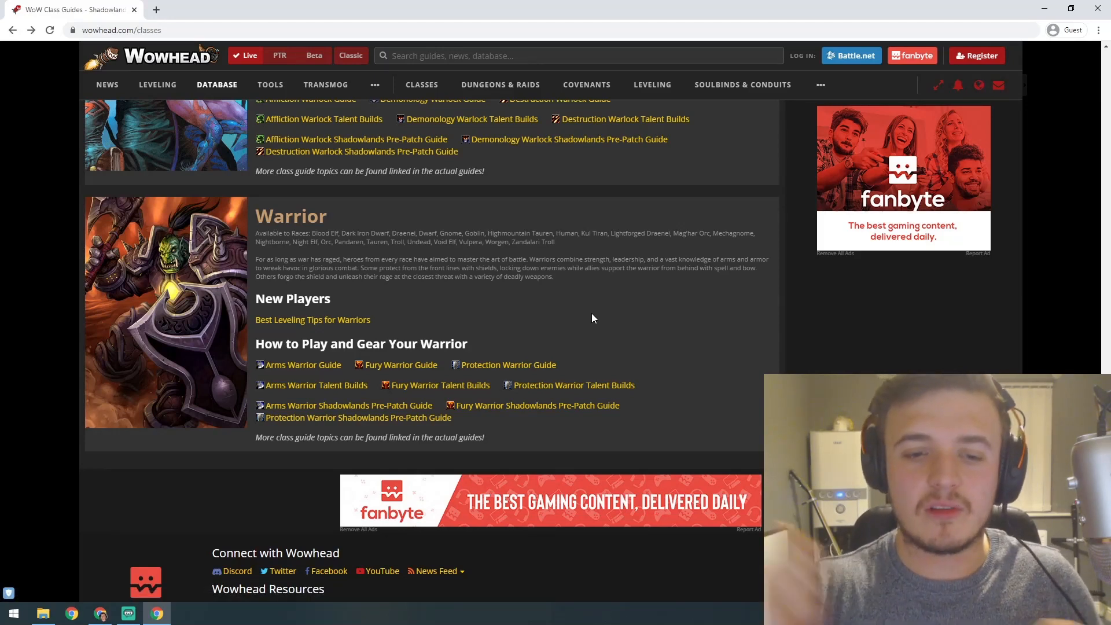
pyautogui.moveTo(562, 331)
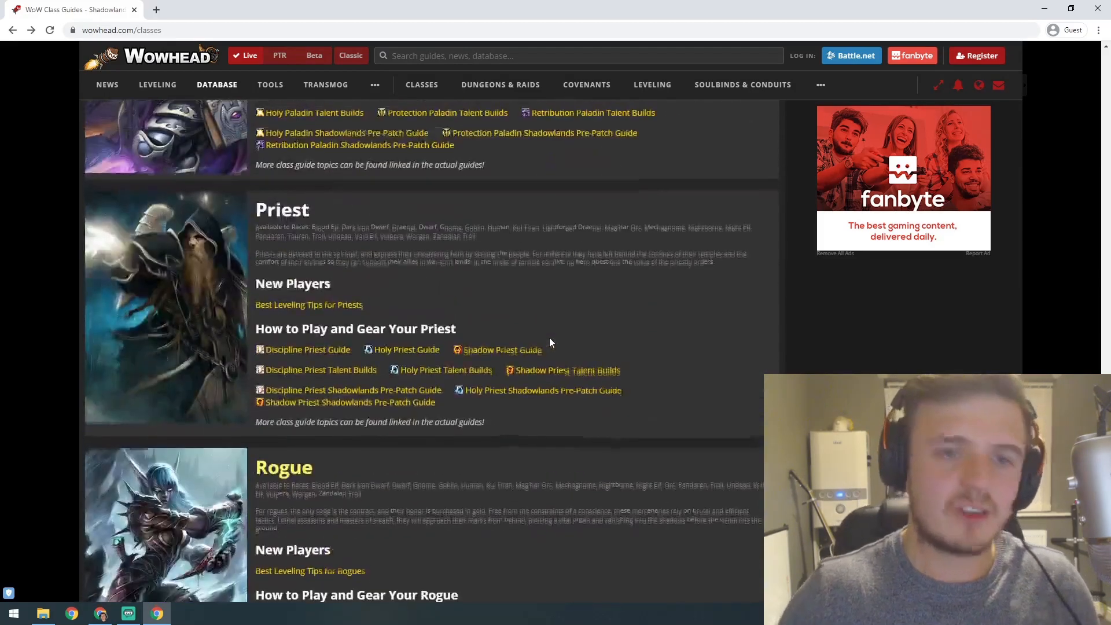
# Step: Scroll back up through Rogue, Priest and Paladin to the Monk section
pyautogui.scroll(3)
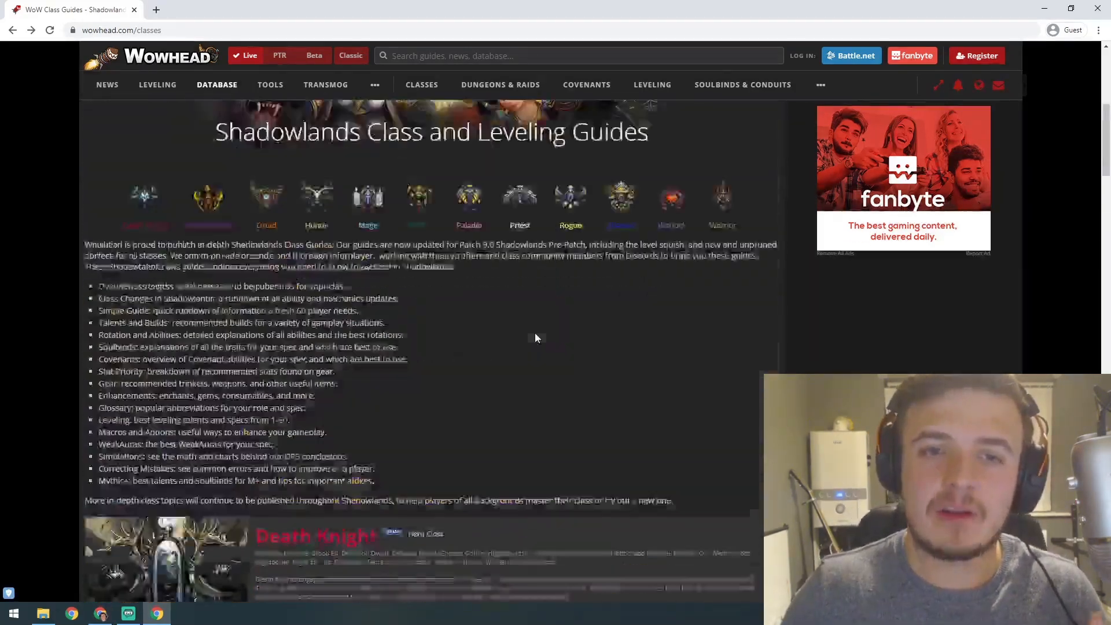
pyautogui.scroll(-3)
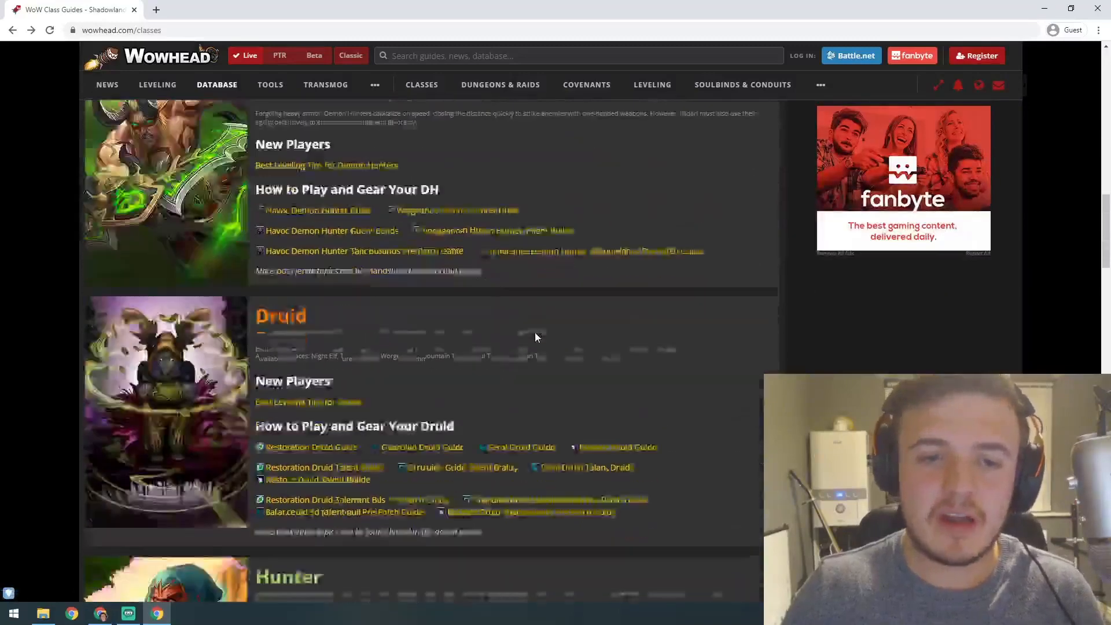
pyautogui.scroll(-3)
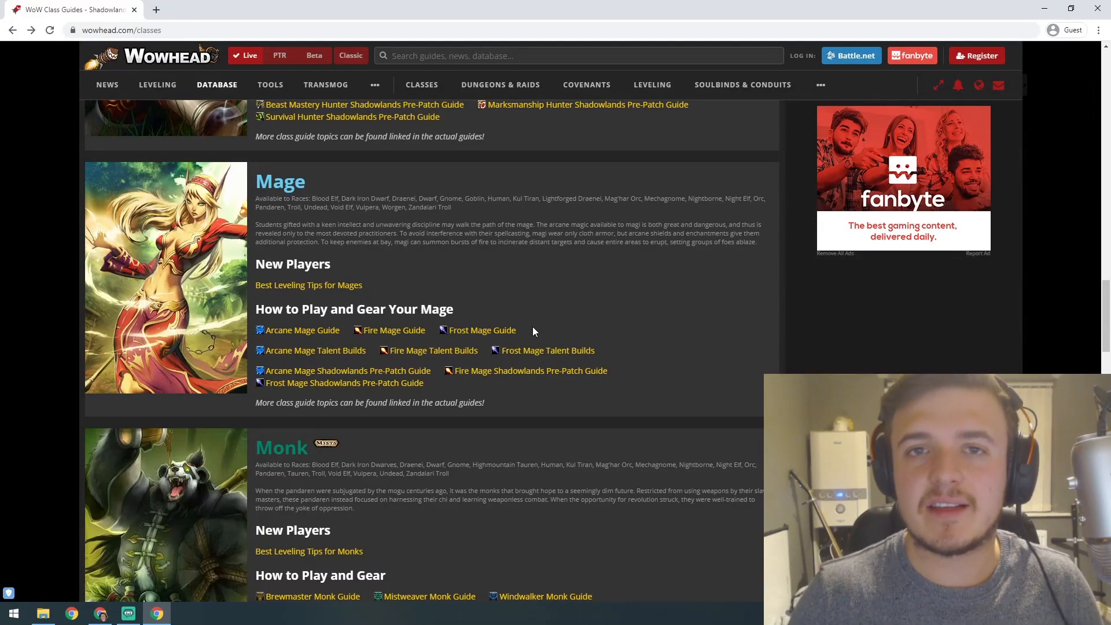
pyautogui.scroll(-3)
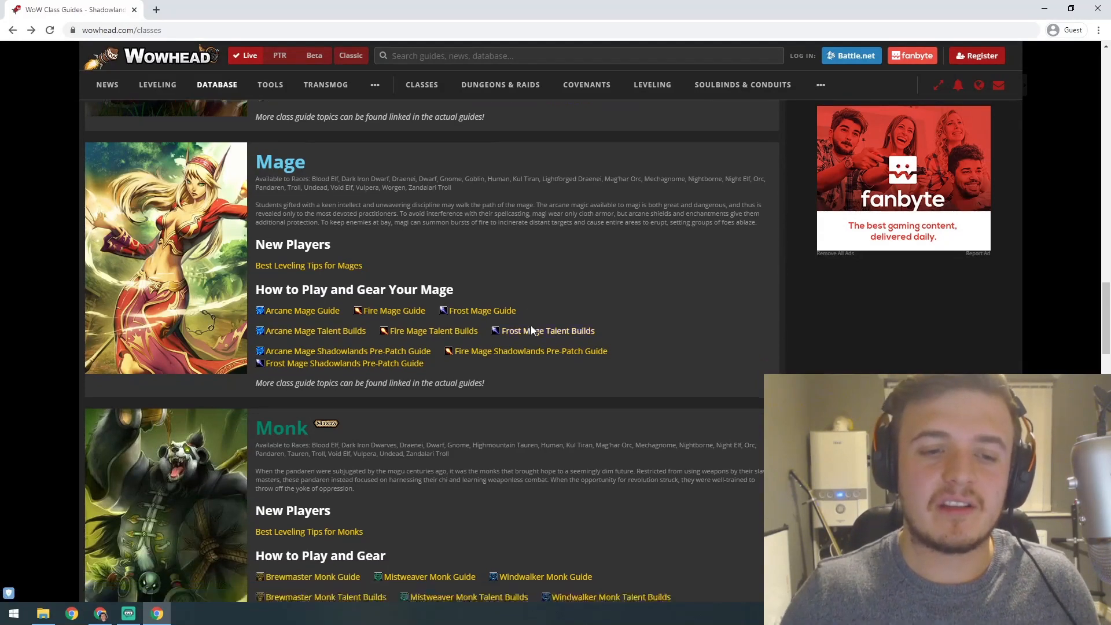
pyautogui.scroll(-3)
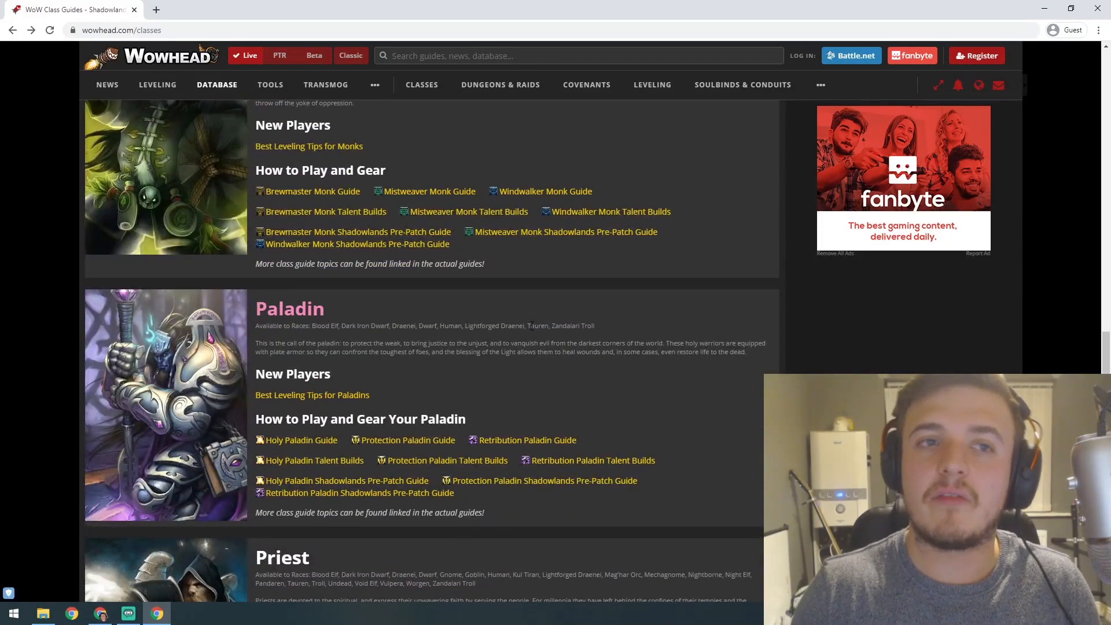
pyautogui.scroll(-3)
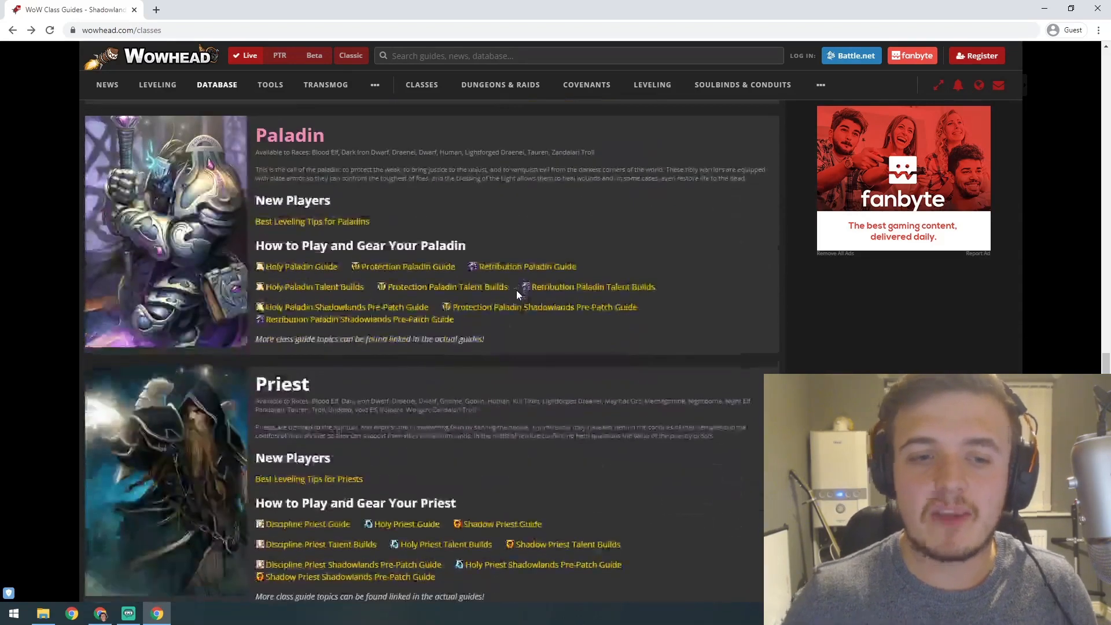
pyautogui.scroll(-3)
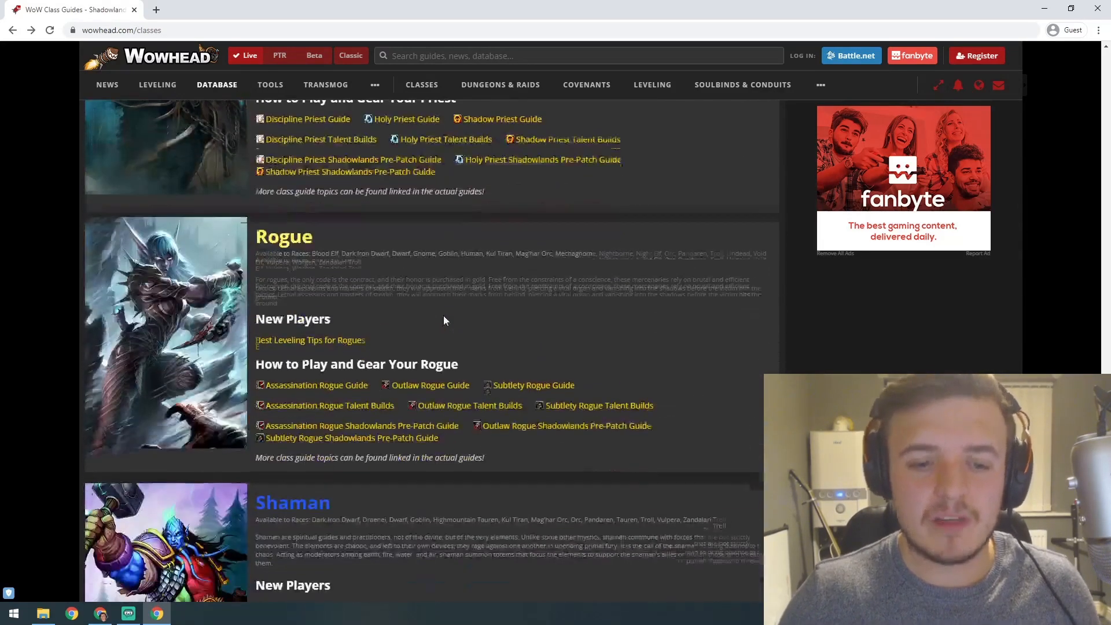
pyautogui.scroll(-3)
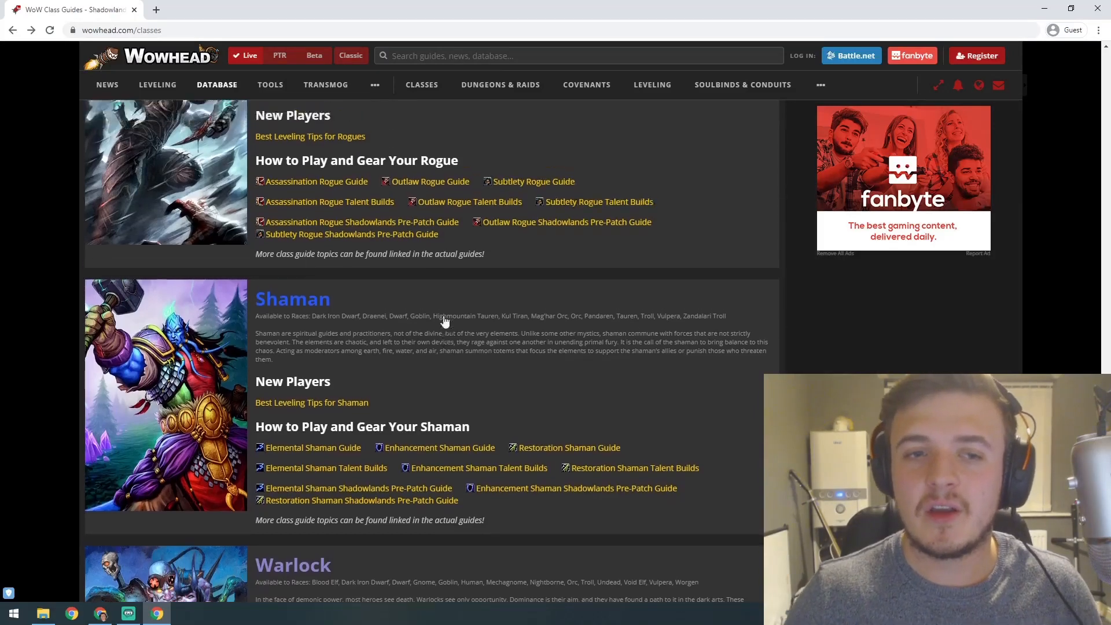
pyautogui.scroll(3)
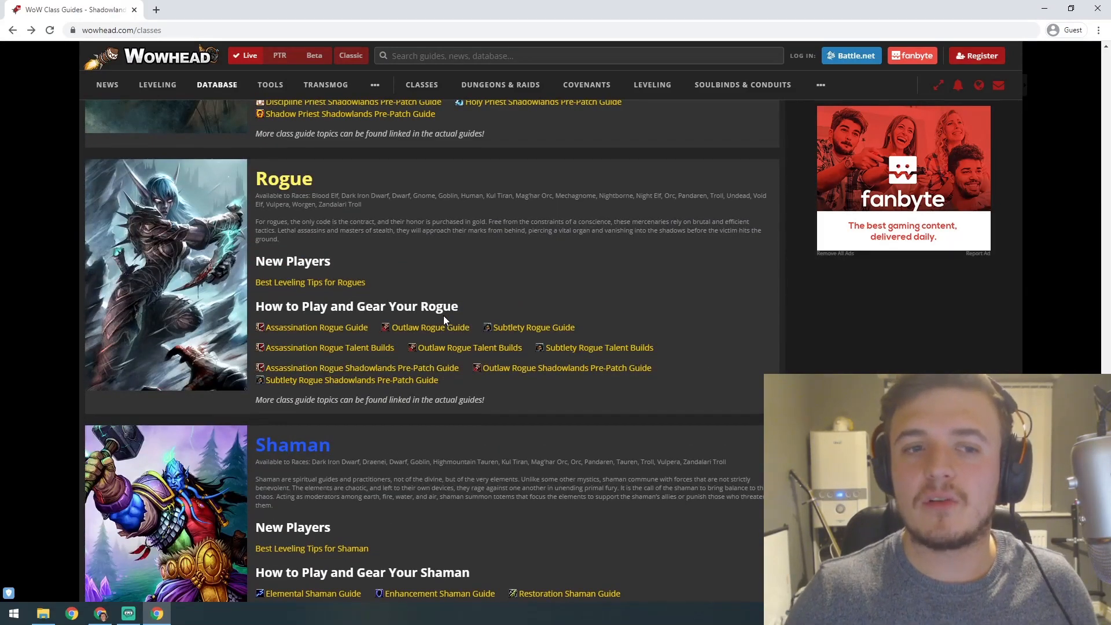
pyautogui.scroll(3)
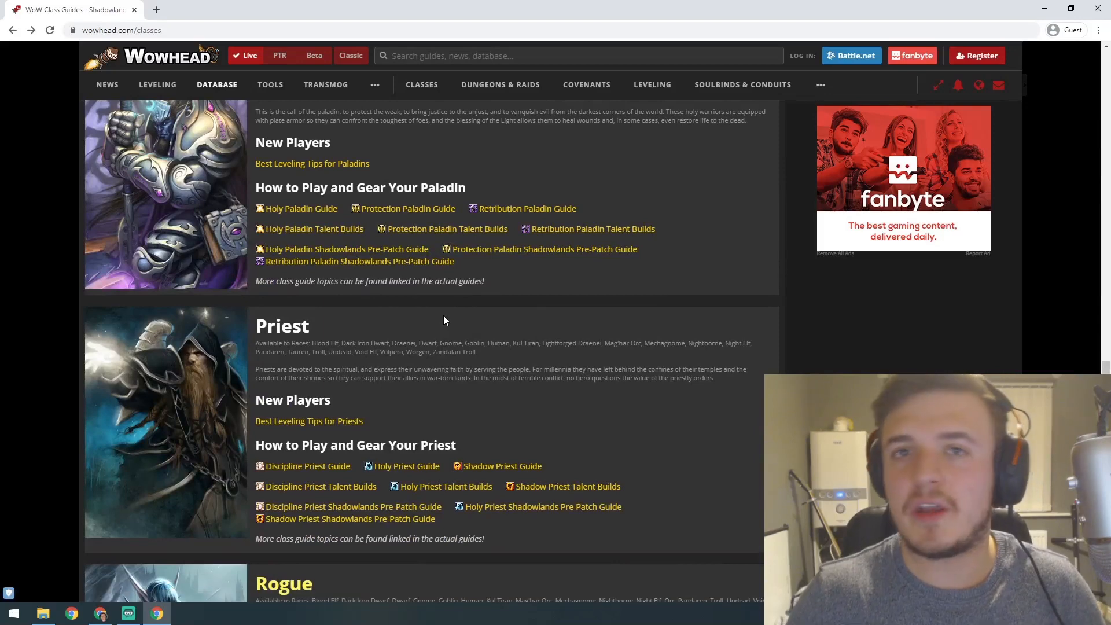
pyautogui.scroll(3)
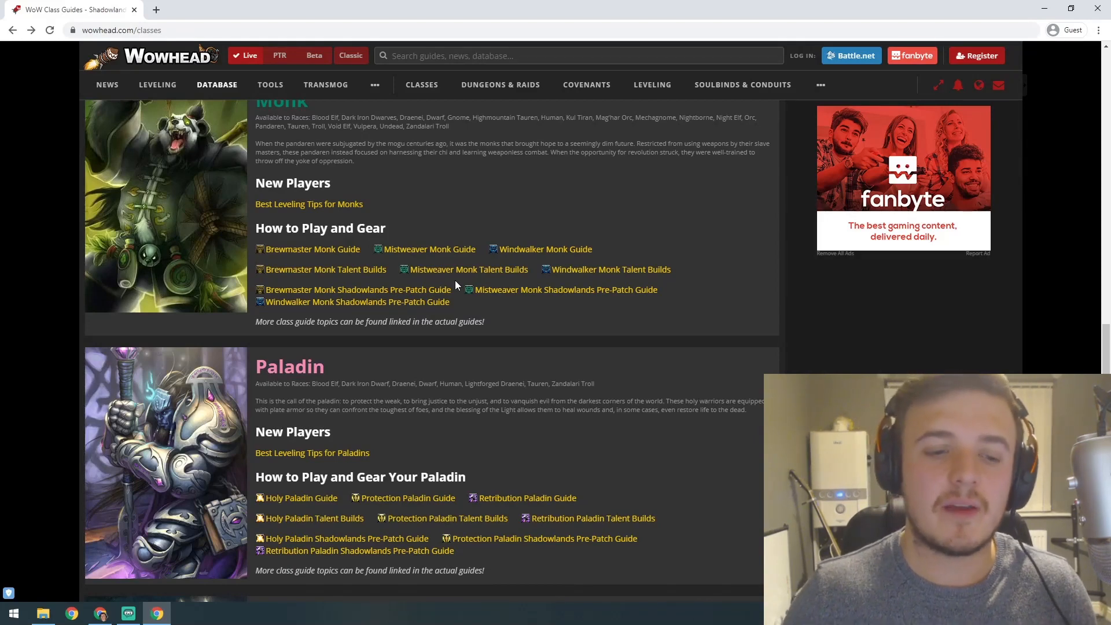
pyautogui.scroll(3)
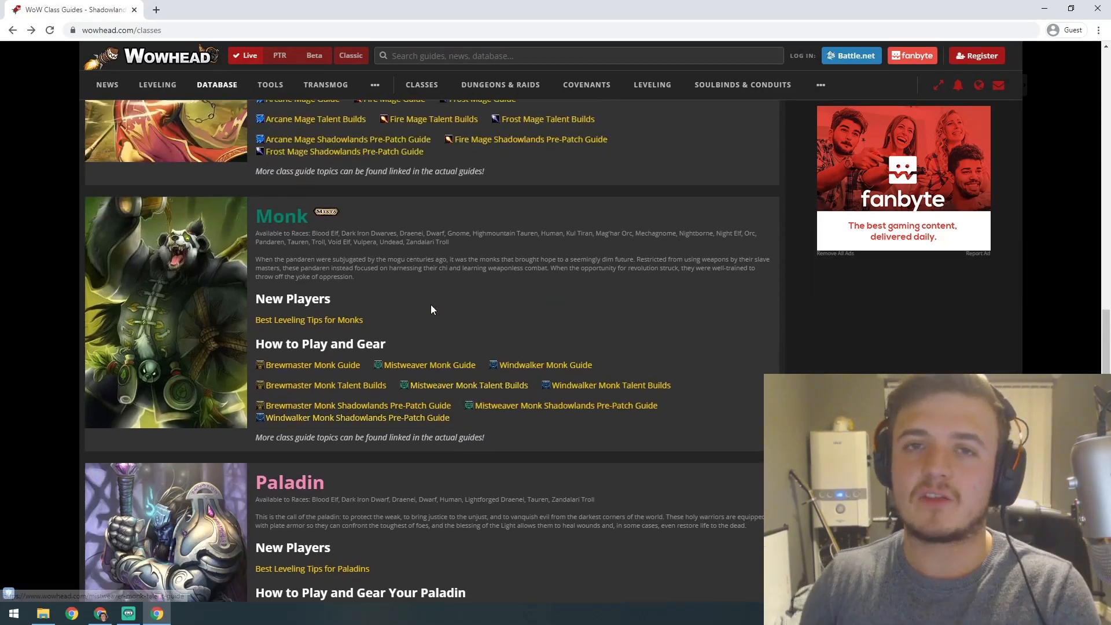